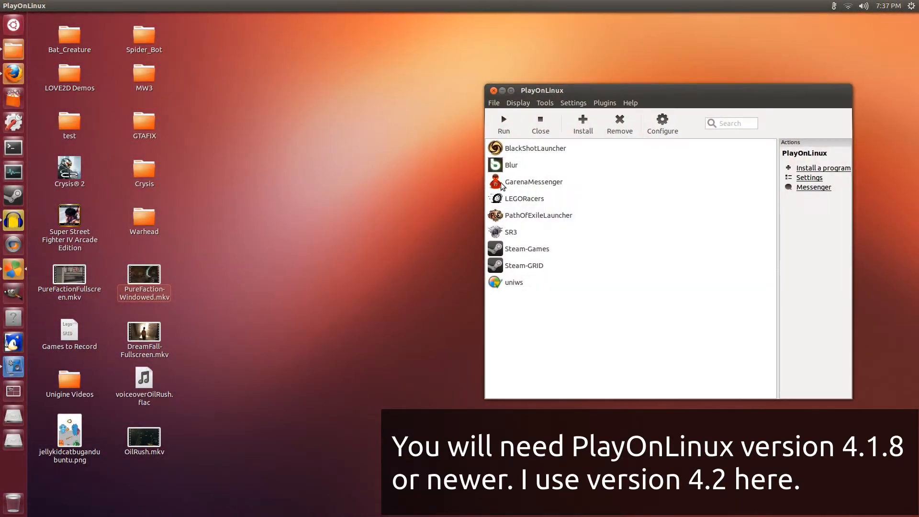
Check the installed PlayOnLinux version from the Help menu and dismiss it
left_click_drag(541, 90, 338, 92)
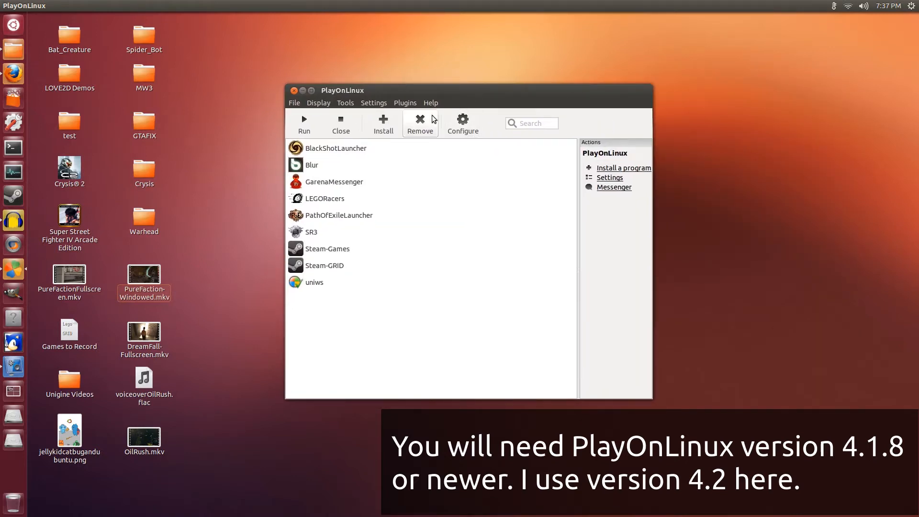
left_click(430, 103)
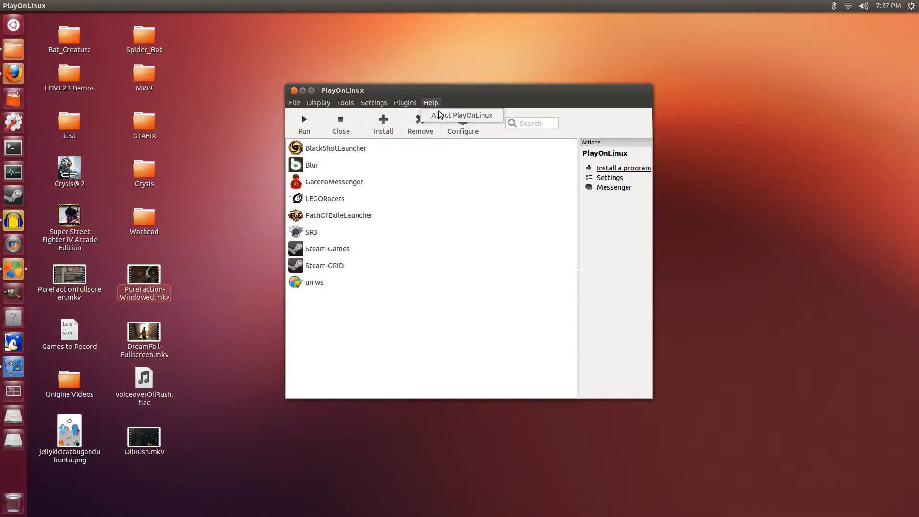
left_click(461, 115)
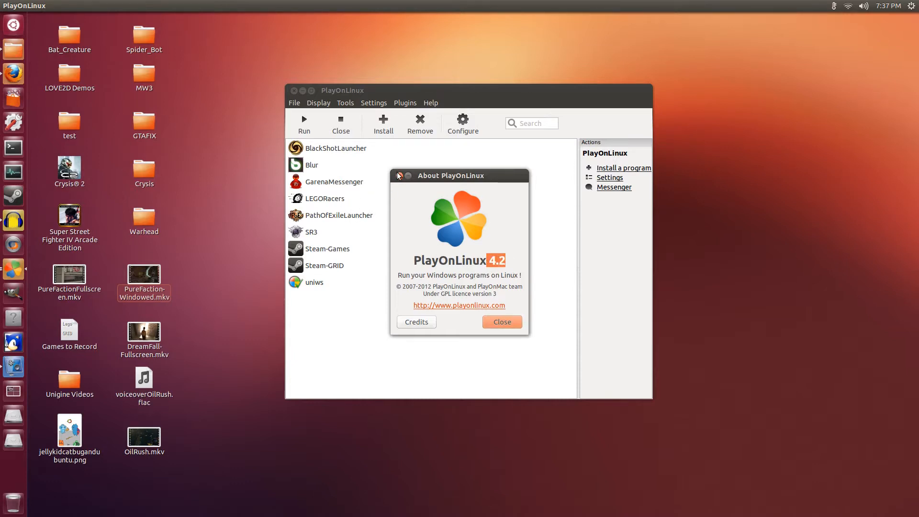
left_click(501, 322)
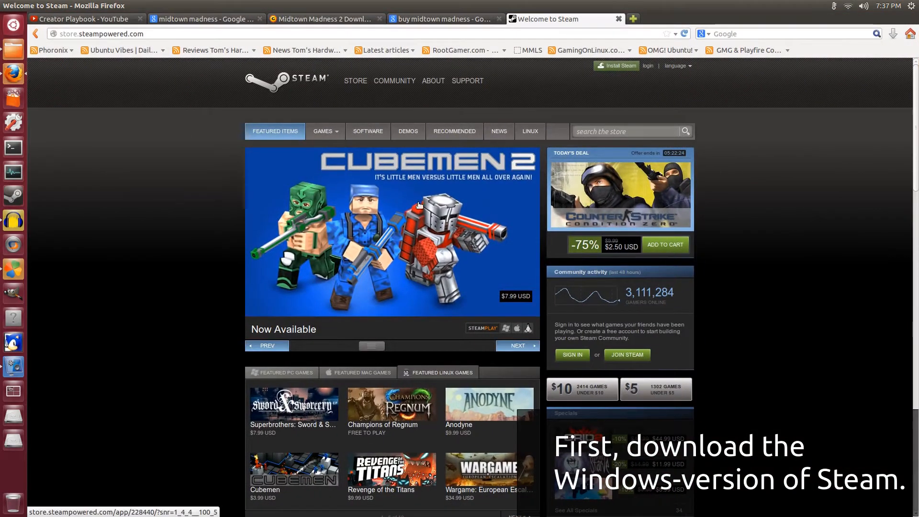
Download the Windows Steam installer SteamInstall.msi from the Steam site, saving it to disk
left_click(616, 65)
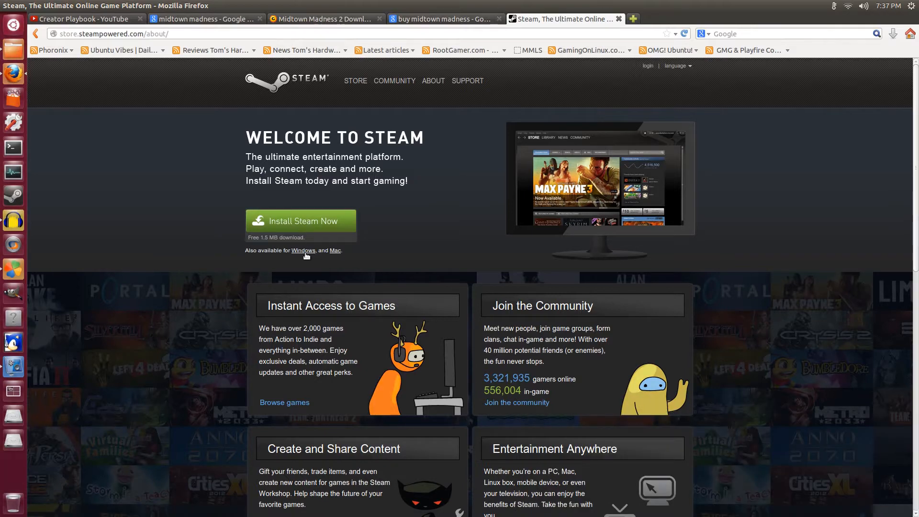
left_click(300, 222)
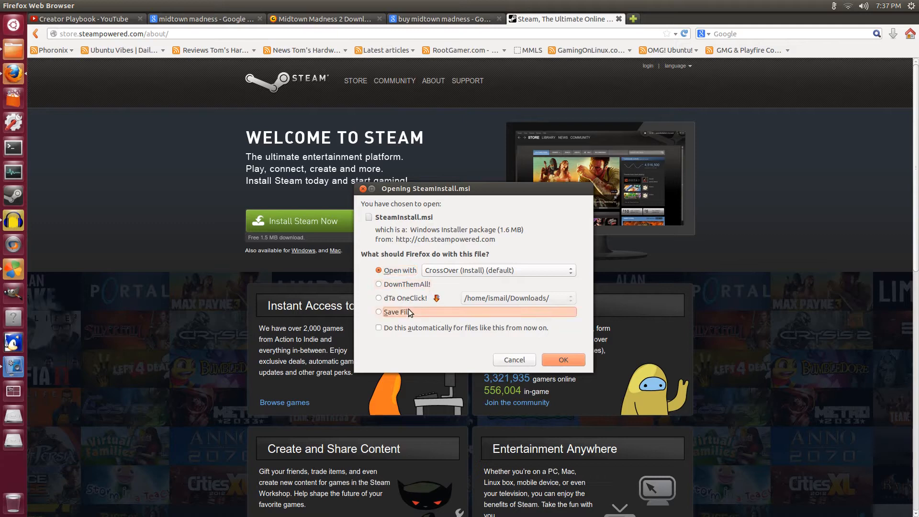
left_click(513, 359)
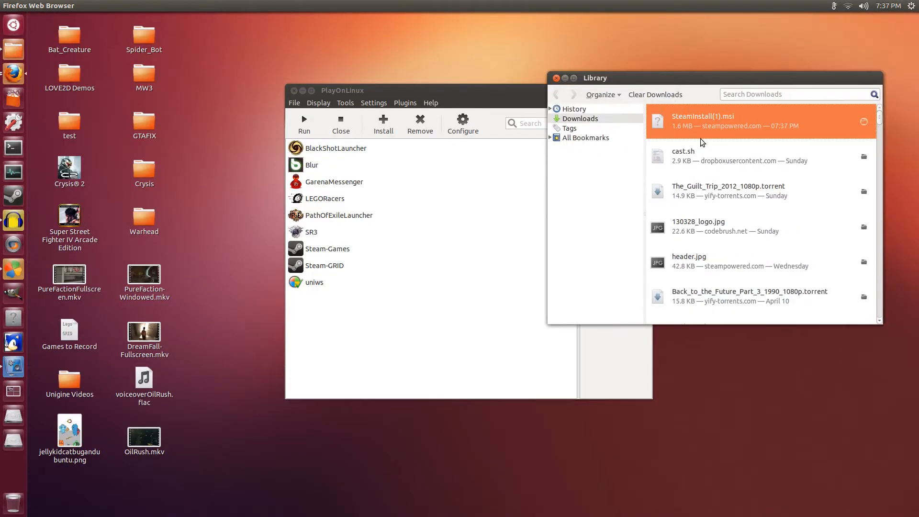
Move SteamInstall(1).msi from the downloads list onto the desktop and close the list
left_click_drag(702, 121, 215, 94)
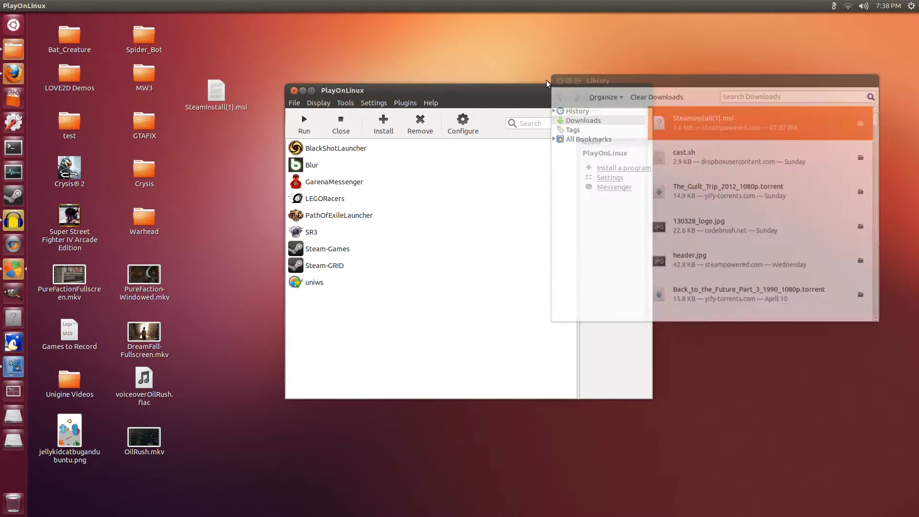
left_click(215, 94)
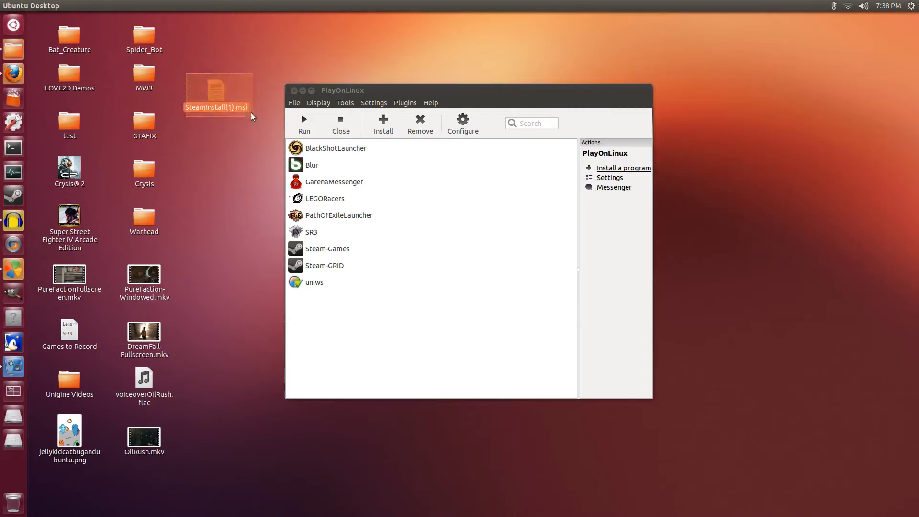
left_click(246, 70)
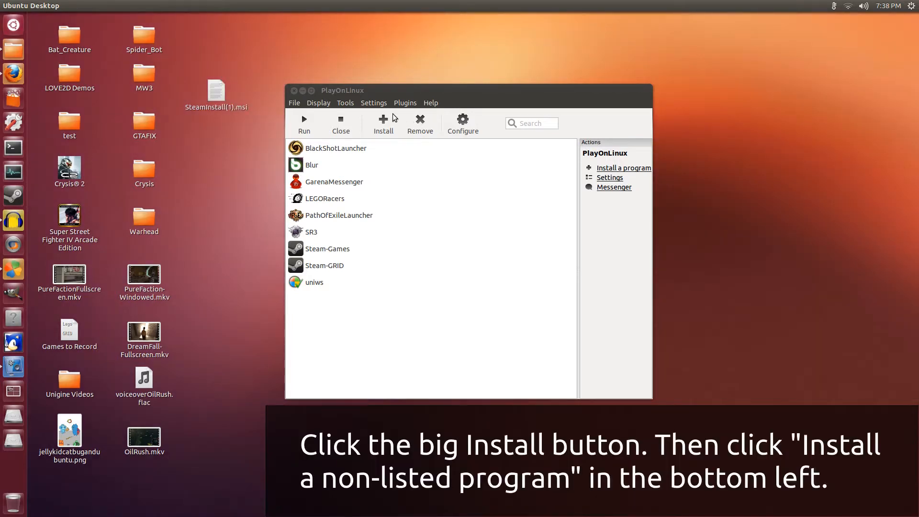
Start installing a non-listed program in PlayOnLinux, choosing a new virtual drive
left_click(384, 124)
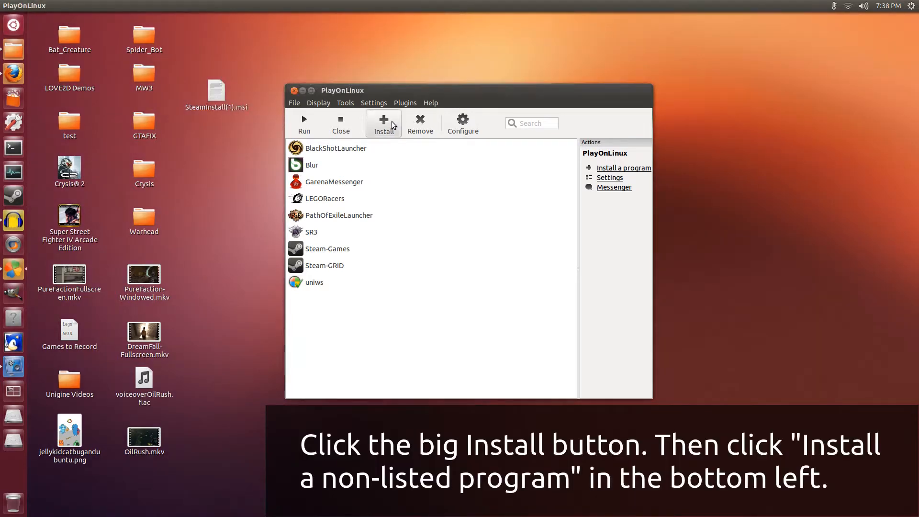
left_click(383, 123)
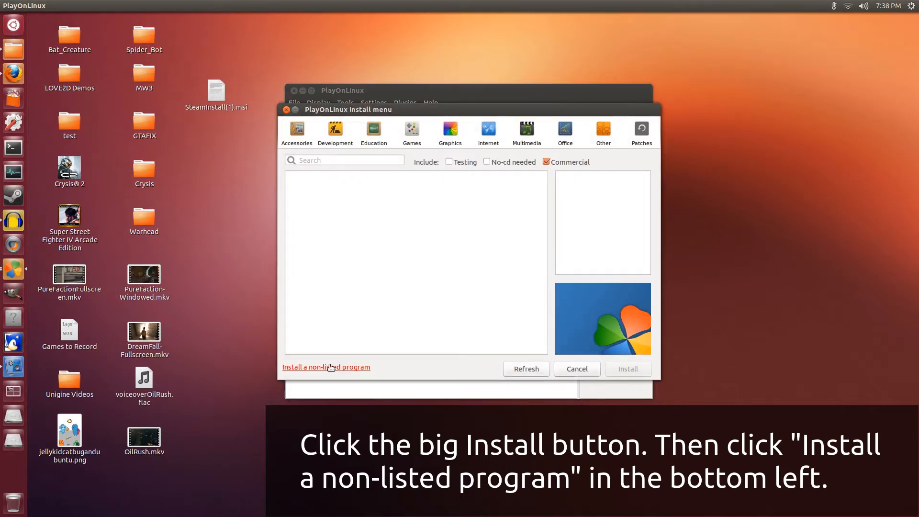
left_click(576, 369)
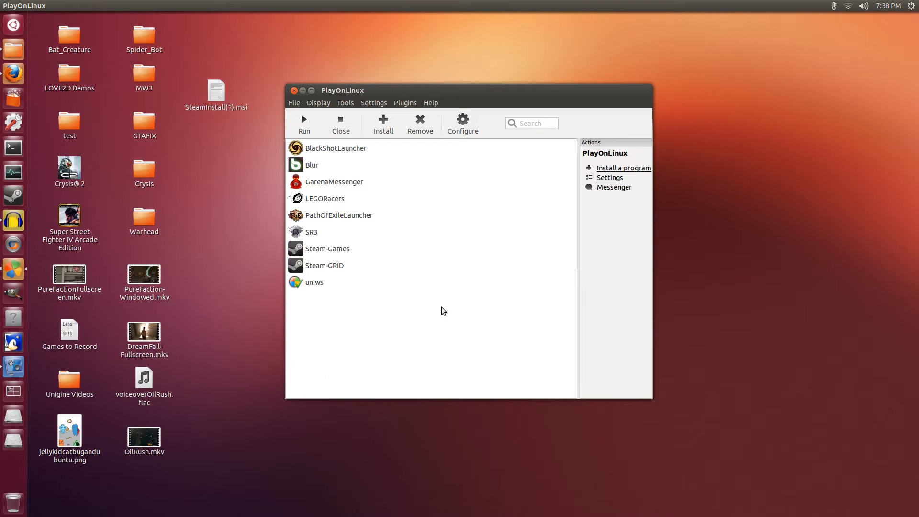
left_click(624, 167)
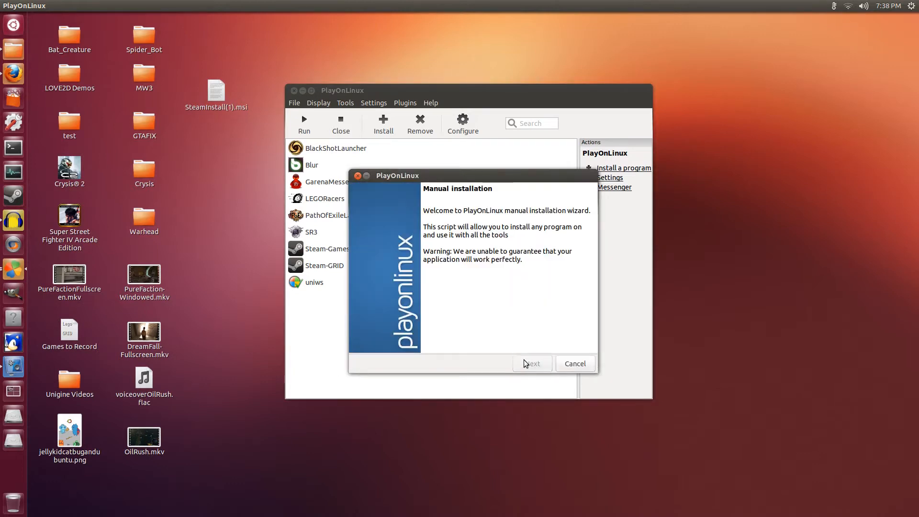
left_click(531, 364)
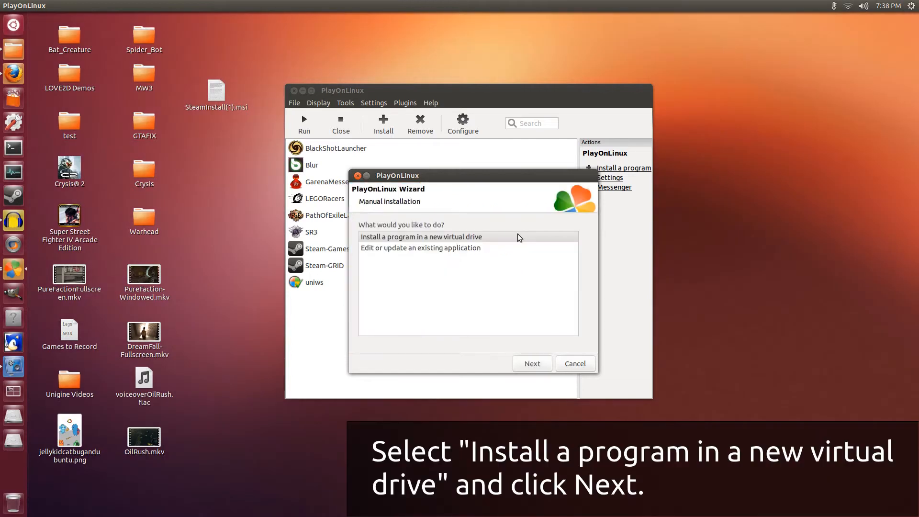
left_click(422, 237)
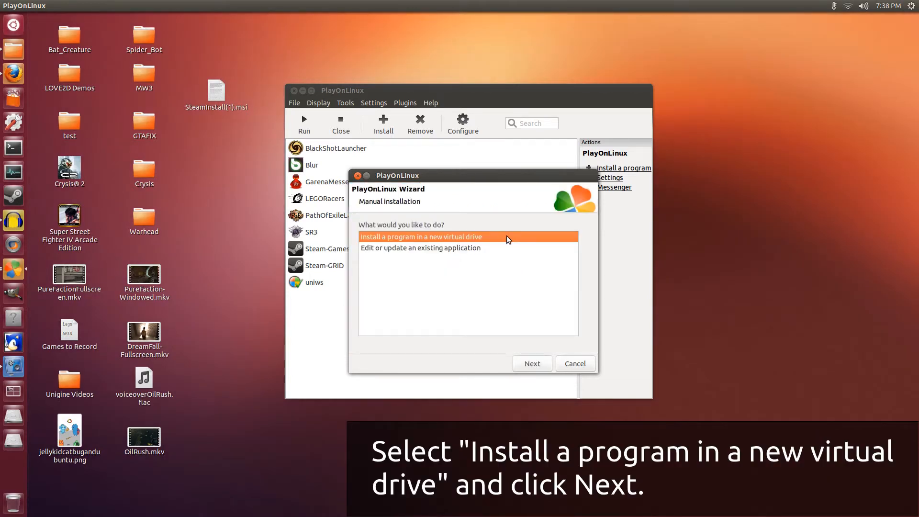
Name the new virtual drive SHOGUN2 and continue to the pre-installation options
left_click(532, 364)
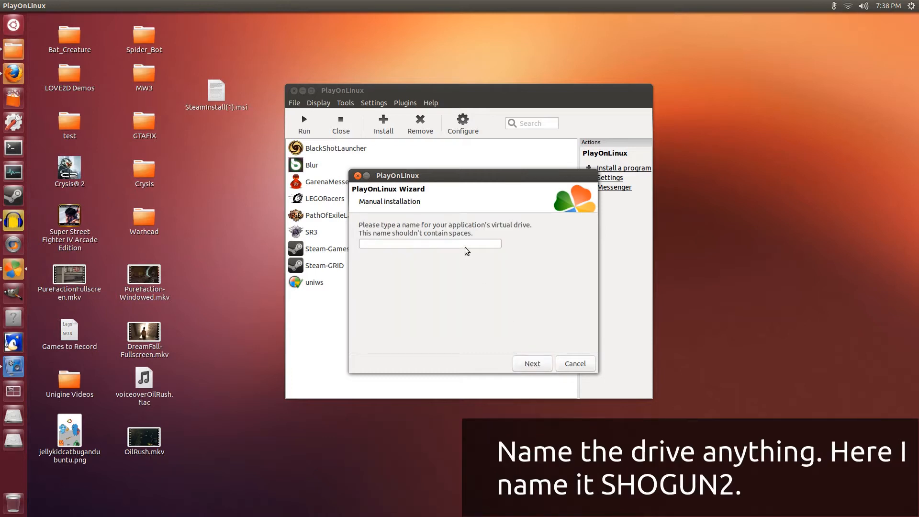
left_click(430, 244)
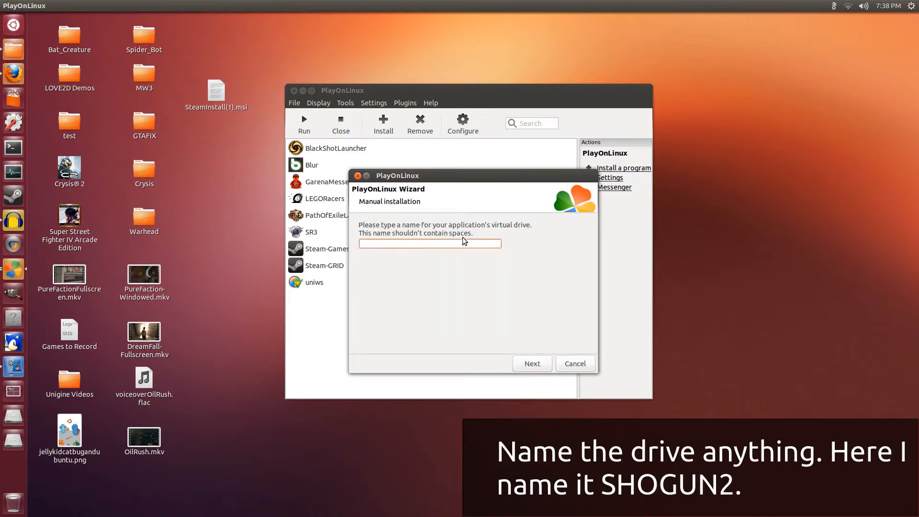
type("SHO")
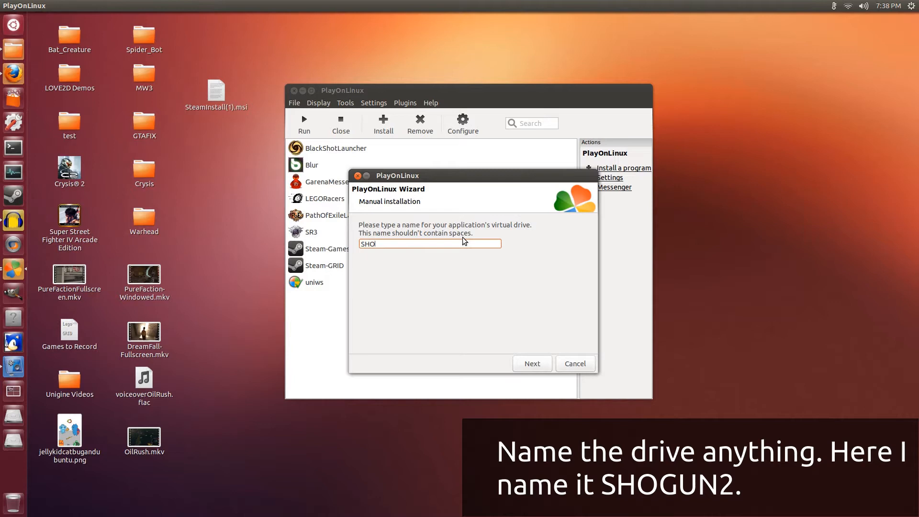
type("GUN2")
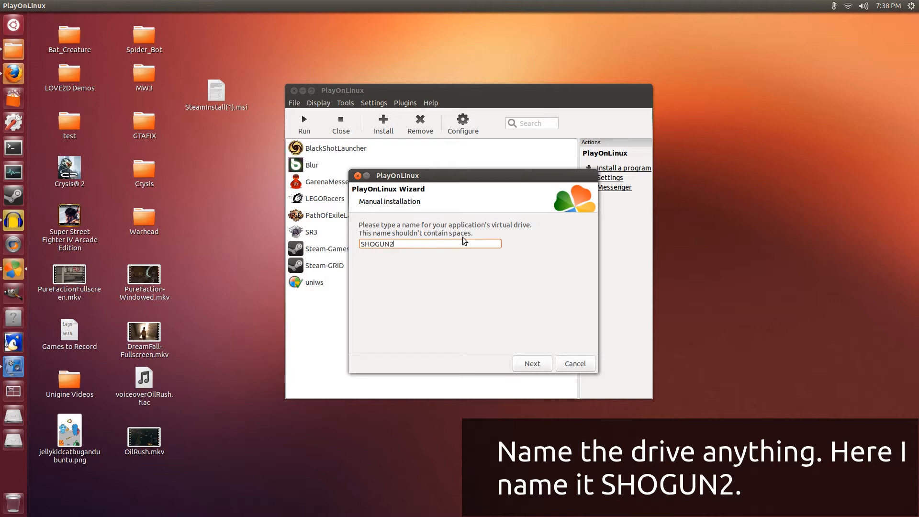
mouse_move(500, 361)
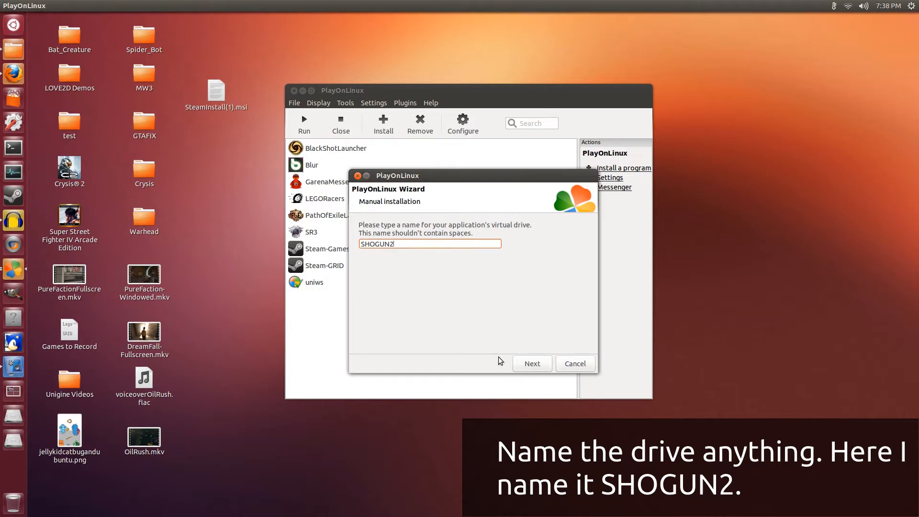
left_click(531, 364)
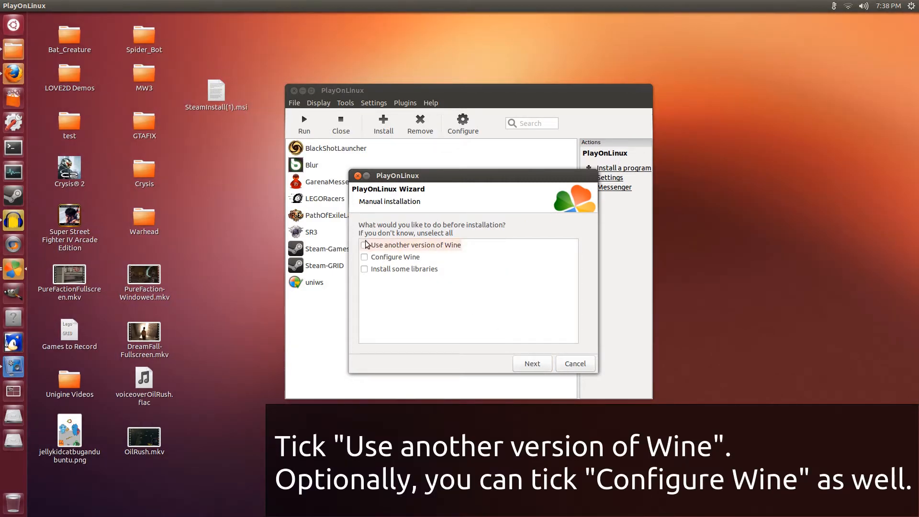
Enable 'Use another version of Wine' and 'Configure Wine', then continue
left_click(364, 244)
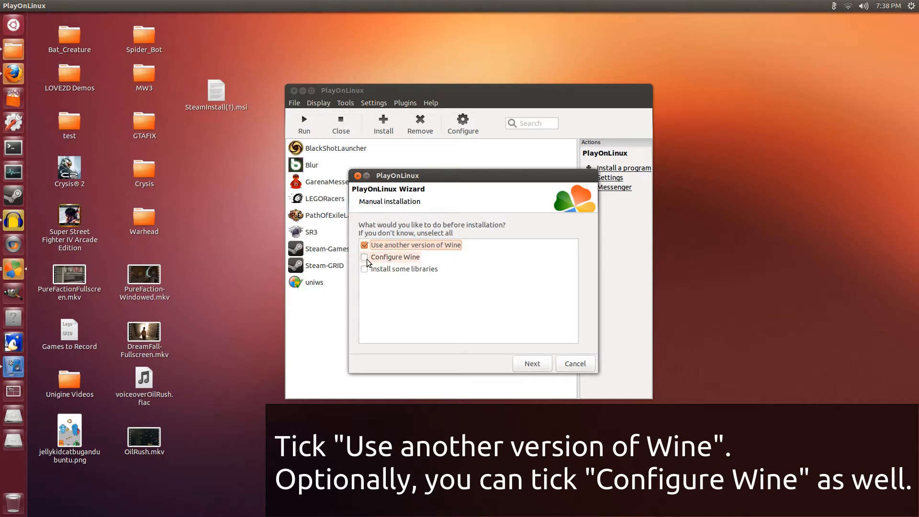
left_click(364, 256)
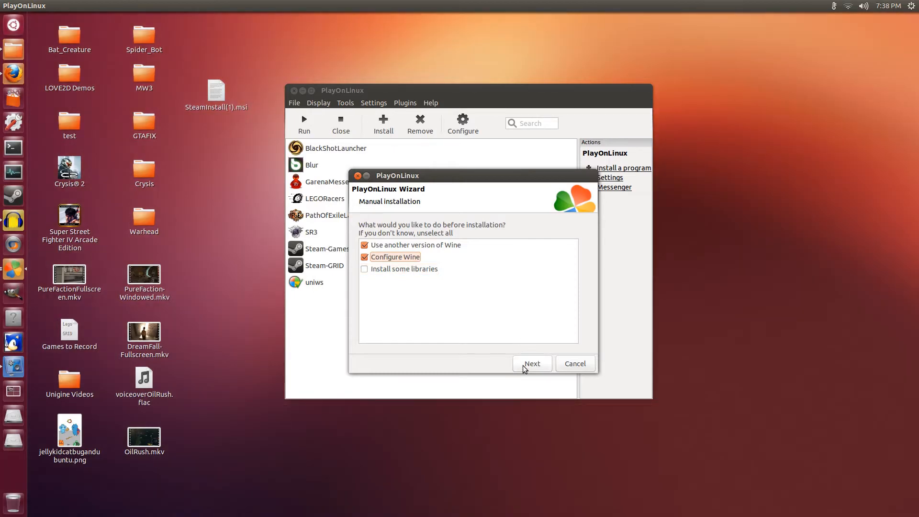
left_click(532, 364)
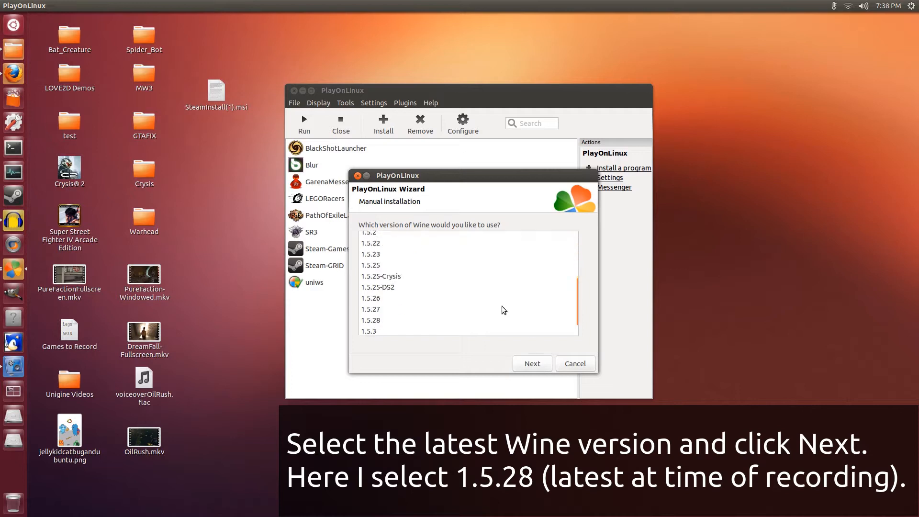
Select Wine 1.5.28 in the wizard's version list
left_click(370, 296)
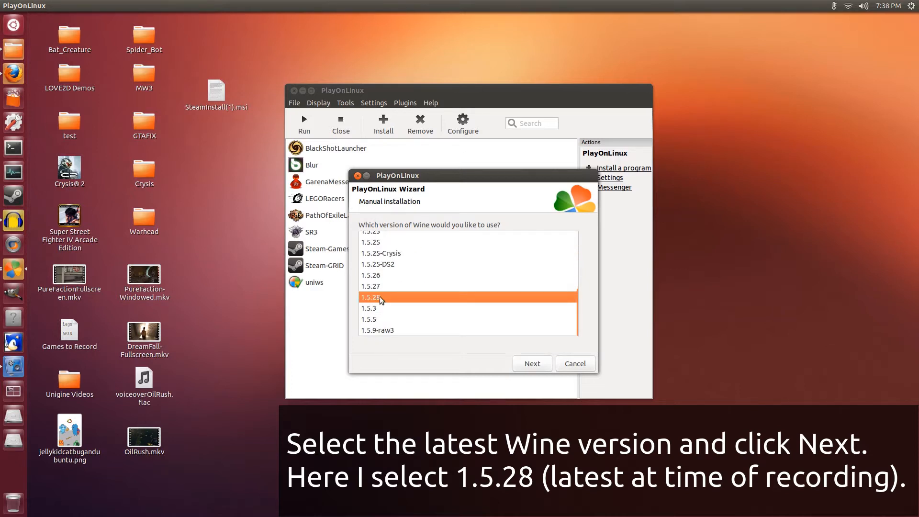
mouse_move(389, 295)
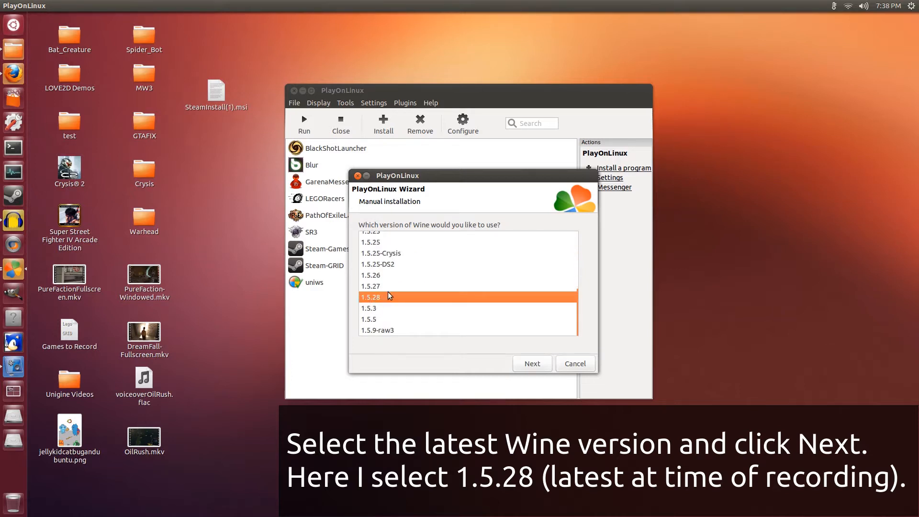
left_click_drag(399, 176, 124, 172)
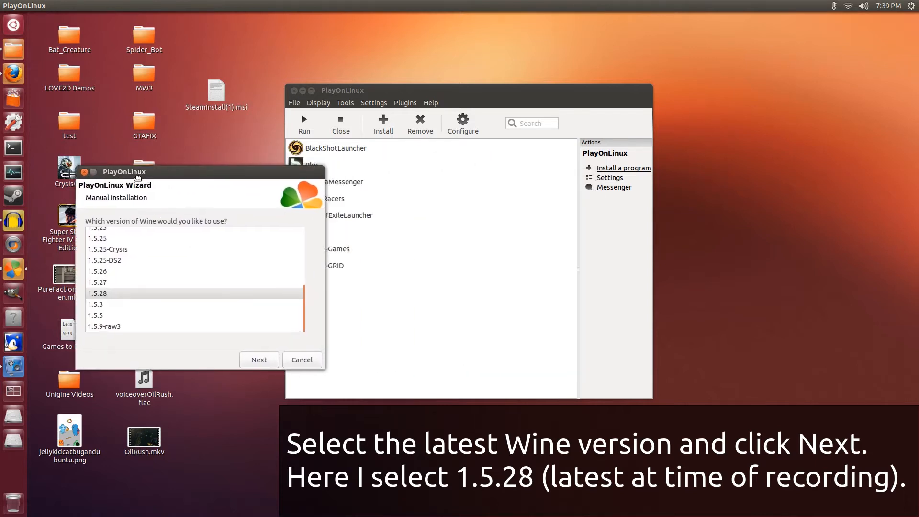
left_click(98, 293)
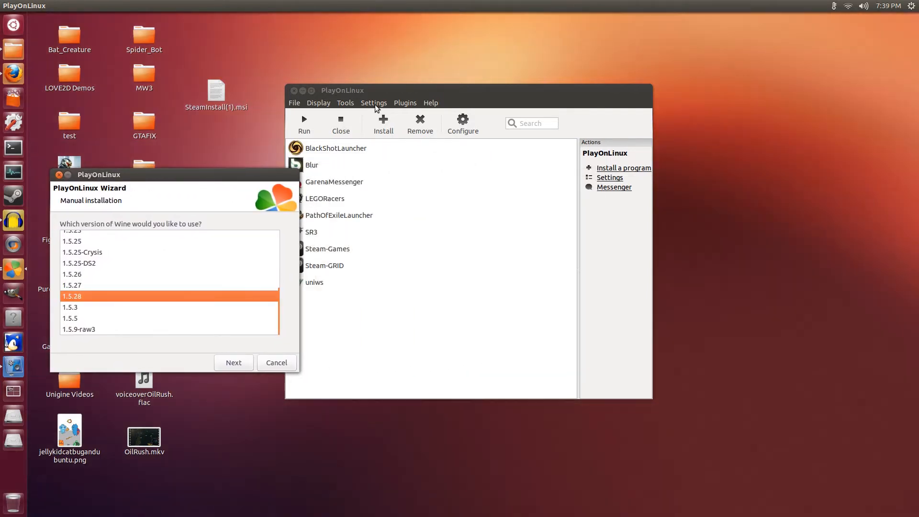
mouse_move(346, 102)
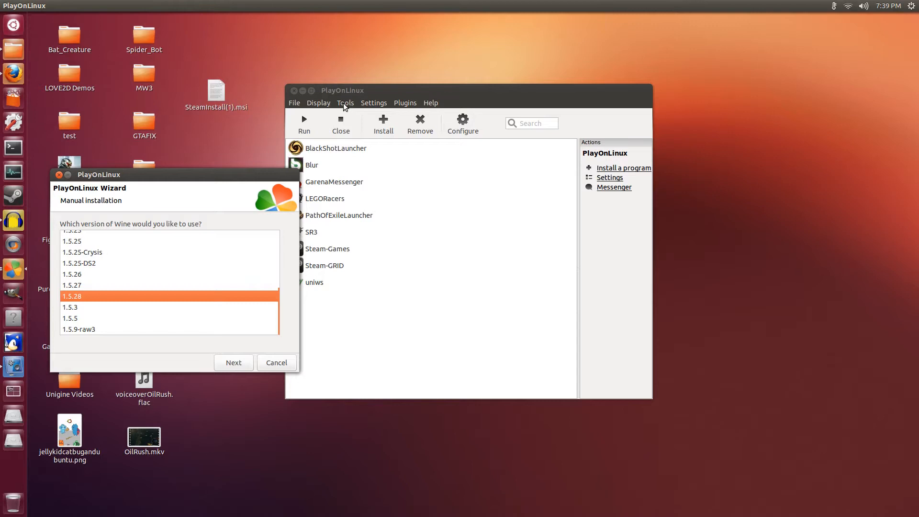
left_click(346, 102)
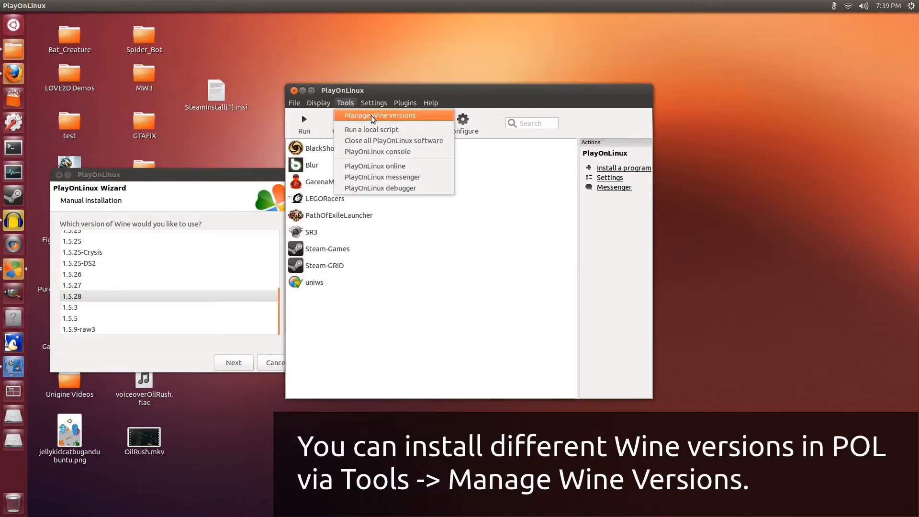
mouse_move(420, 117)
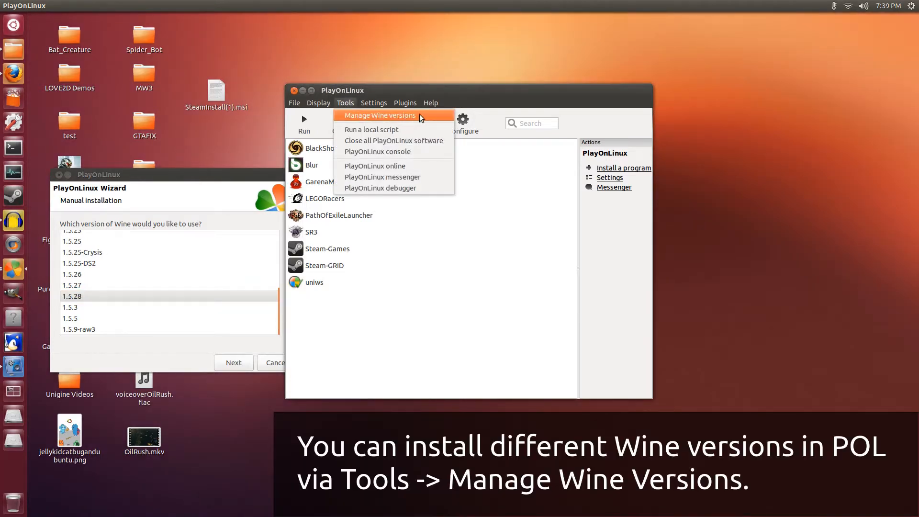
left_click(379, 115)
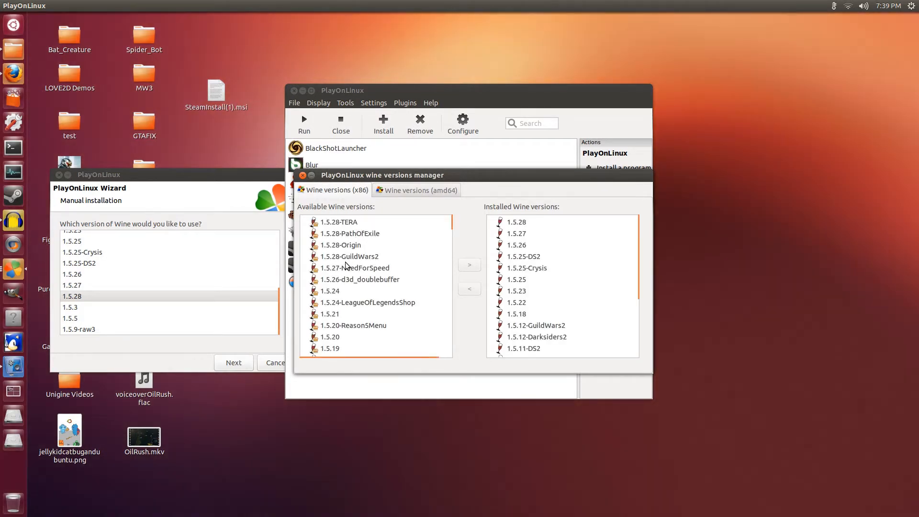
mouse_move(336, 312)
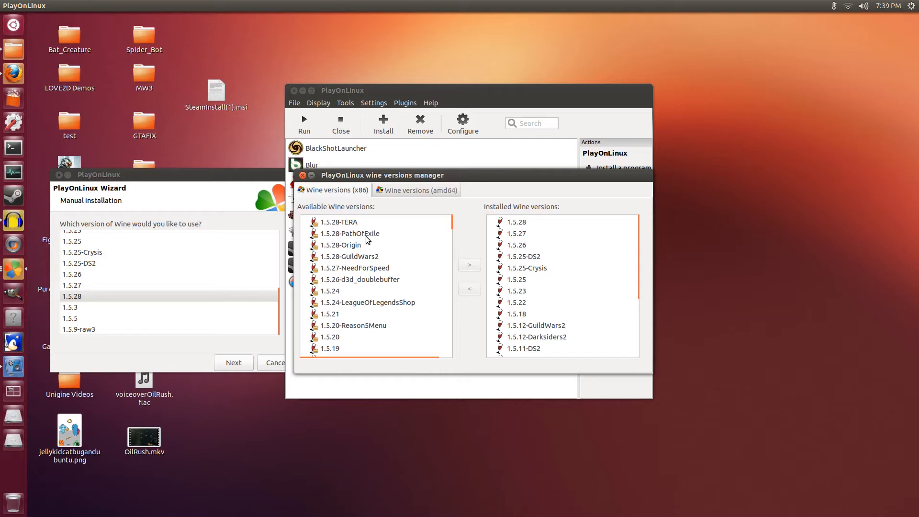
left_click(350, 234)
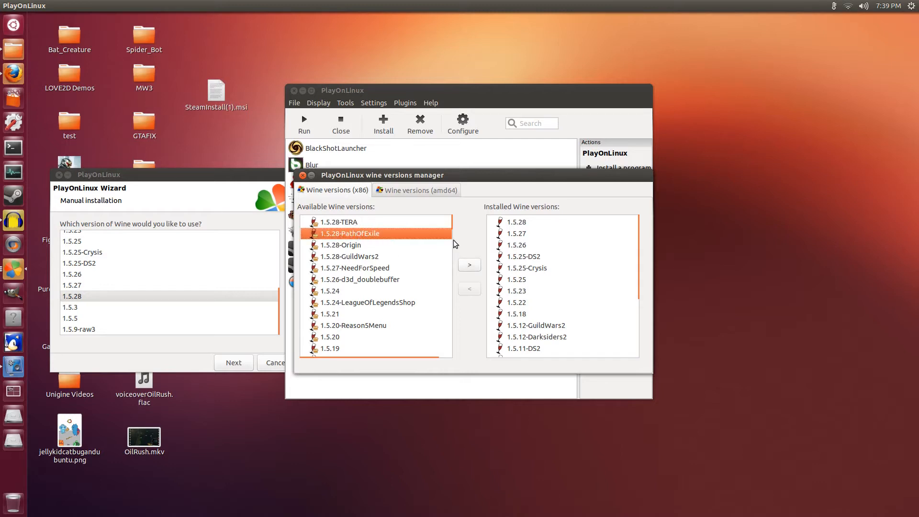
mouse_move(511, 239)
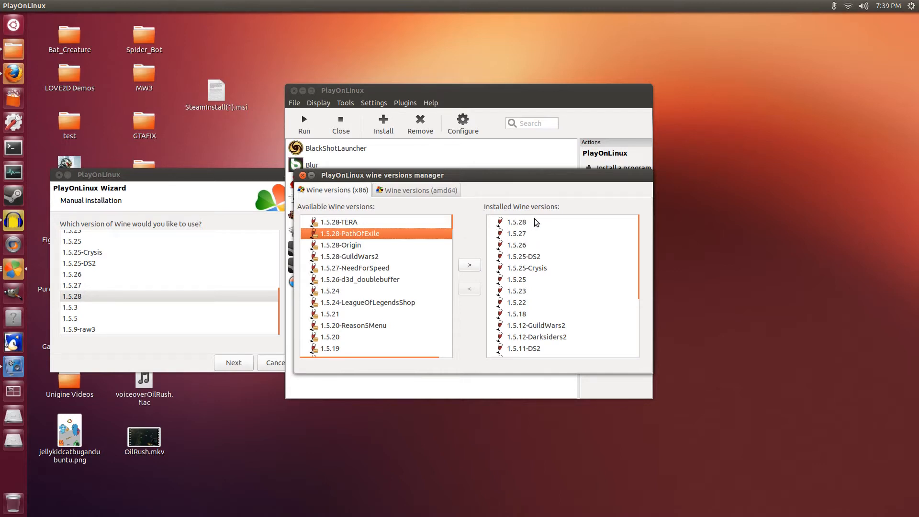
mouse_move(426, 228)
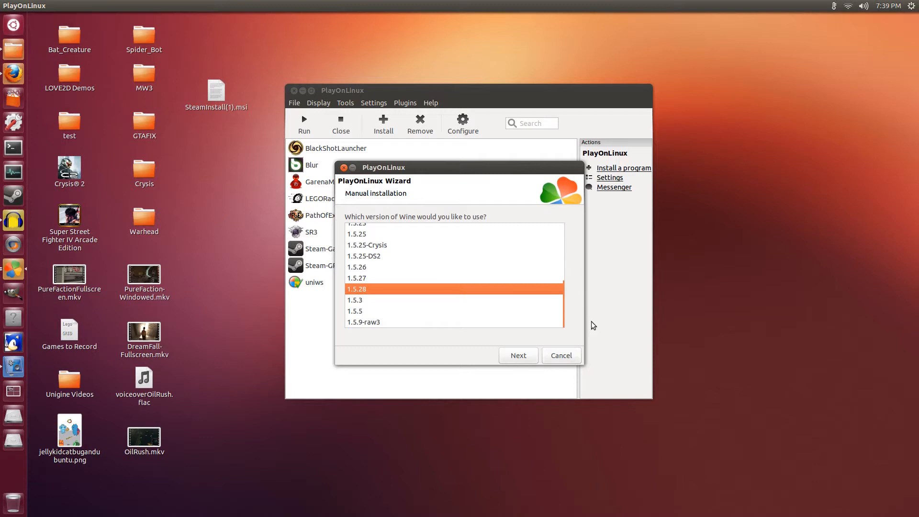
mouse_move(437, 296)
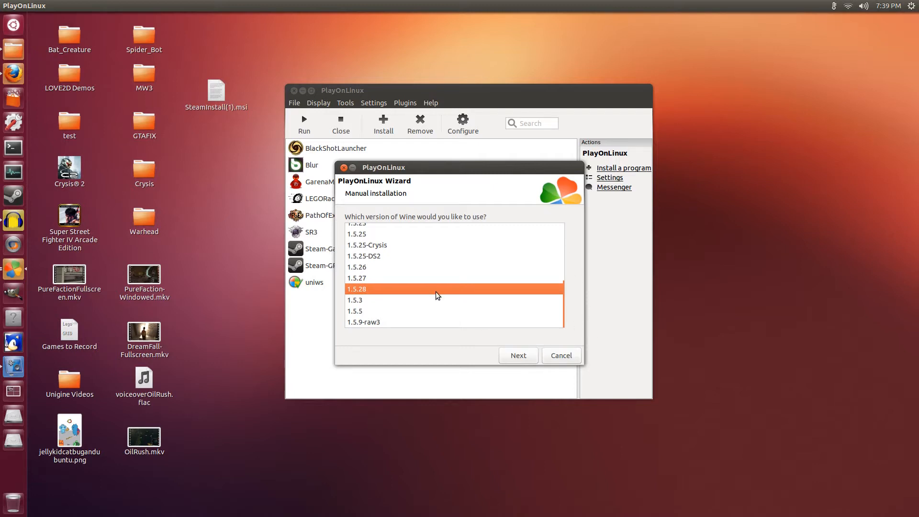
mouse_move(527, 357)
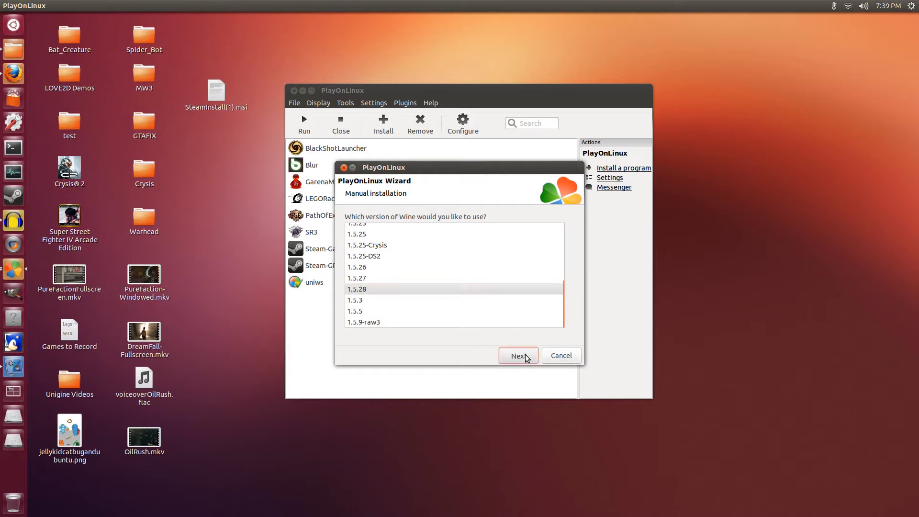
Confirm Wine 1.5.28 and create the virtual drive as a 32-bit Windows installation
left_click(518, 357)
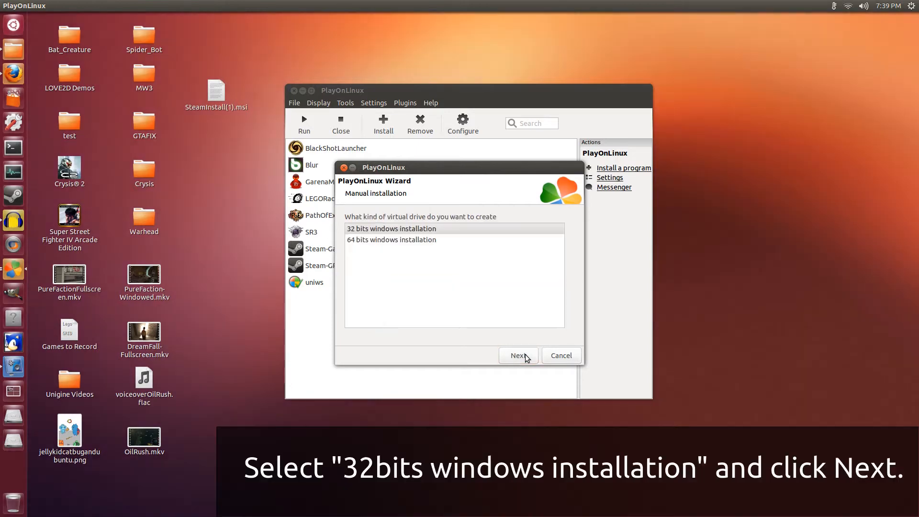
left_click(391, 229)
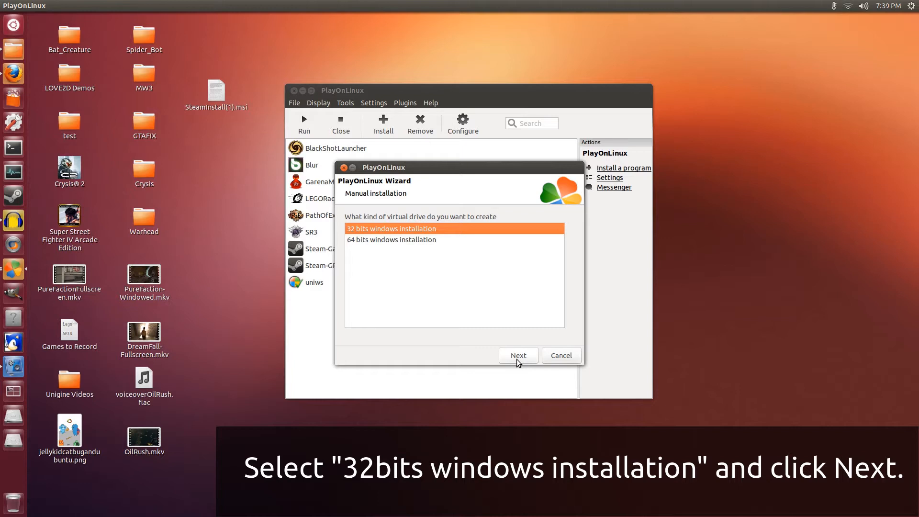
left_click(518, 355)
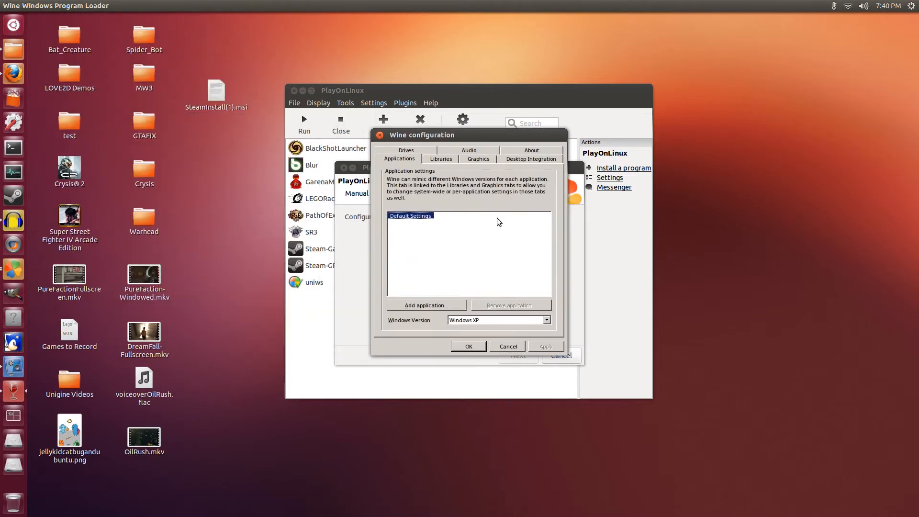
In Wine's Graphics settings enable an emulated virtual desktop of 1600 x 900 and accept
left_click(478, 159)
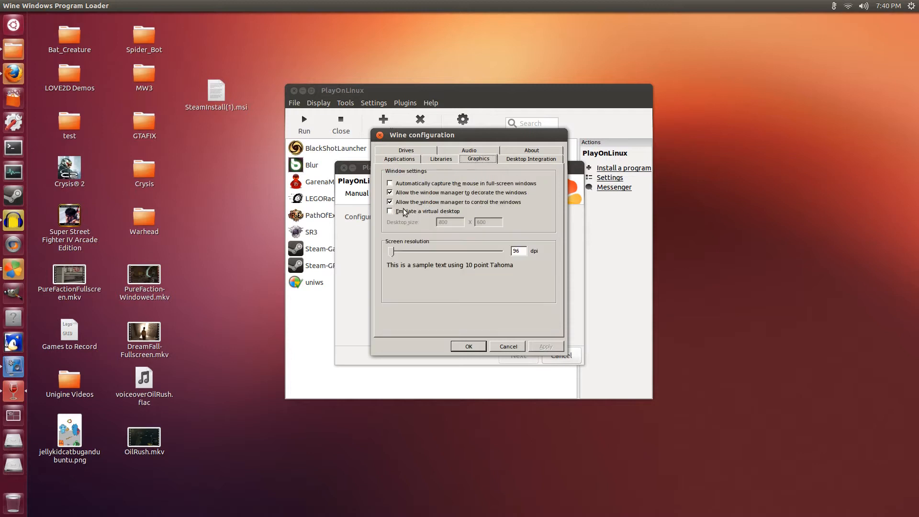
left_click(390, 211)
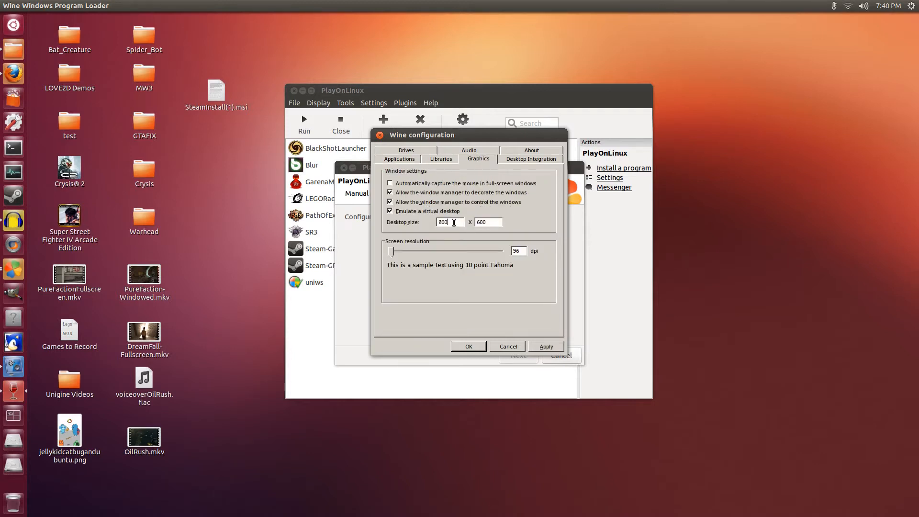
type("160")
left_click(489, 221)
type("9")
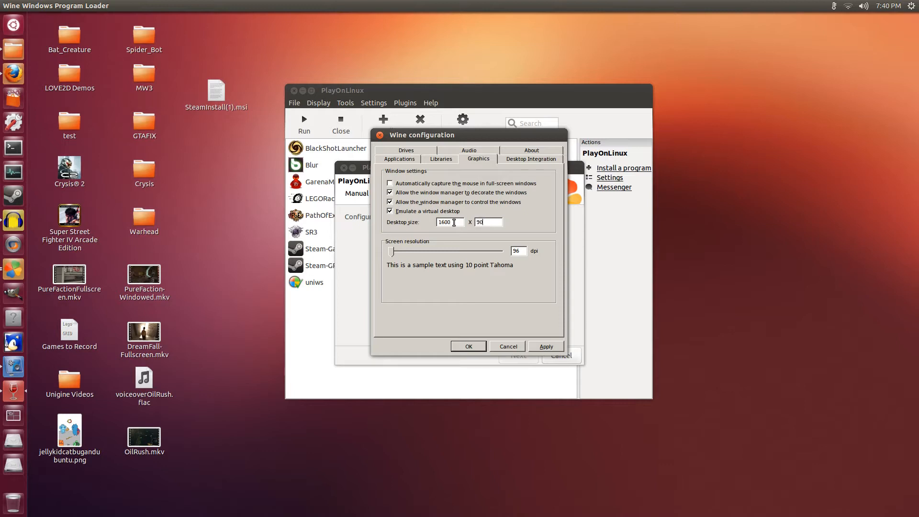
type("00")
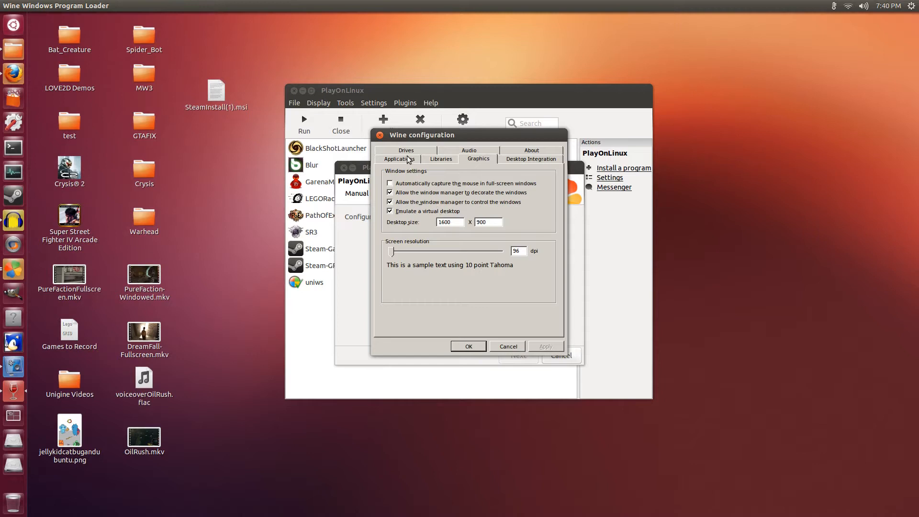
left_click(398, 159)
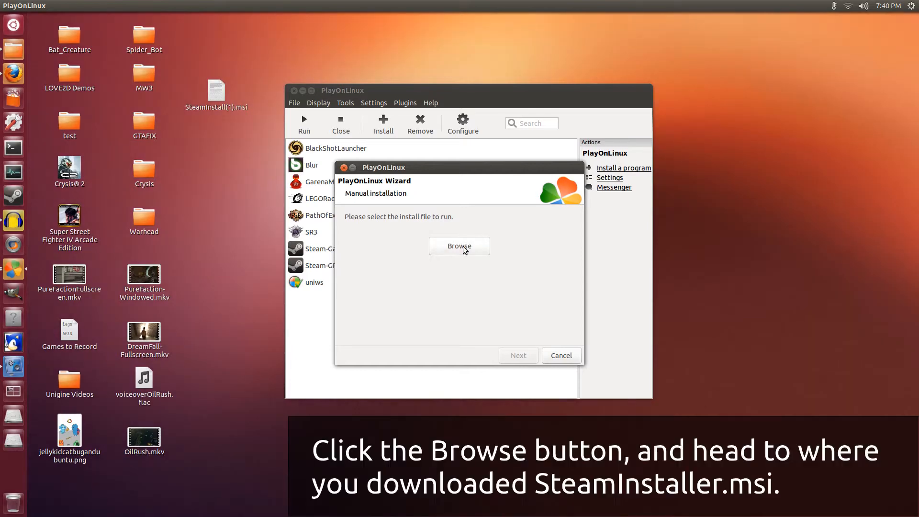
Choose SteamInstall(1).msi from the Desktop as the install file and run it
left_click(460, 247)
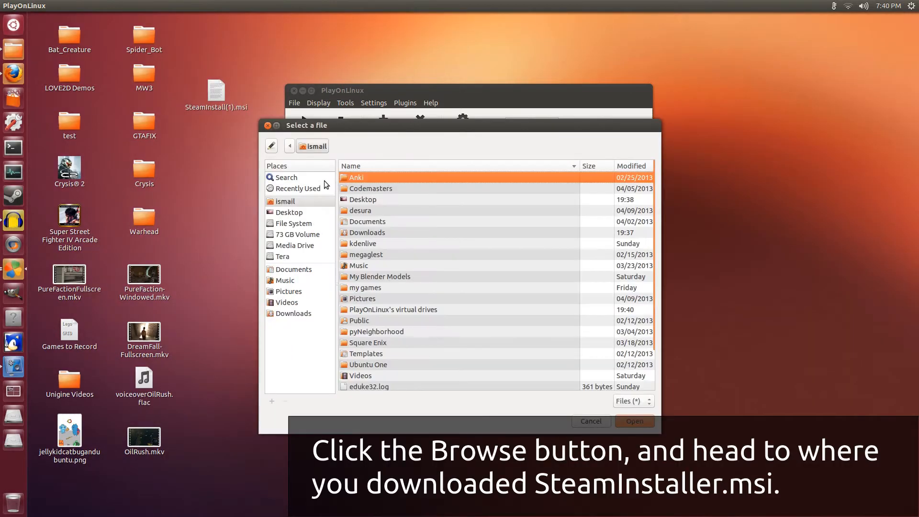
double_click(289, 213)
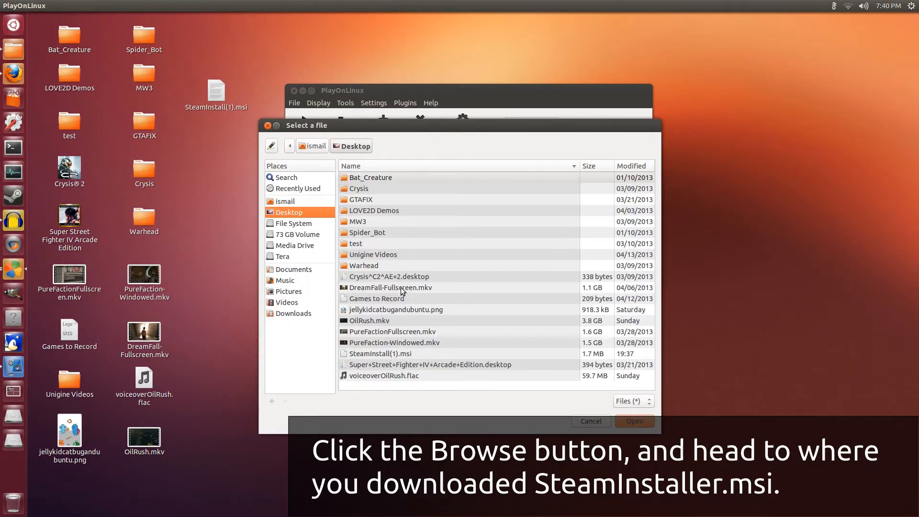
left_click(382, 354)
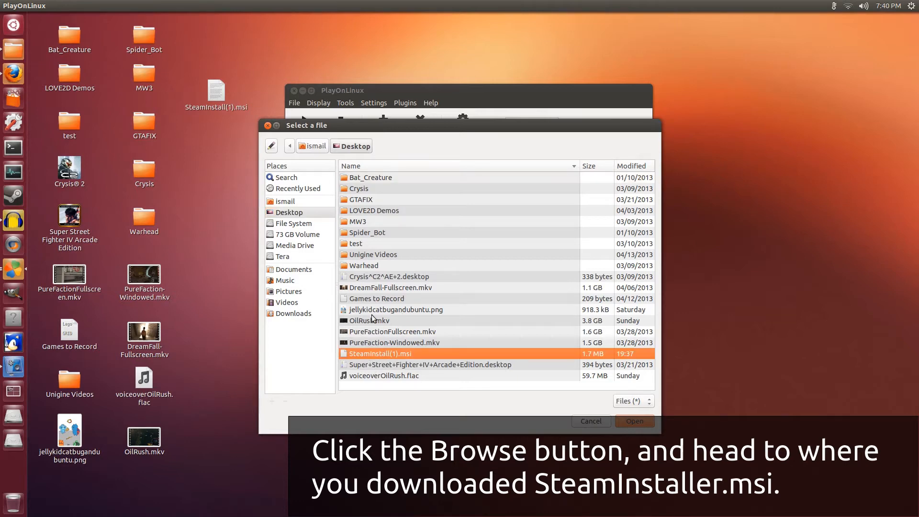
mouse_move(605, 385)
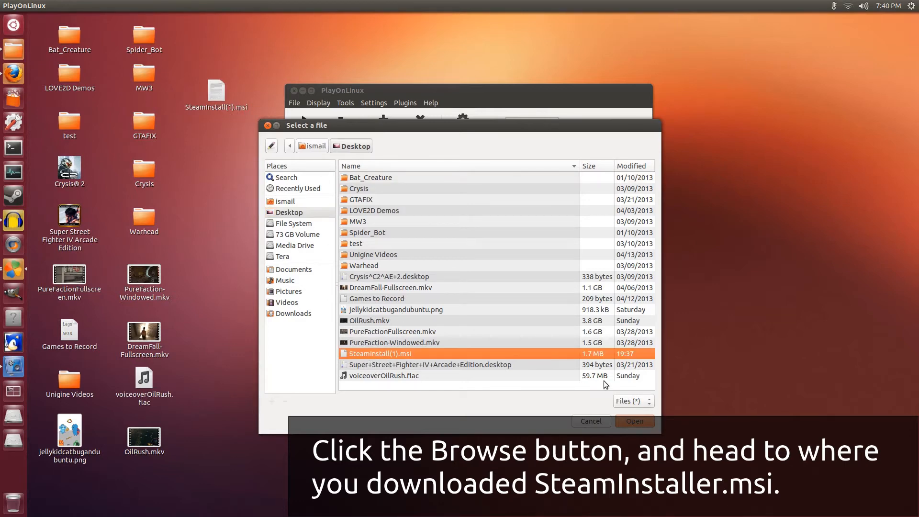
left_click(634, 422)
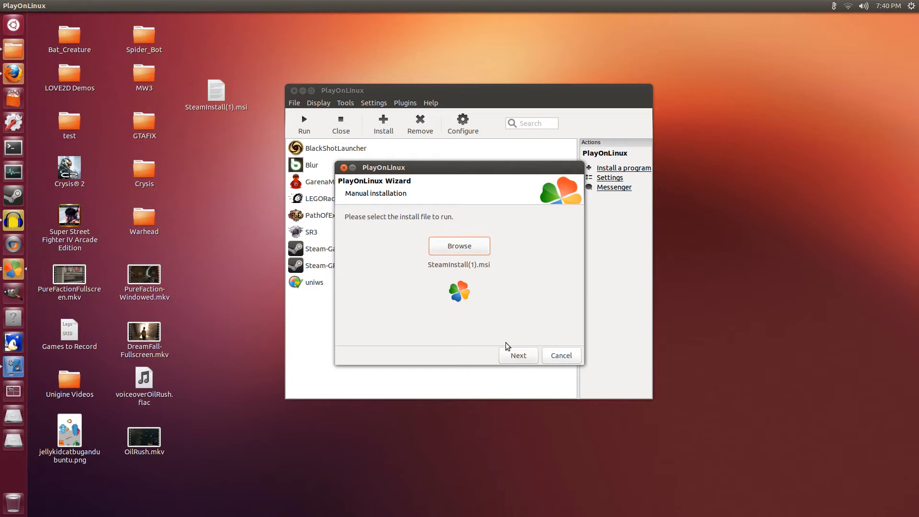
left_click(517, 355)
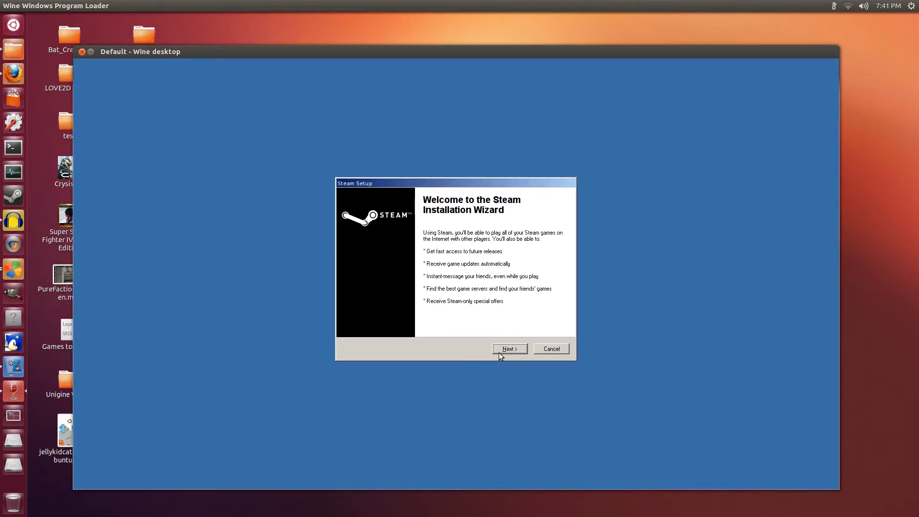
mouse_move(503, 352)
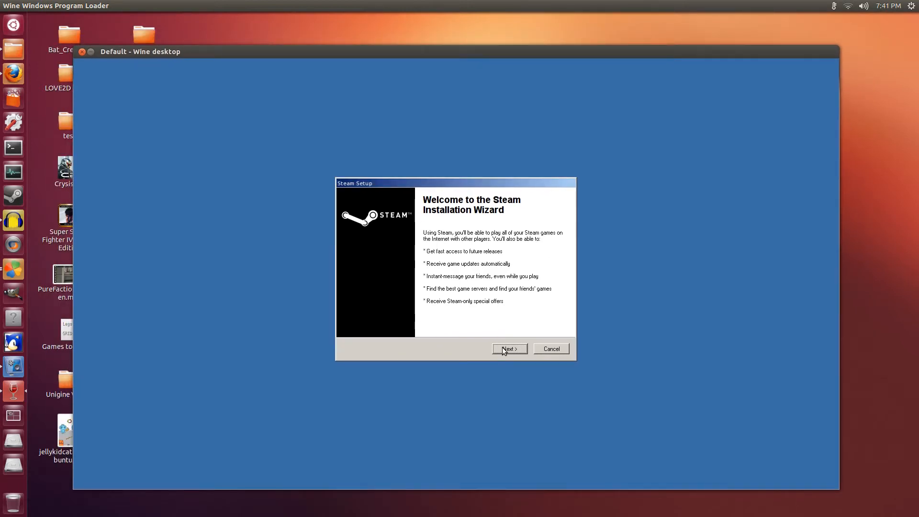
Complete Steam Setup with the licence accepted, DSL > 768k speed and English, then finish
left_click(507, 349)
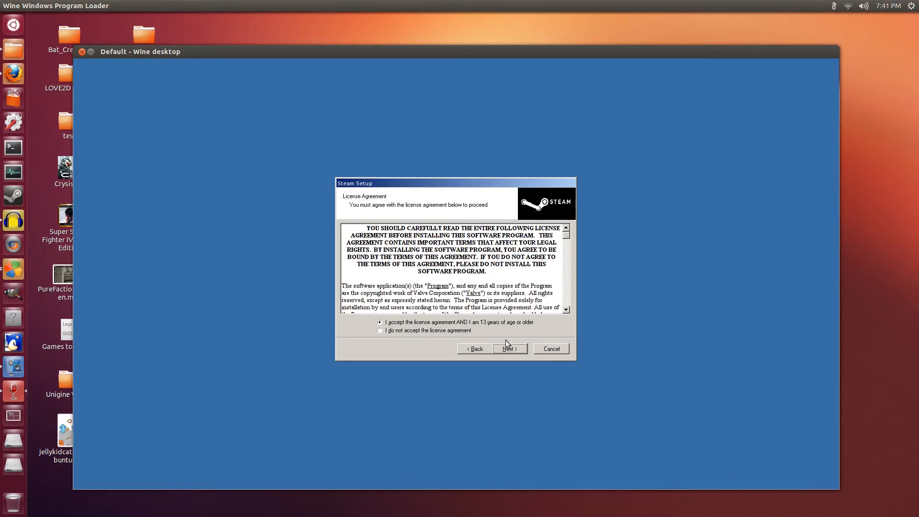
left_click(508, 349)
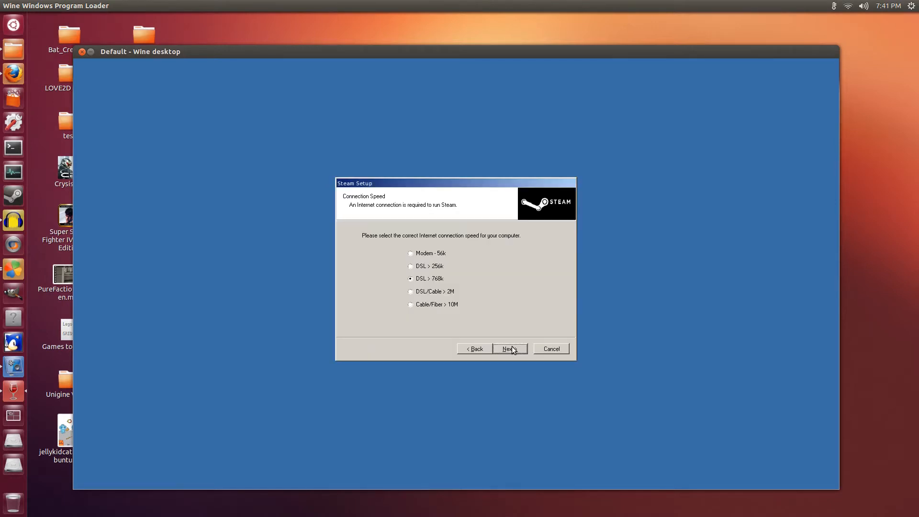
left_click(411, 305)
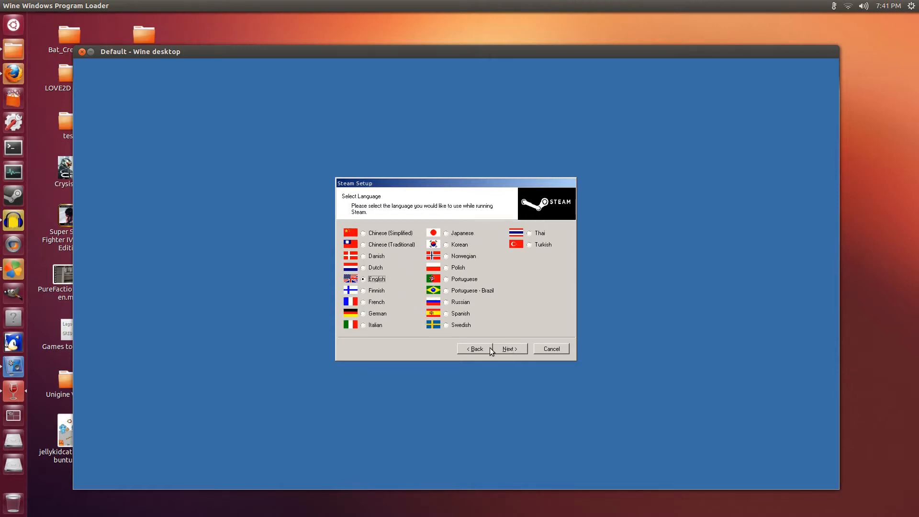
mouse_move(507, 351)
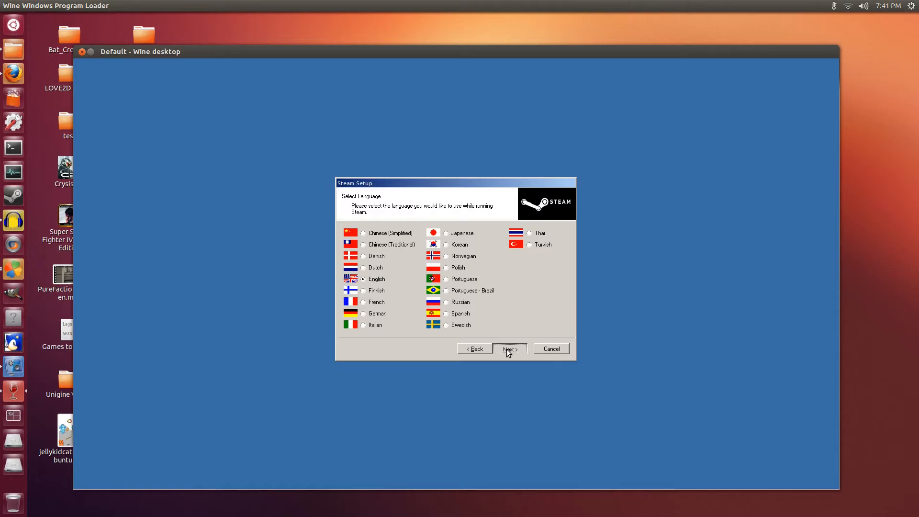
left_click(508, 348)
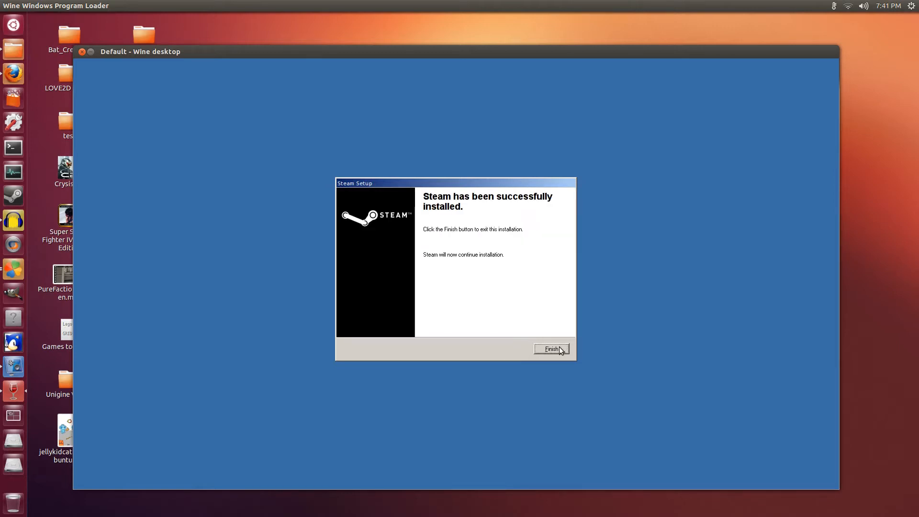
left_click(550, 349)
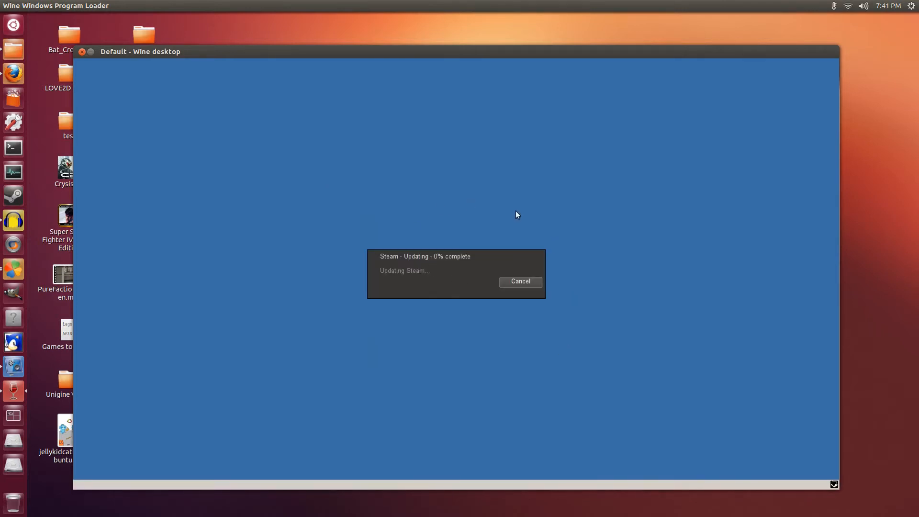
mouse_move(508, 213)
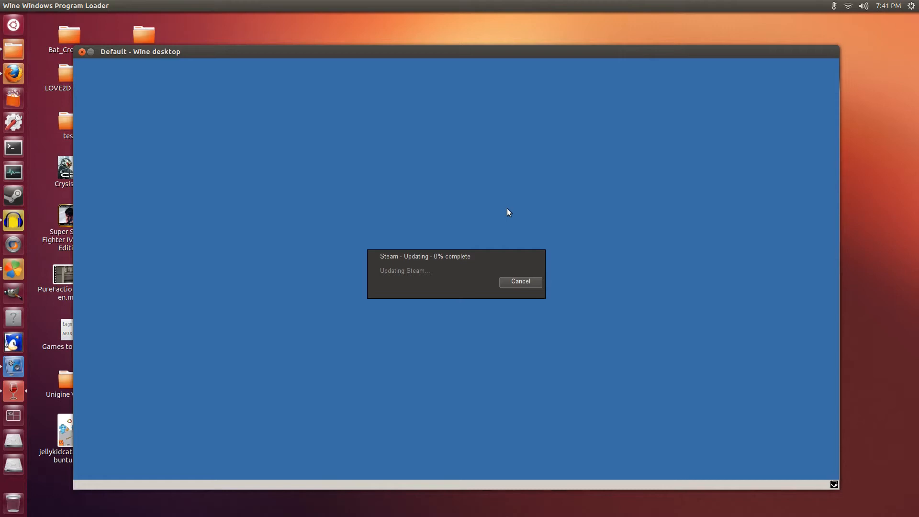
mouse_move(488, 232)
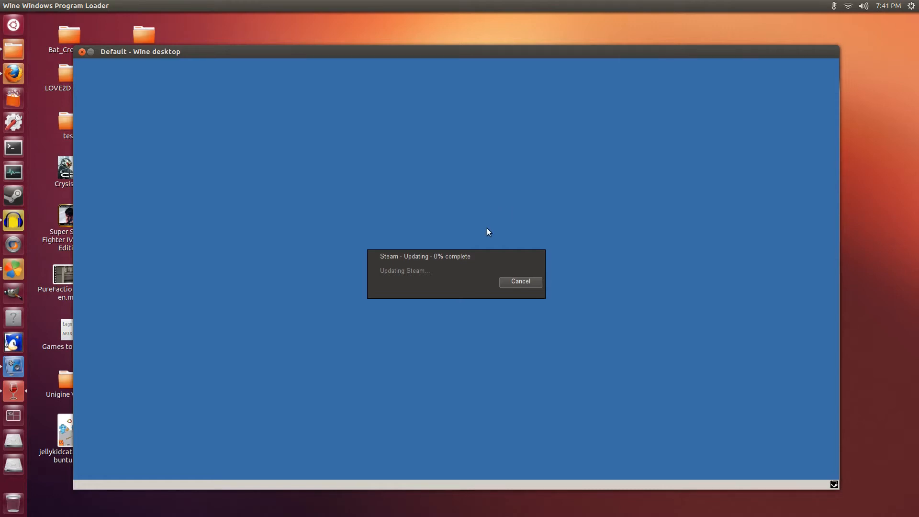
mouse_move(498, 238)
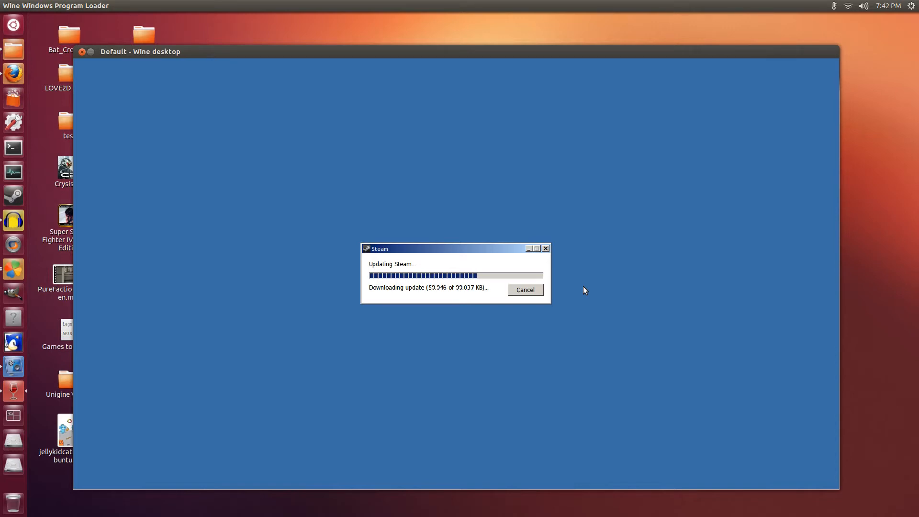
mouse_move(579, 252)
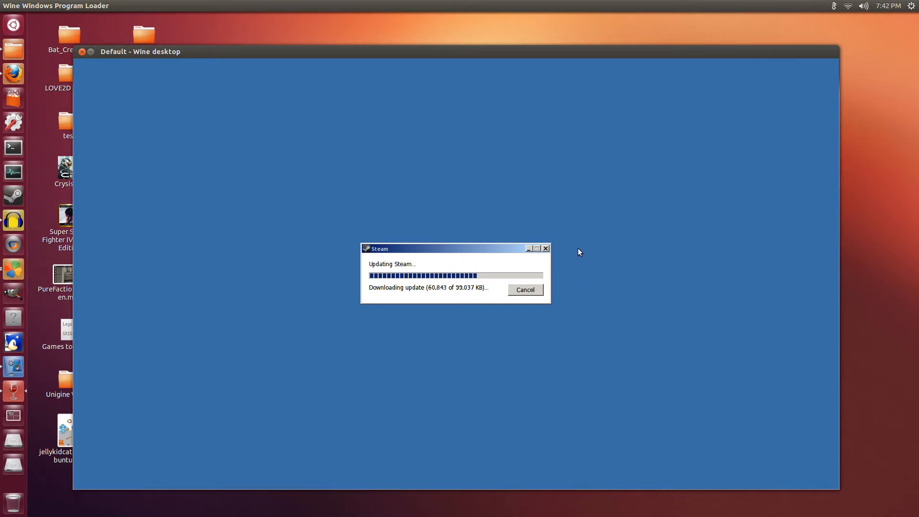
mouse_move(584, 267)
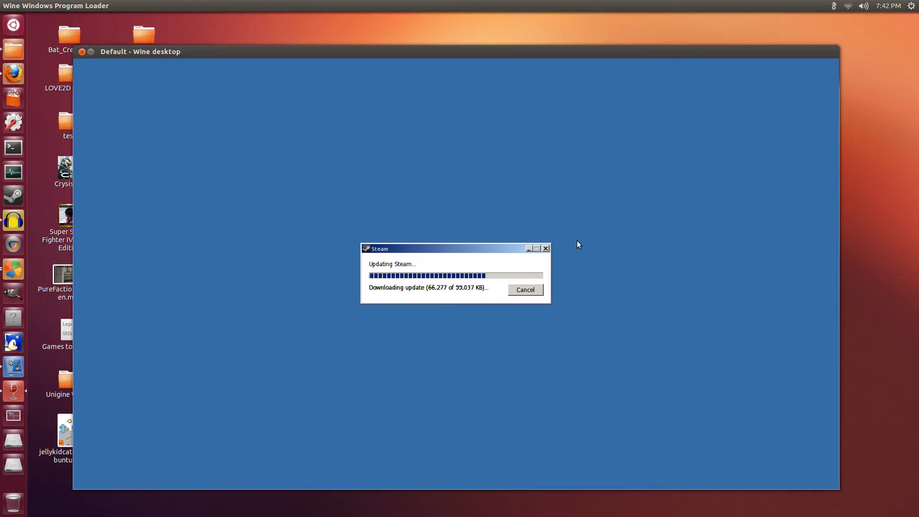
mouse_move(571, 259)
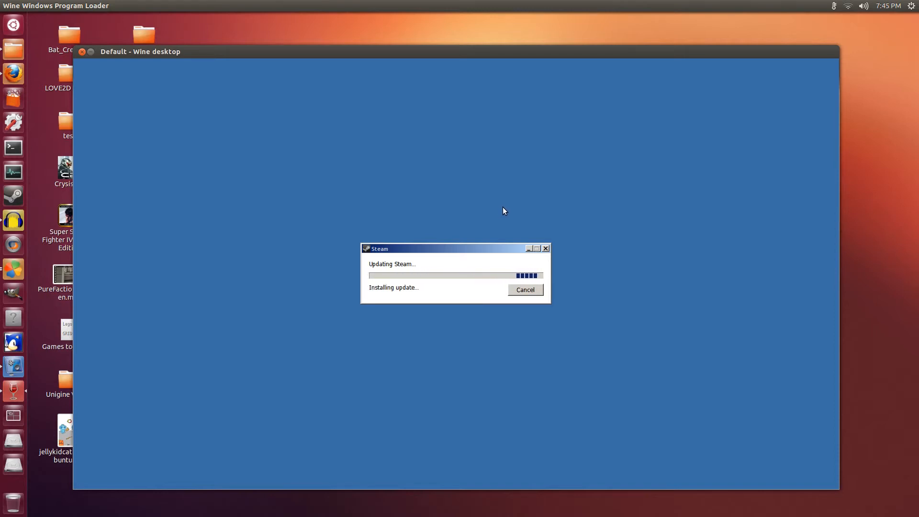
mouse_move(526, 194)
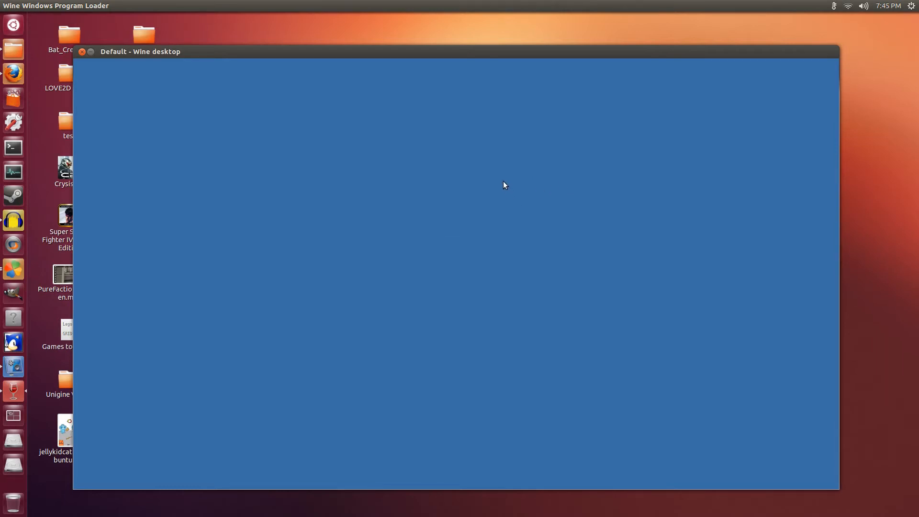
mouse_move(550, 199)
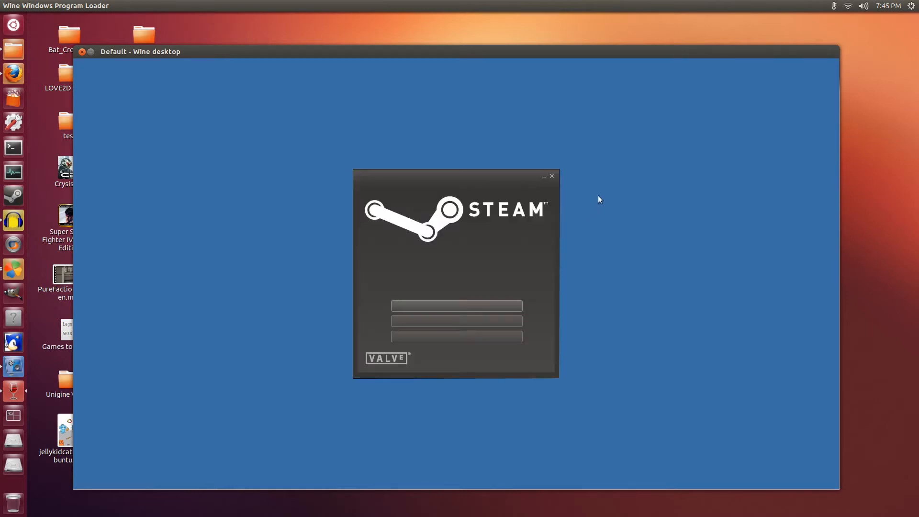
mouse_move(489, 188)
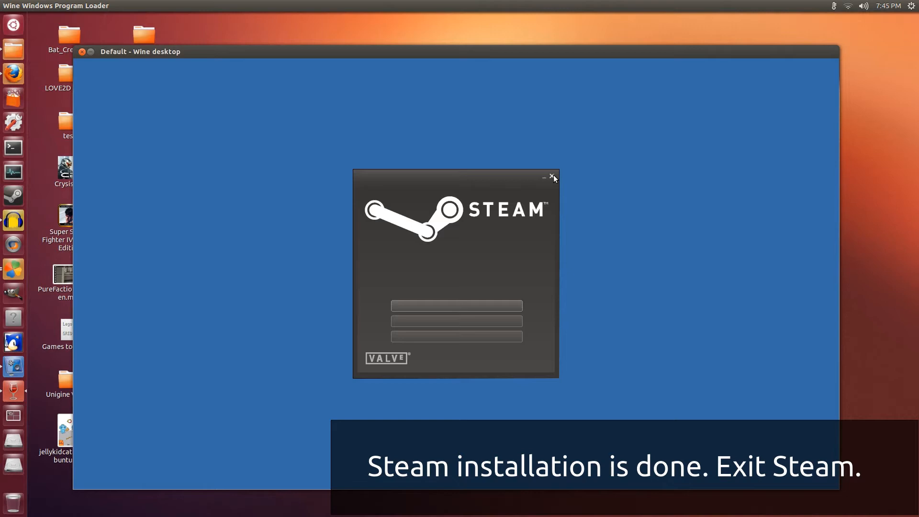
Close Steam's login window to exit the freshly installed client
left_click(552, 177)
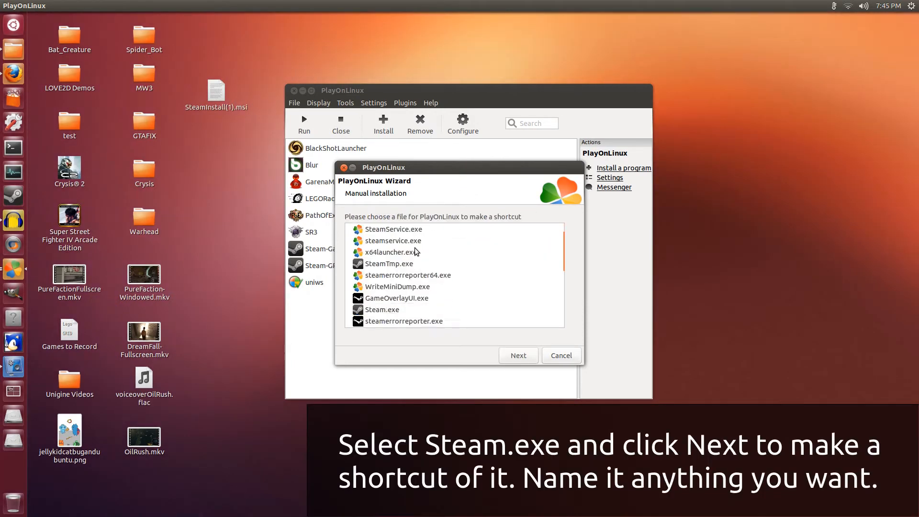
Choose Steam.exe as the shortcut target and name the shortcut Steam-SHOGUN2
left_click(381, 289)
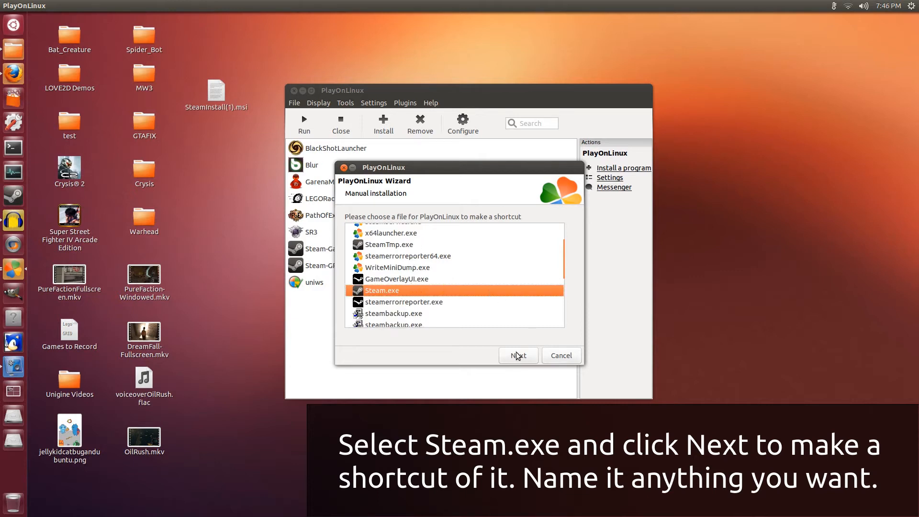
left_click(518, 356)
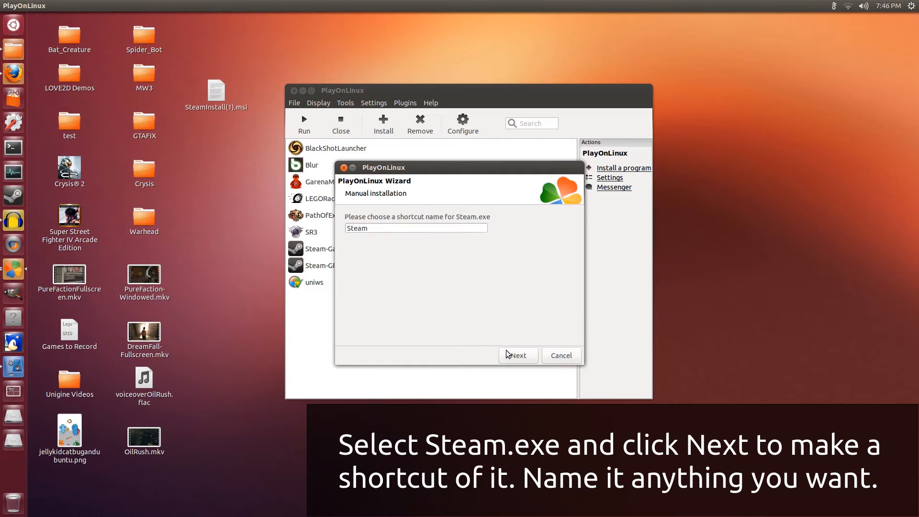
mouse_move(390, 234)
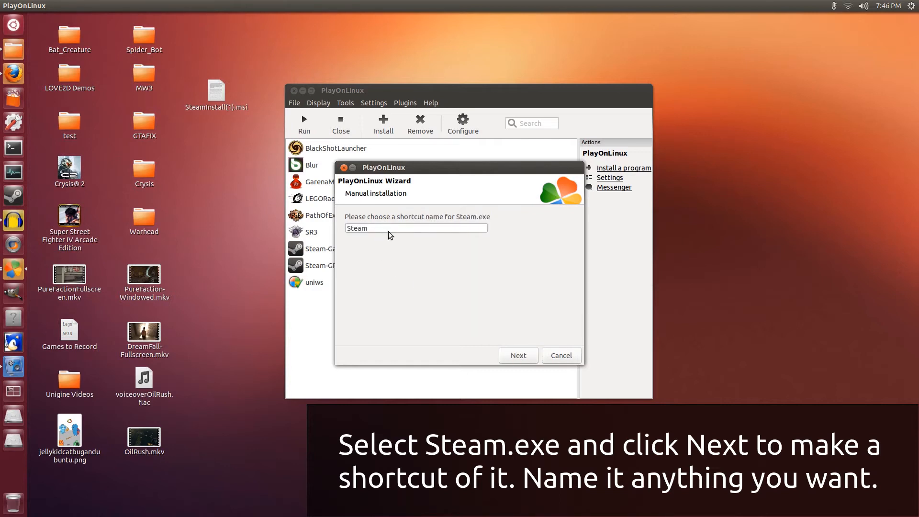
left_click(415, 228)
type("-SHOG")
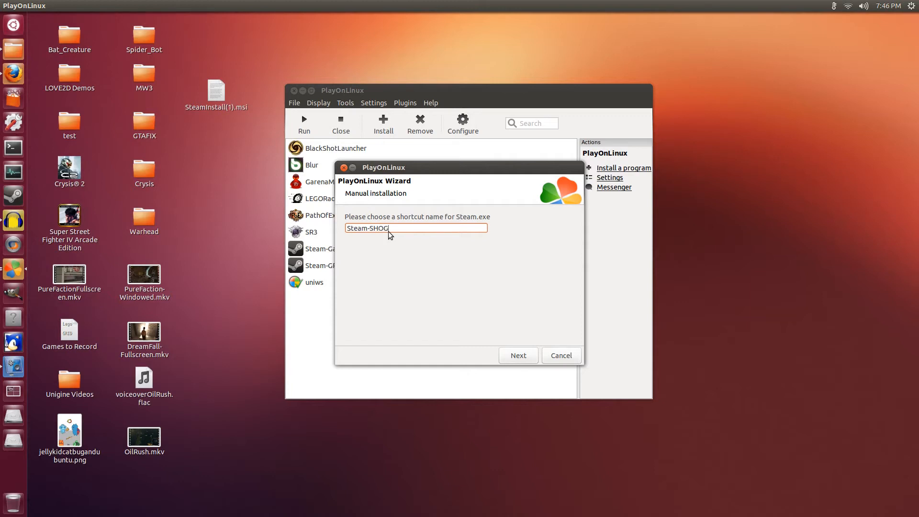
type("UN2")
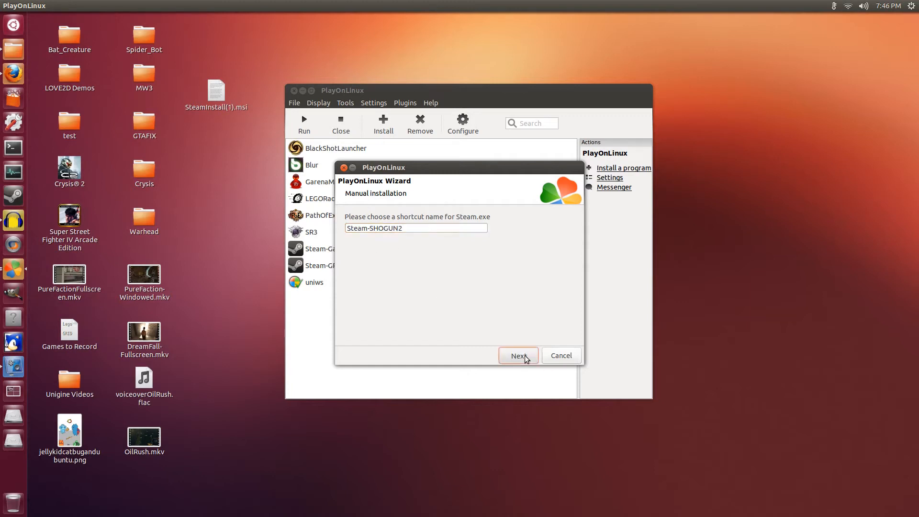
left_click(518, 357)
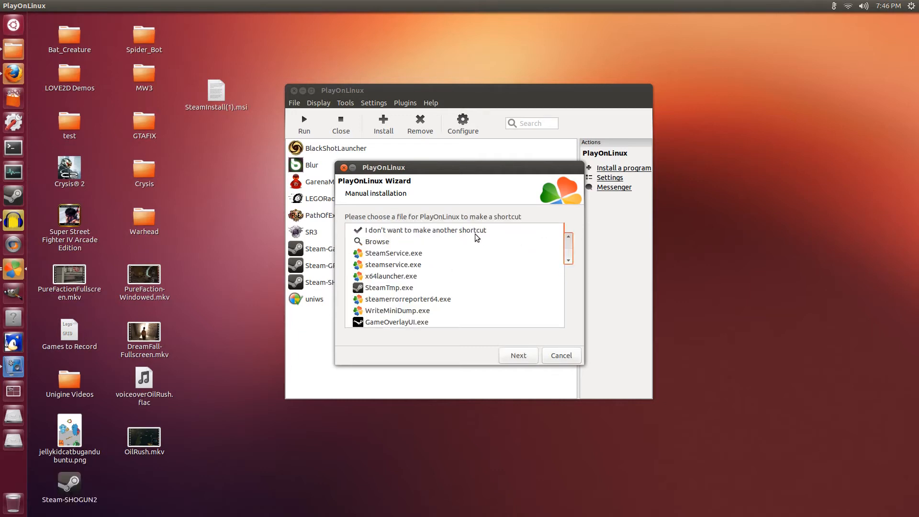
Finish the wizard without another shortcut, dismiss the image error and configure Steam-SHOGUN2
left_click(424, 230)
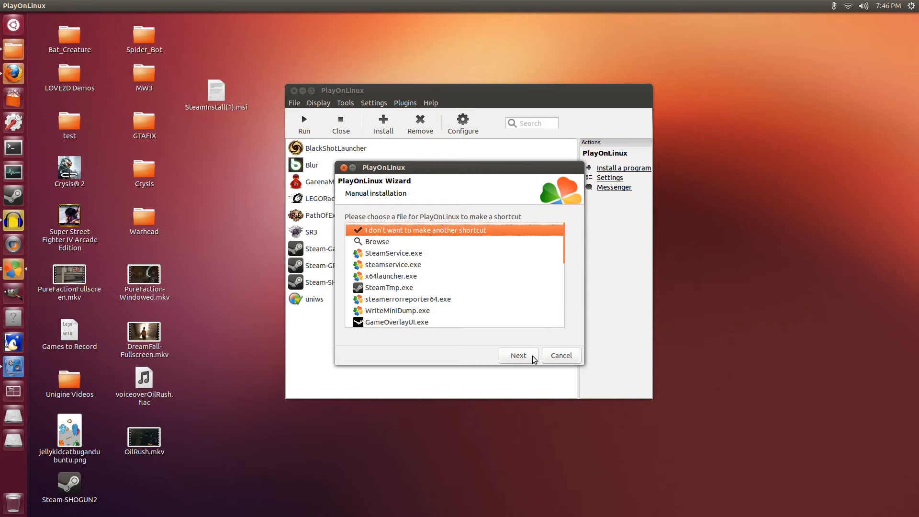
left_click(519, 356)
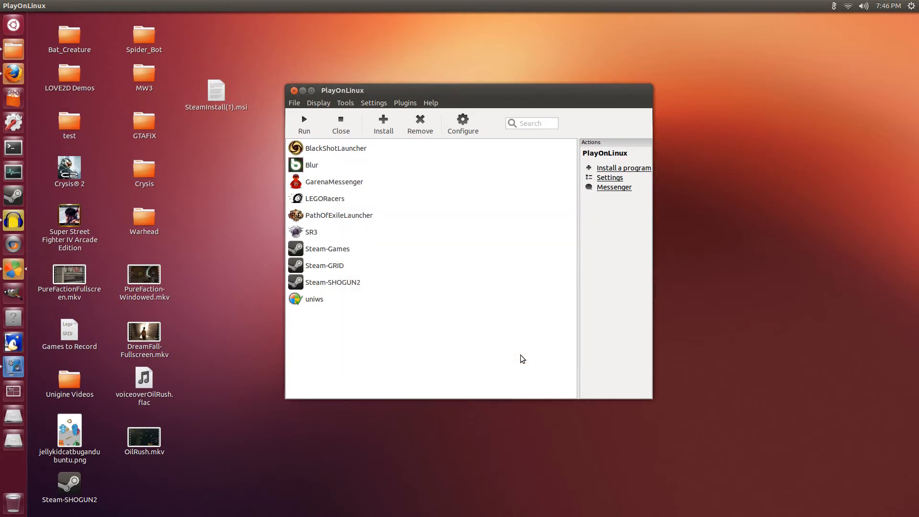
mouse_move(394, 216)
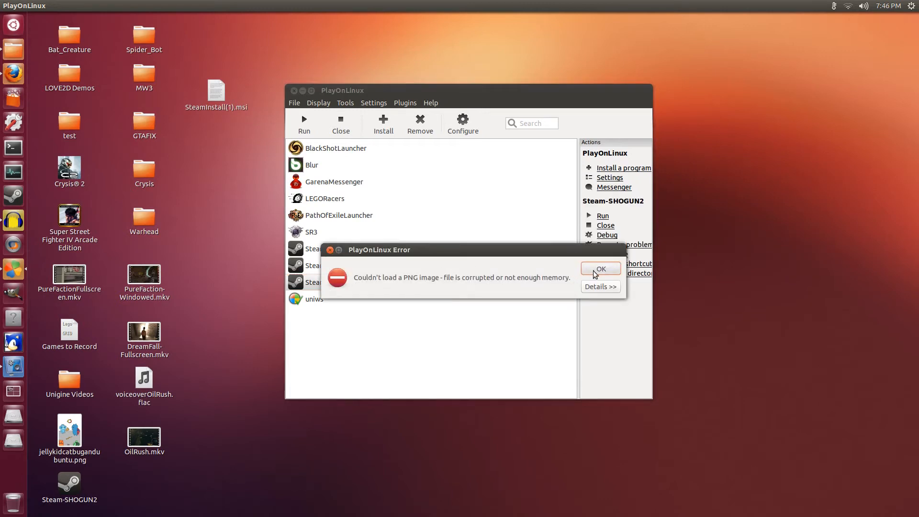
left_click(600, 268)
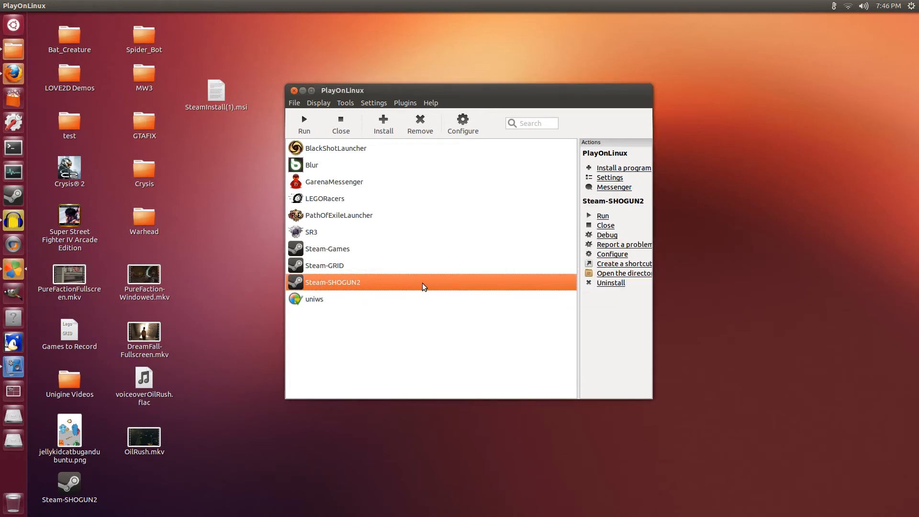
mouse_move(612, 254)
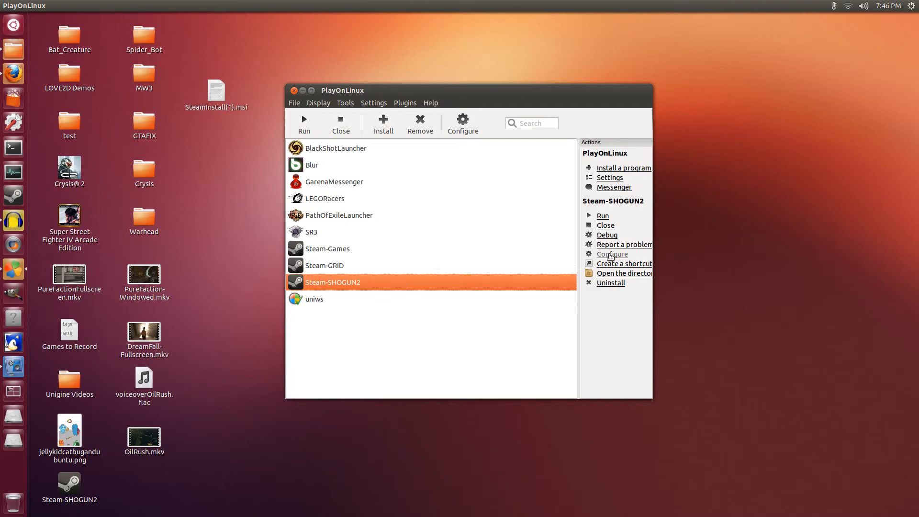
left_click(612, 254)
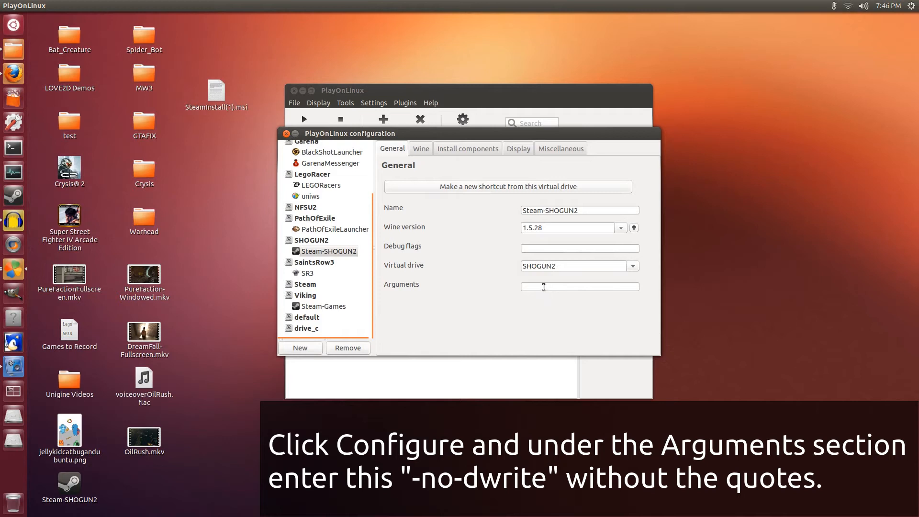
Enter -no-dwrite in the Arguments field of the Steam-SHOGUN2 shortcut
left_click(580, 286)
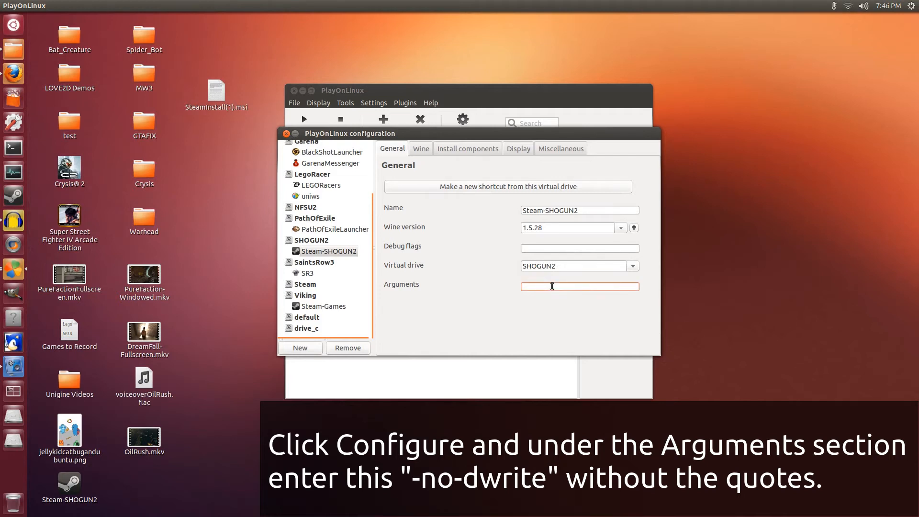
type("-n")
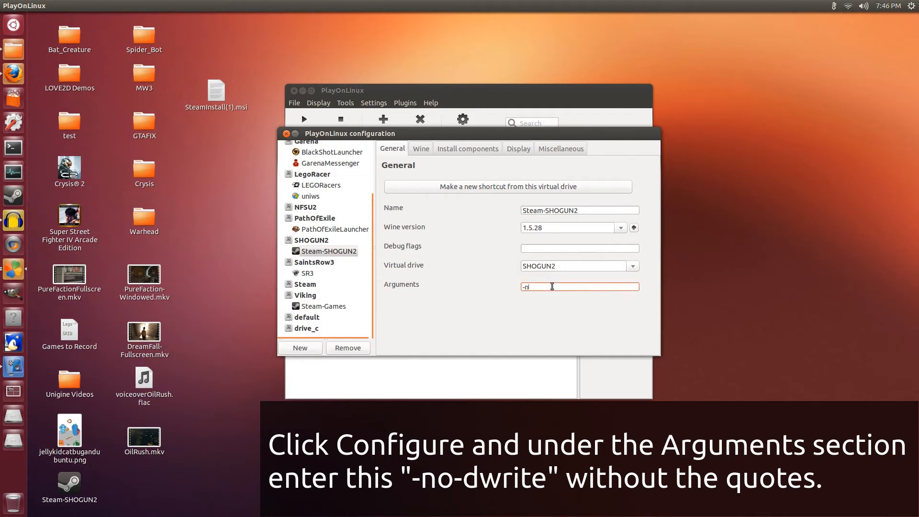
type("odwrit")
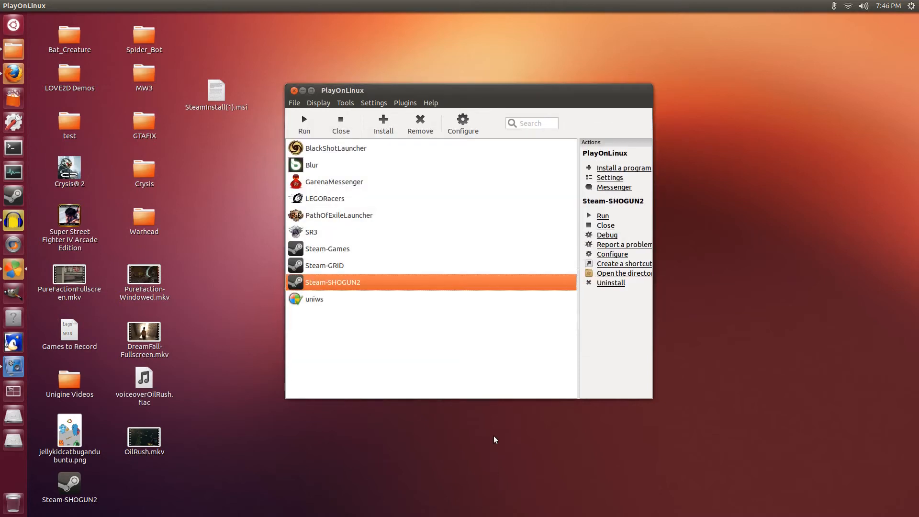
Select Steam-GRID, close the configuration window and dismiss the PNG error dialogs
left_click(324, 265)
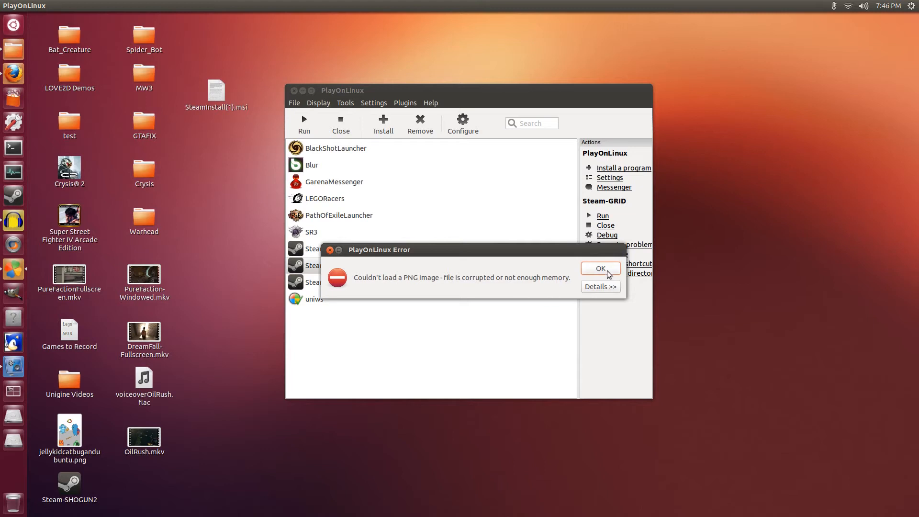
left_click(601, 268)
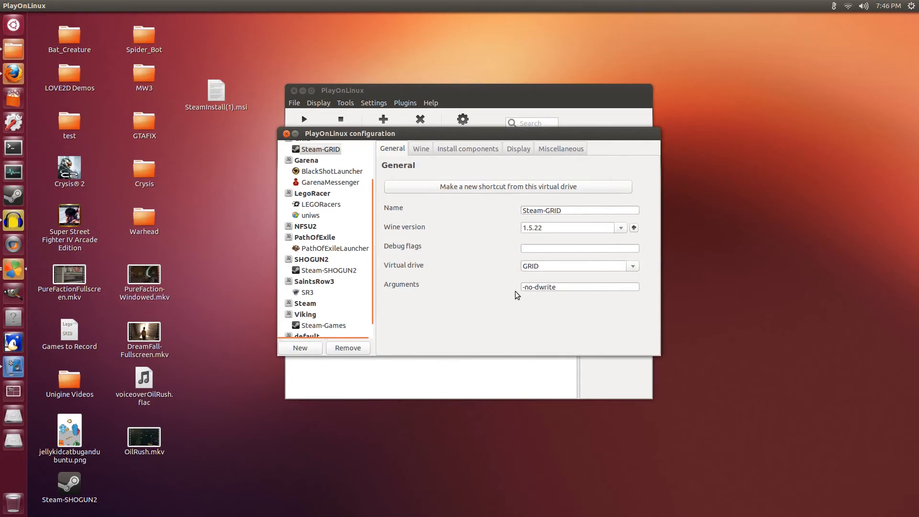
left_click(579, 286)
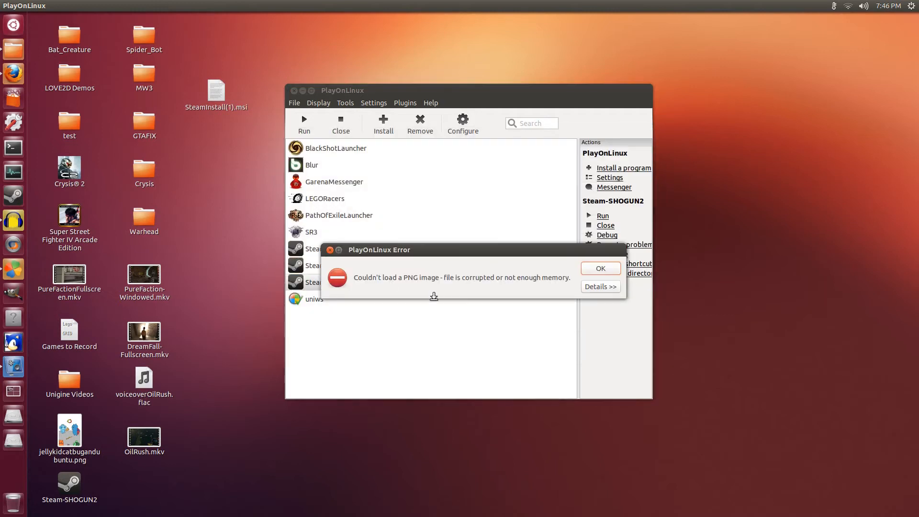
left_click(600, 268)
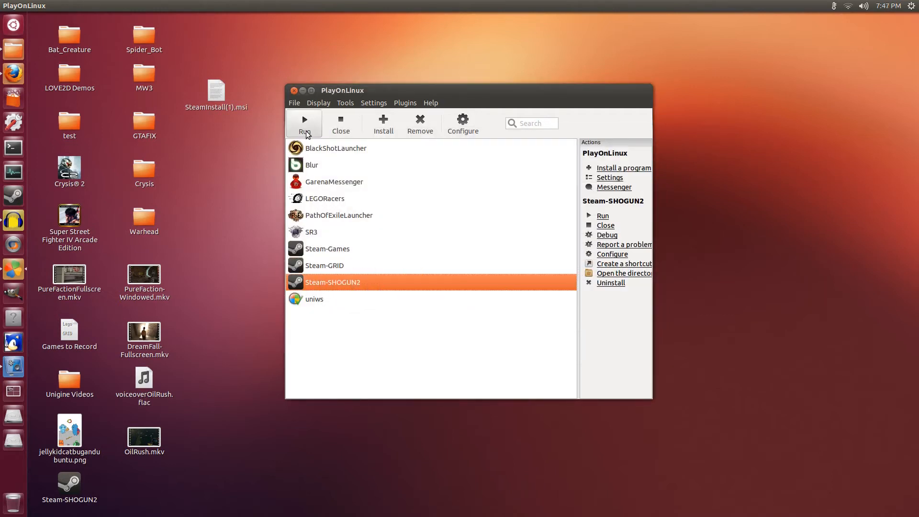
mouse_move(696, 125)
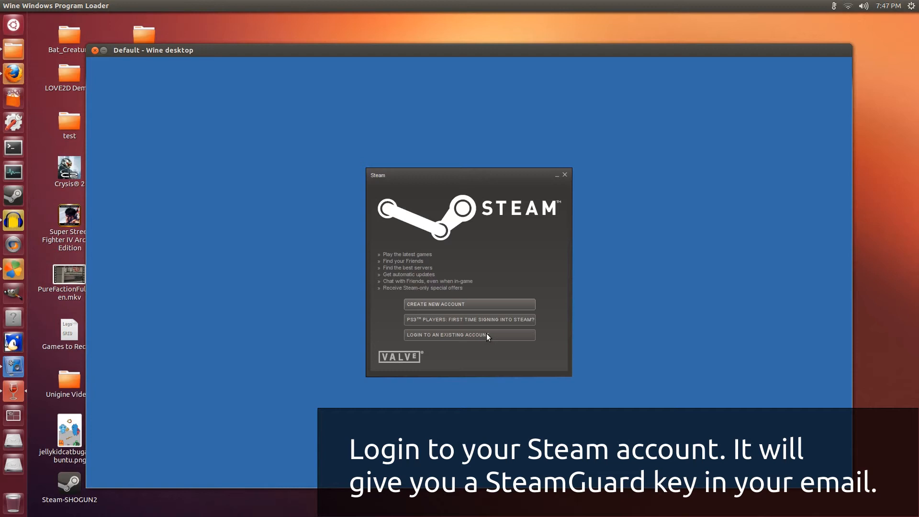
Log in to the existing Steam account with 'Remember my password' ticked
left_click(470, 336)
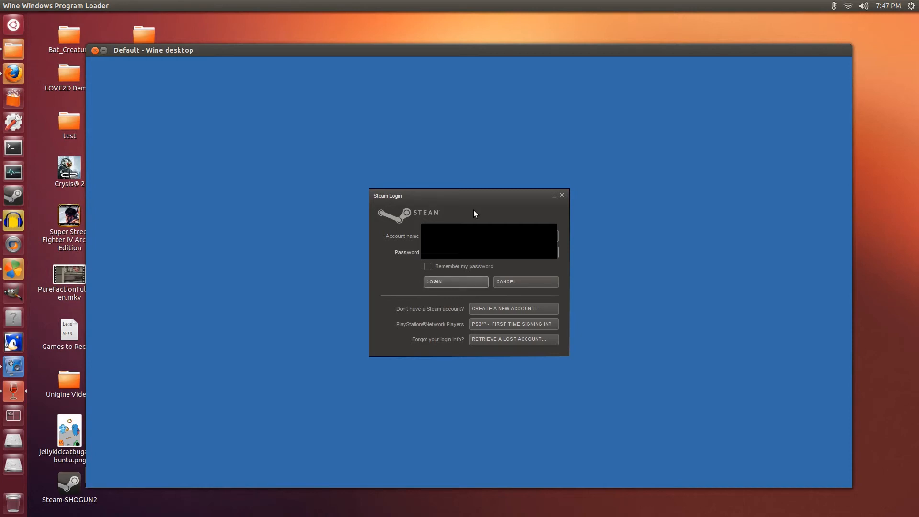
mouse_move(482, 187)
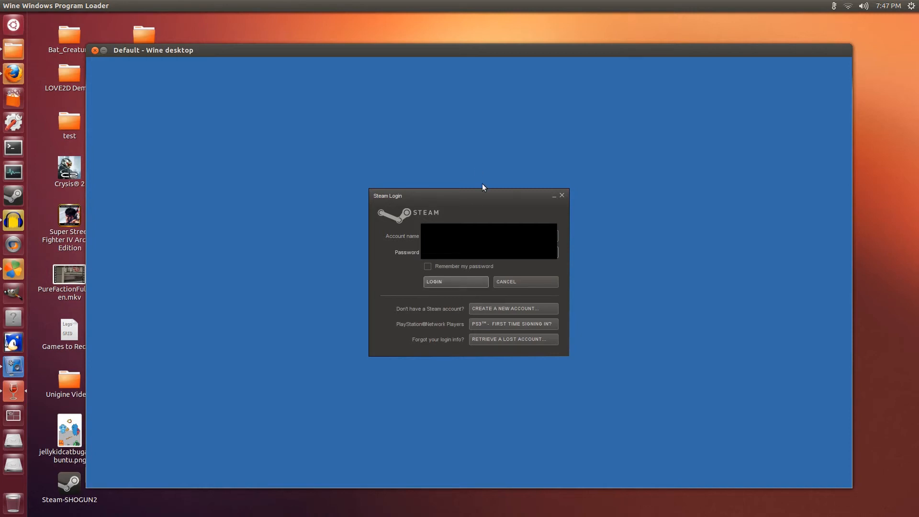
left_click(427, 266)
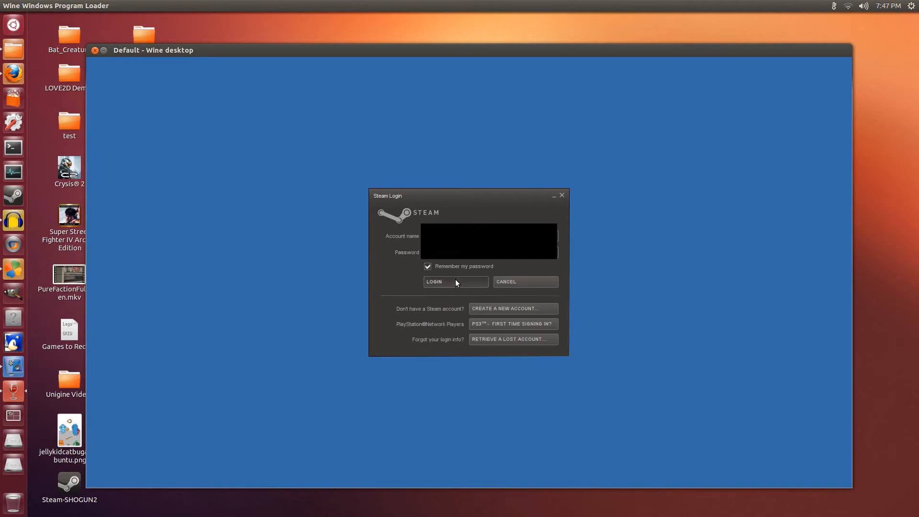
left_click(434, 282)
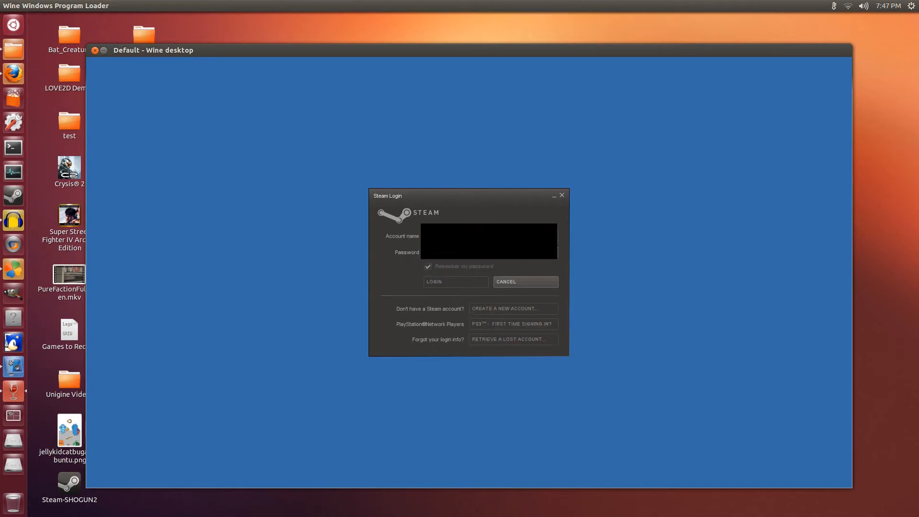
Enter the emailed Steam Guard access code and finish authorising this computer
left_click(456, 282)
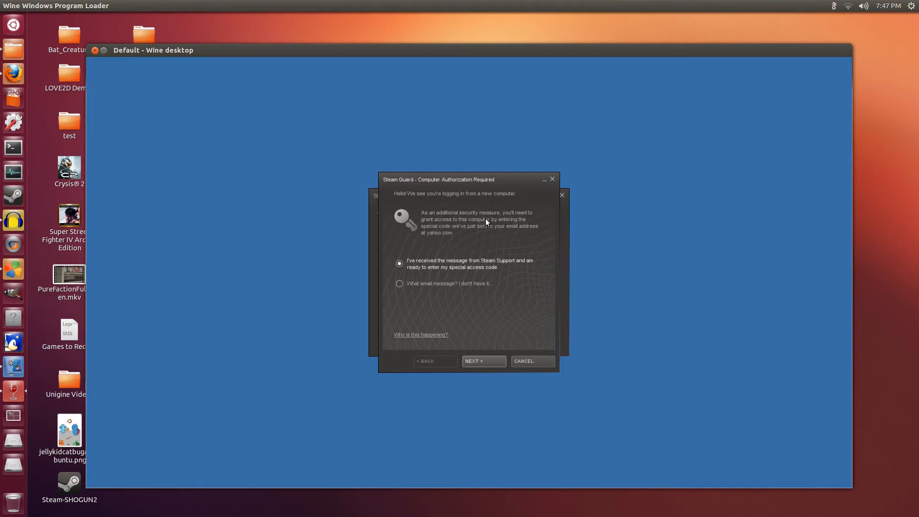
mouse_move(479, 271)
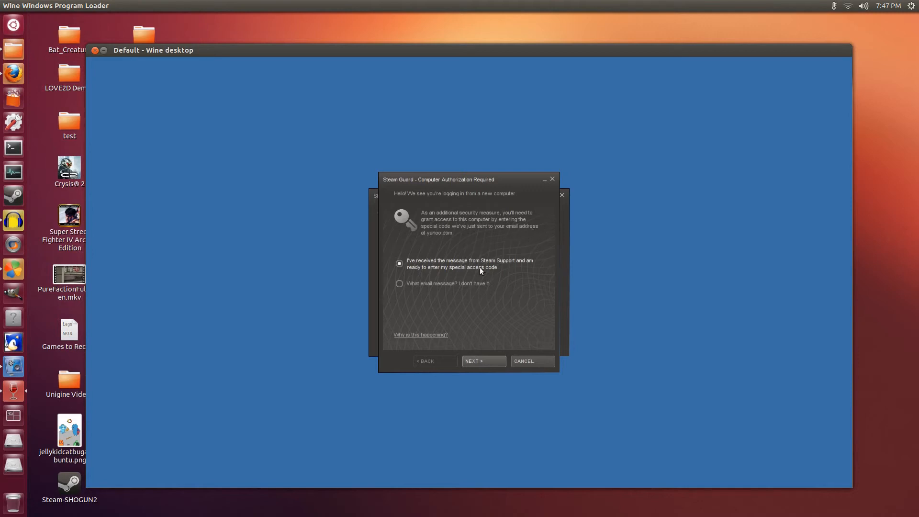
mouse_move(530, 277)
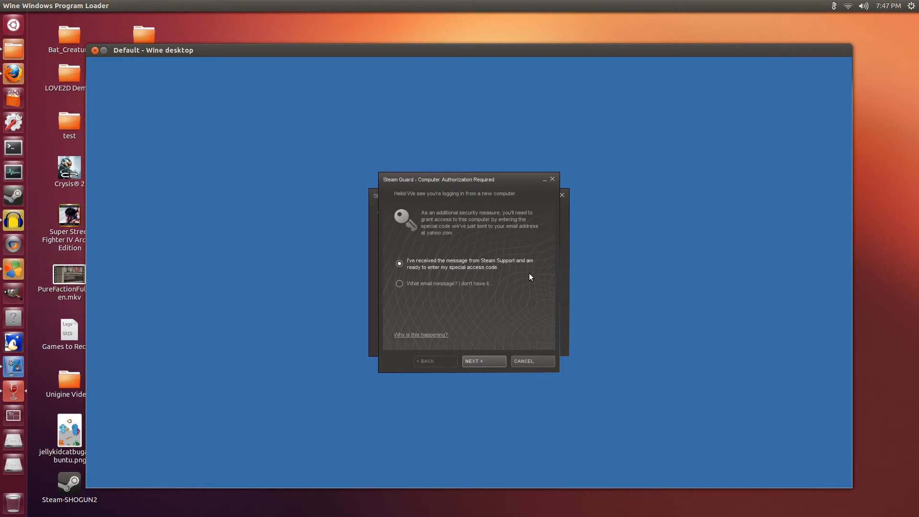
mouse_move(533, 278)
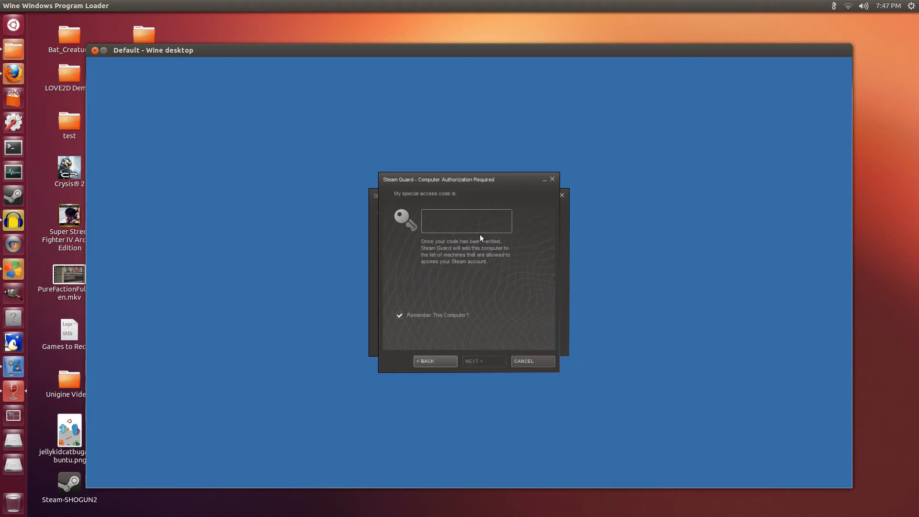
mouse_move(13, 74)
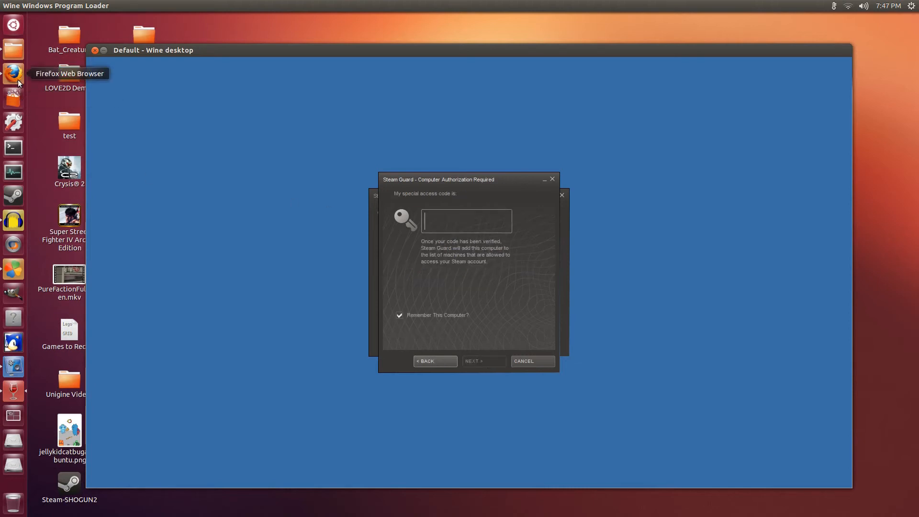
mouse_move(388, 166)
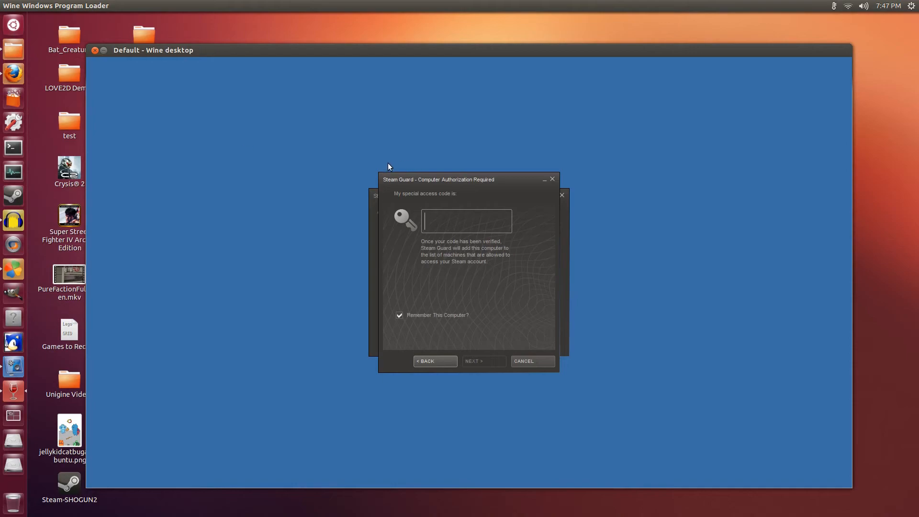
type("TVM2T")
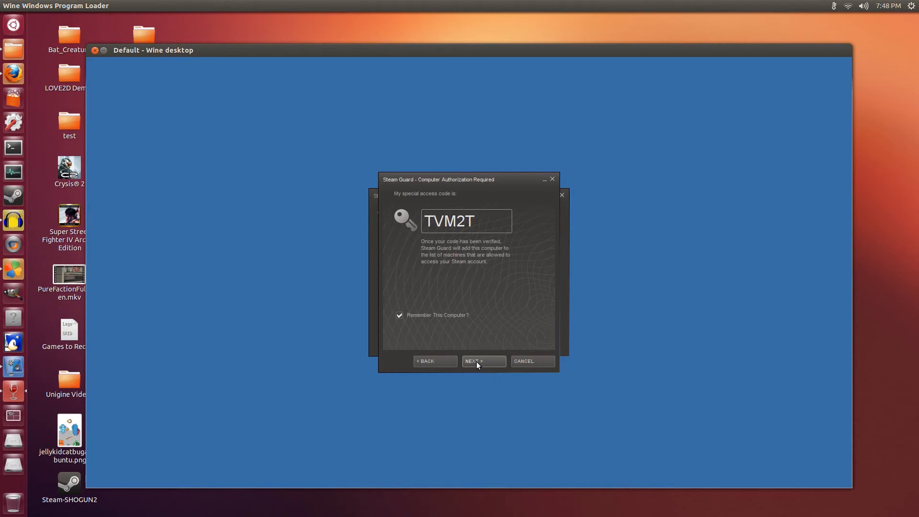
left_click(482, 361)
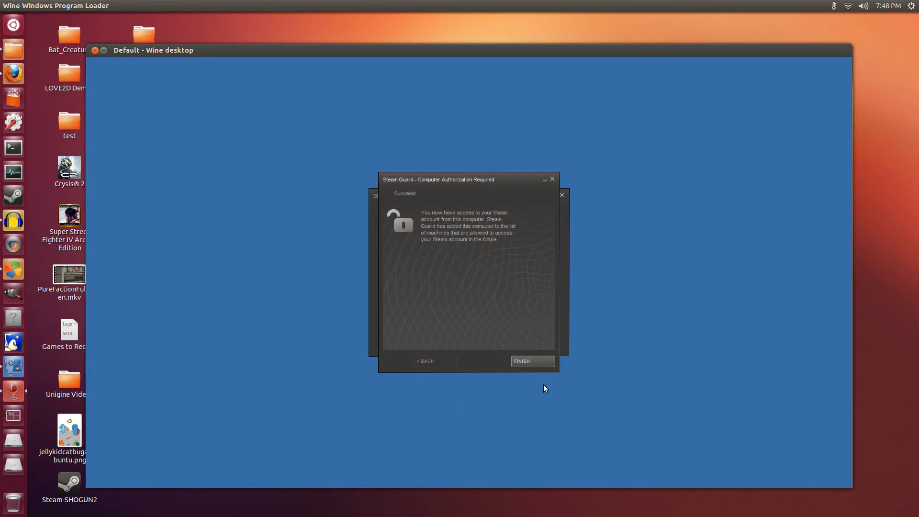
left_click(532, 361)
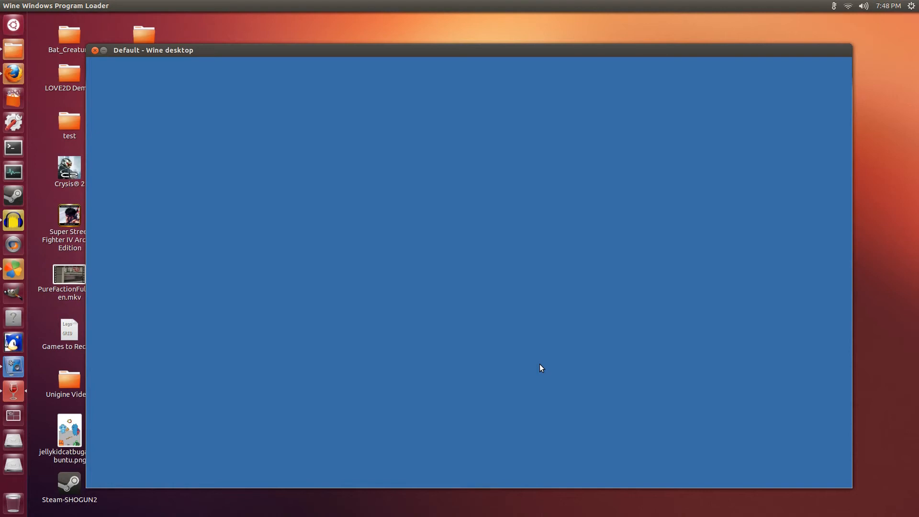
mouse_move(565, 393)
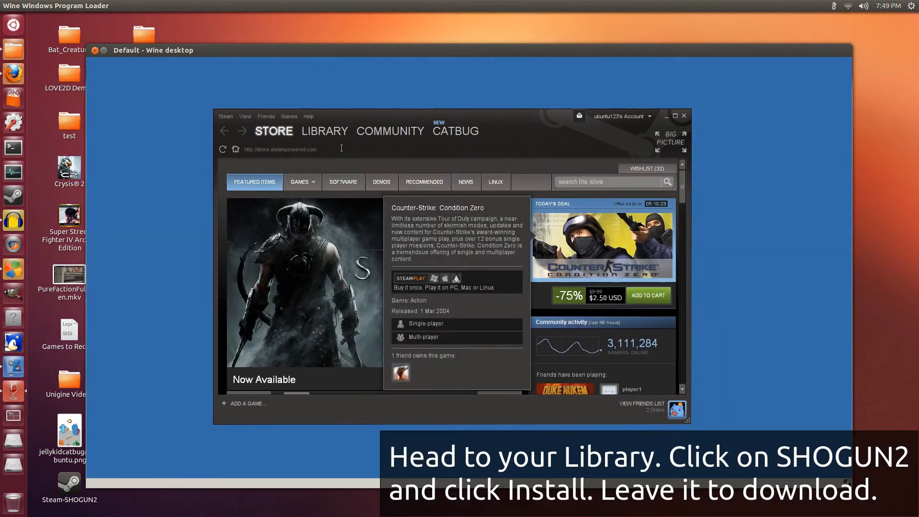
Show Total War: SHOGUN 2 in the Steam Library
left_click(325, 132)
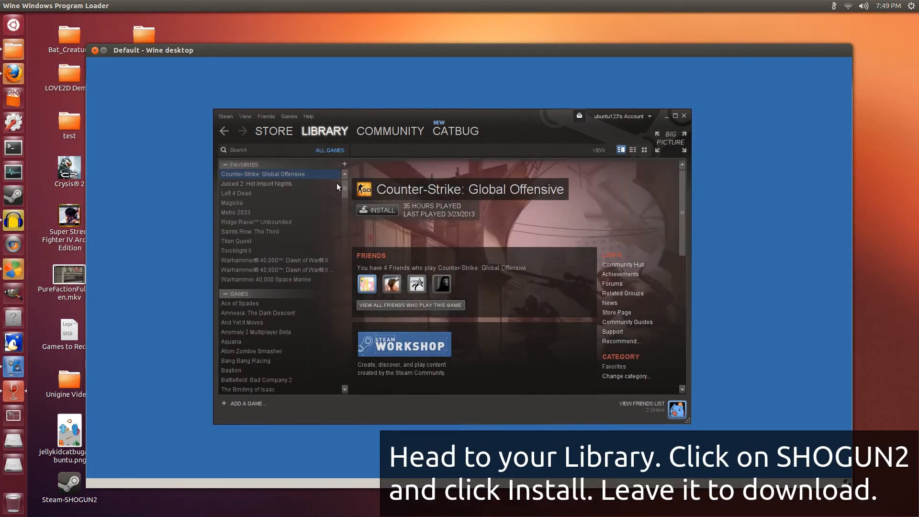
scroll("down", 3)
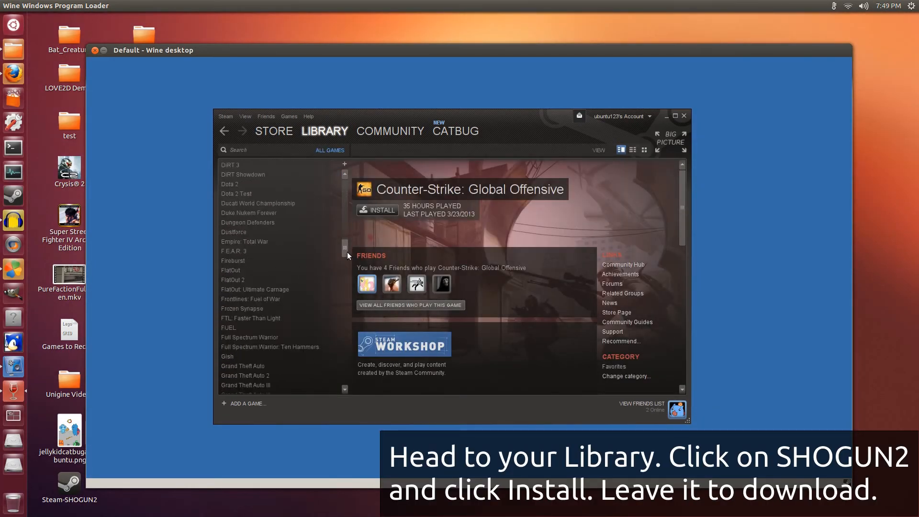
scroll("down", 3)
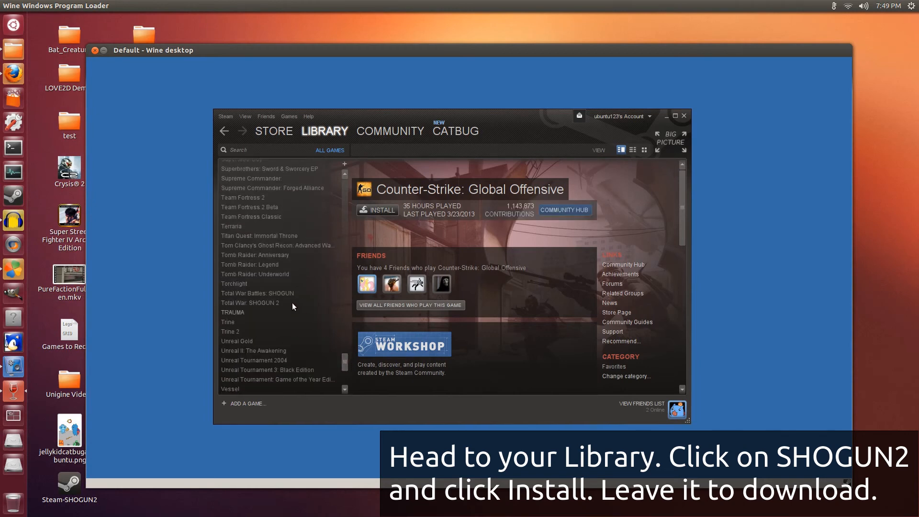
left_click(250, 299)
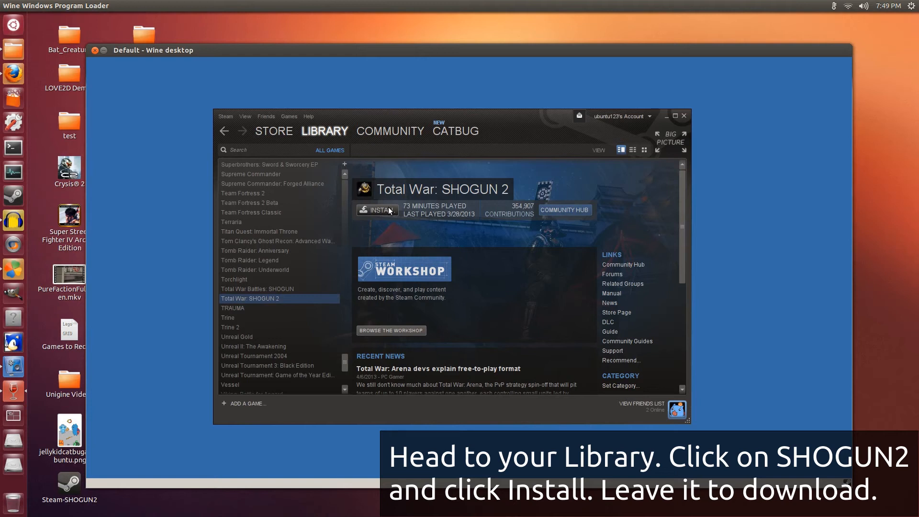
Bring up the 23,540 MB install prompt and dismiss it without downloading
left_click(378, 210)
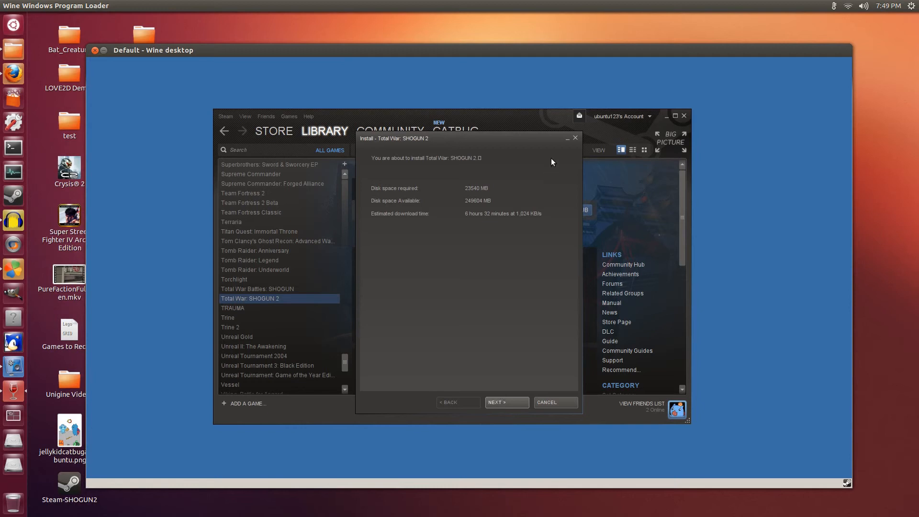
mouse_move(576, 141)
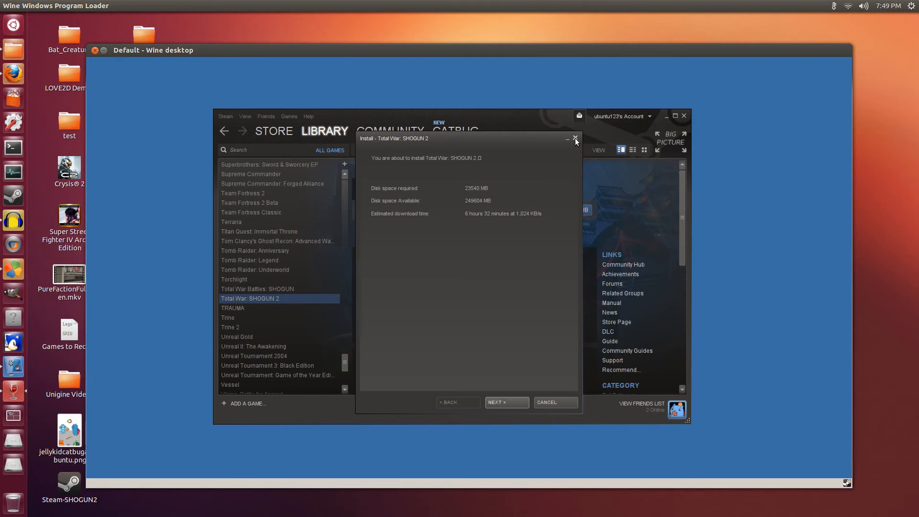
left_click(576, 138)
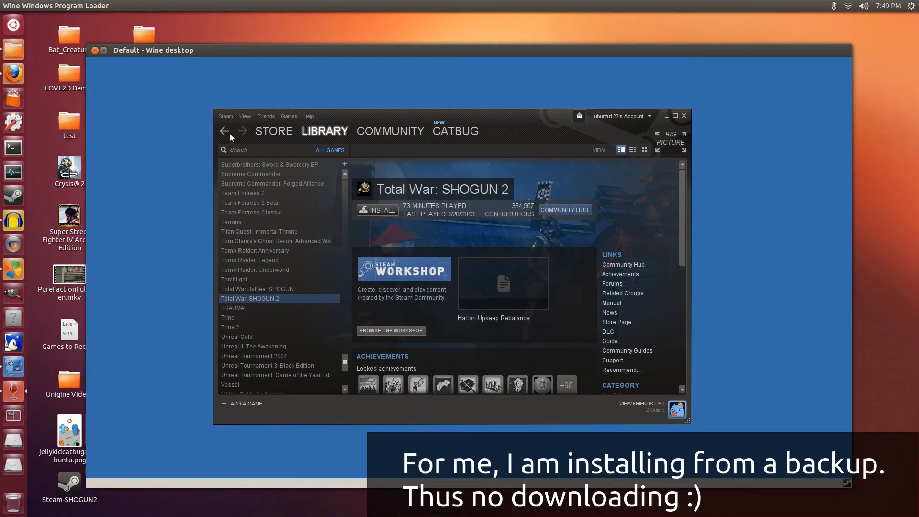
Start Backup and Restore Games with 'Restore a previous backup' chosen, reaching the folder step
left_click(225, 116)
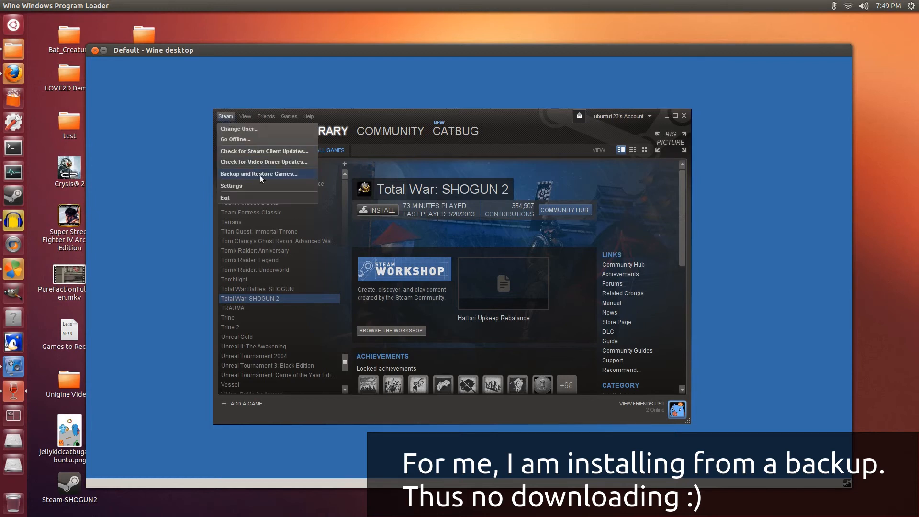
left_click(259, 173)
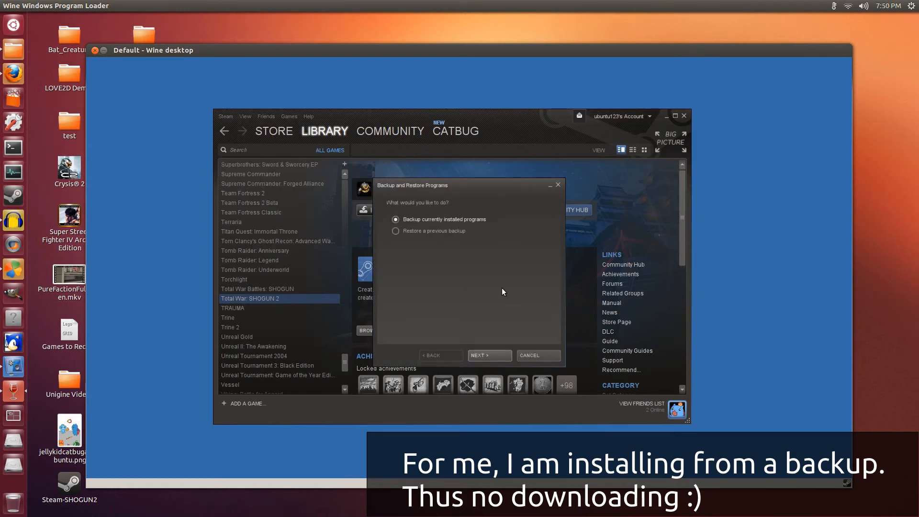
left_click(396, 230)
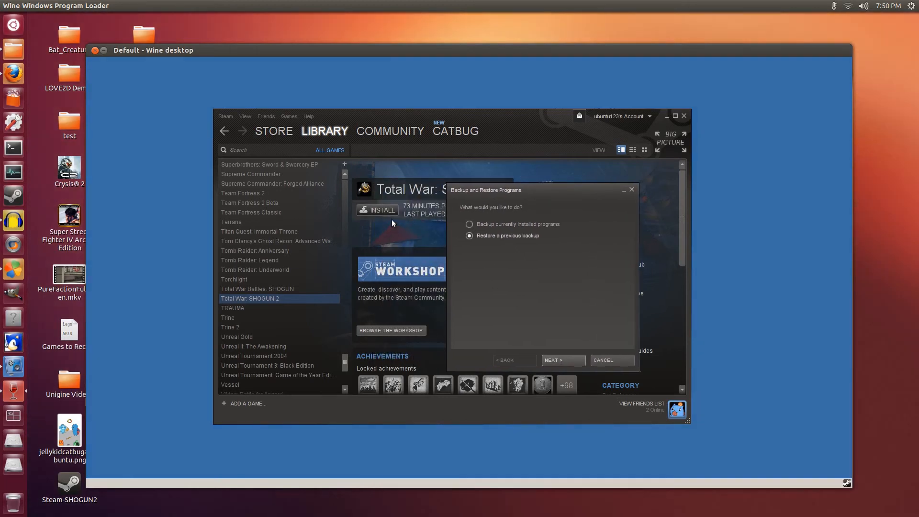
mouse_move(523, 285)
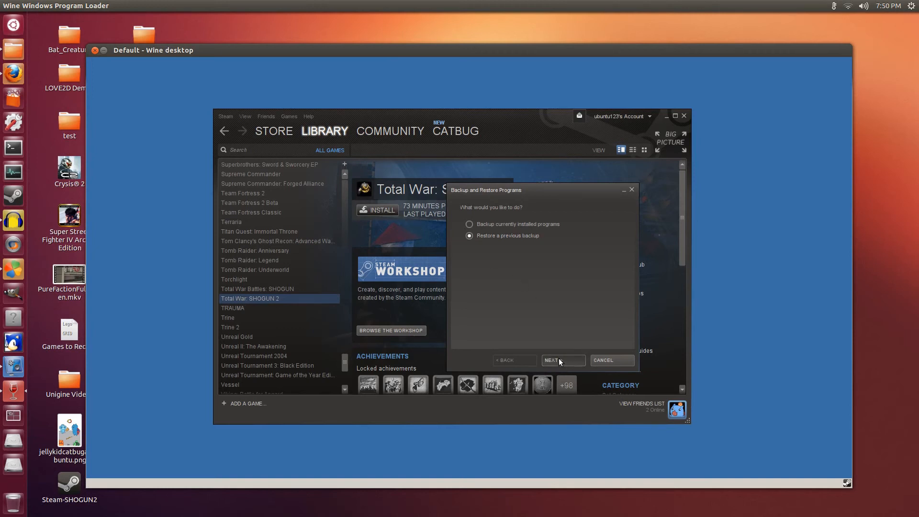
left_click(561, 361)
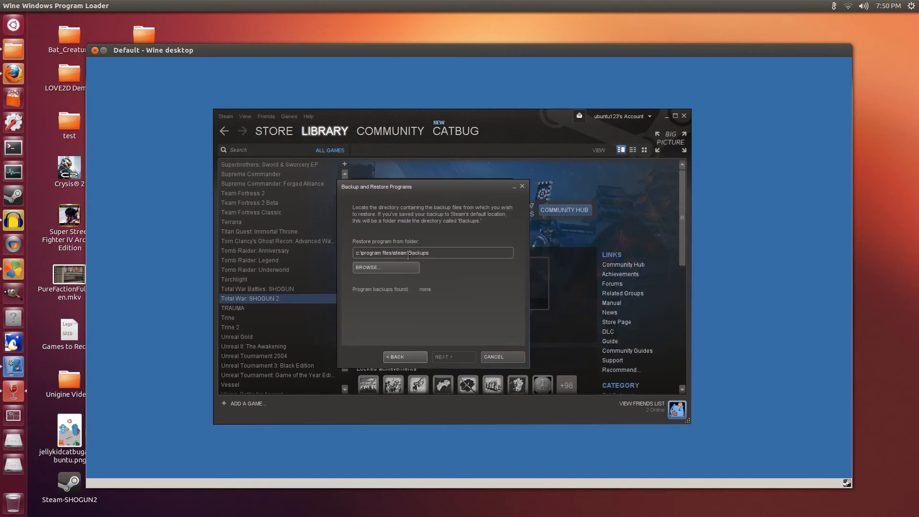
Browse for the backup folder and switch to the Z: drive
left_click(367, 267)
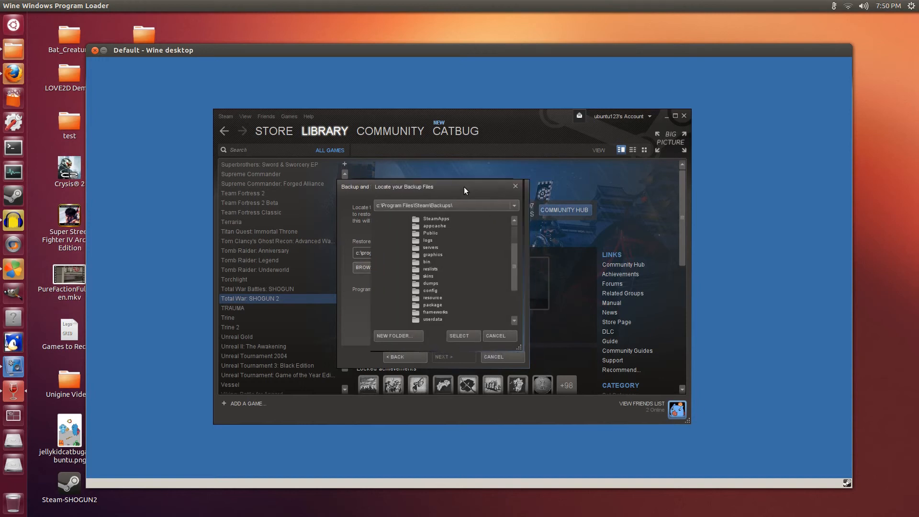
left_click(514, 205)
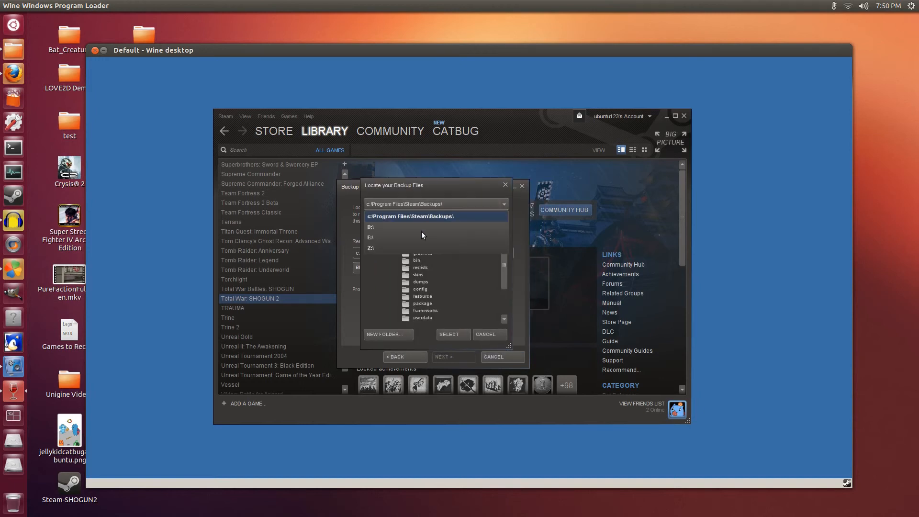
left_click(370, 248)
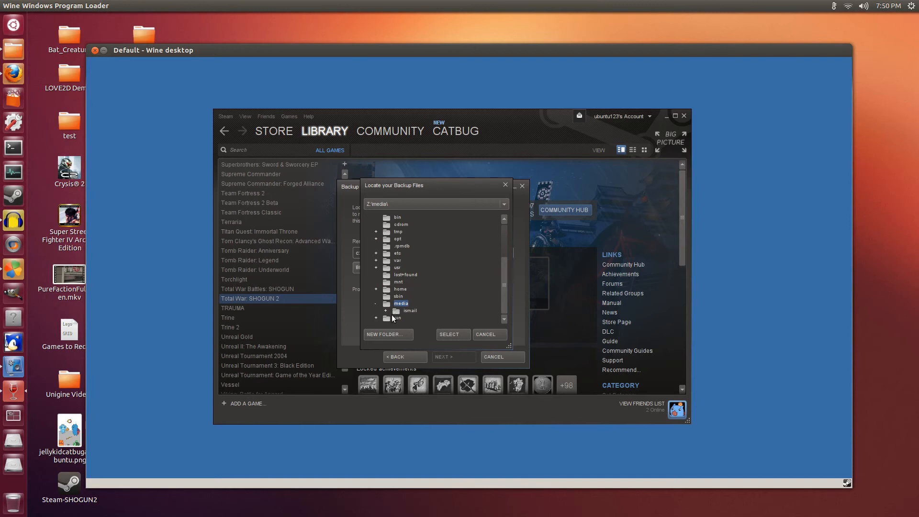
mouse_move(391, 317)
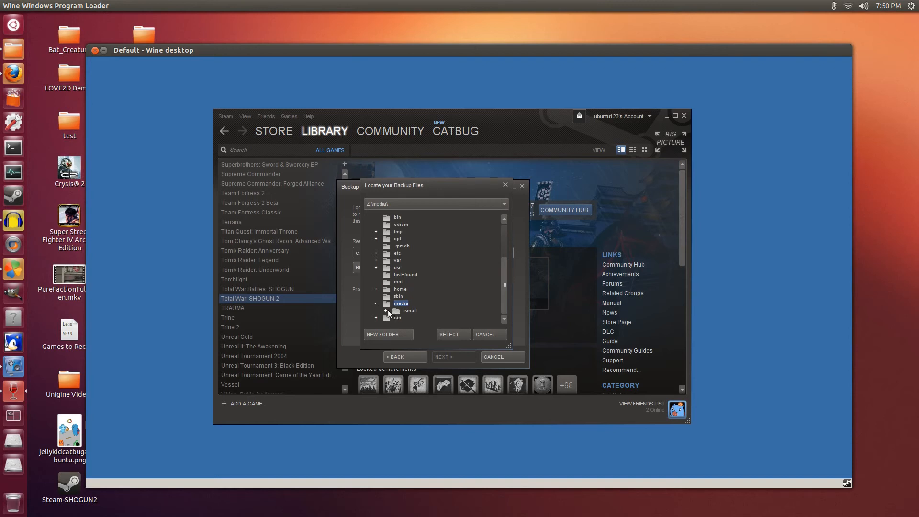
Select media > Media Drive > Steam BACKUP 2 > Total War SHOGUN 2 as the restore source
left_click(386, 310)
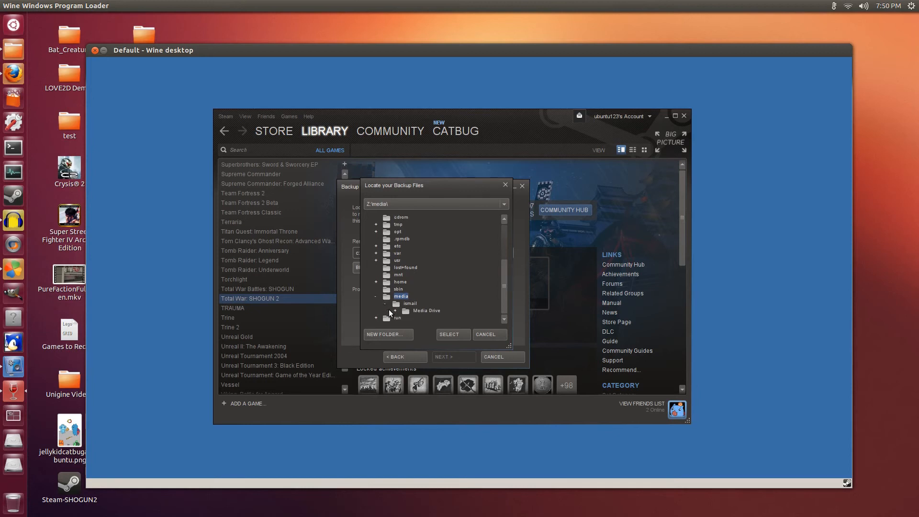
left_click(426, 311)
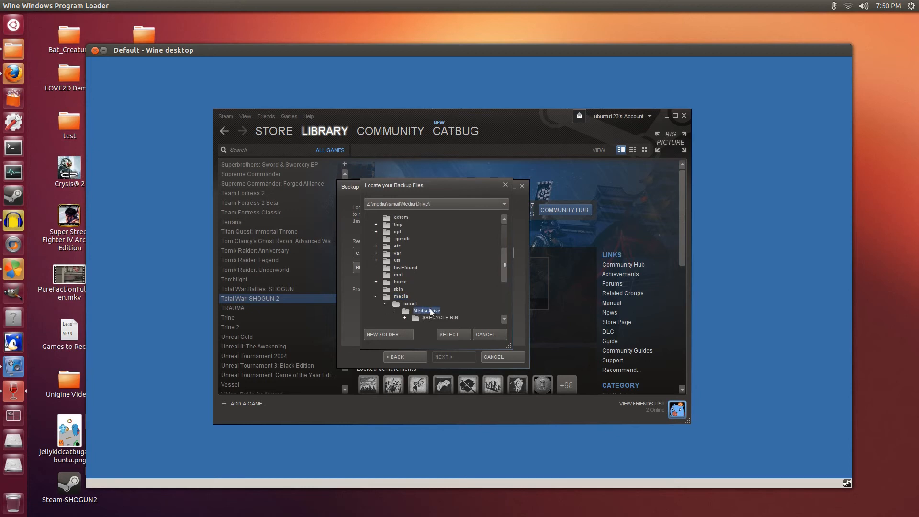
left_click(442, 296)
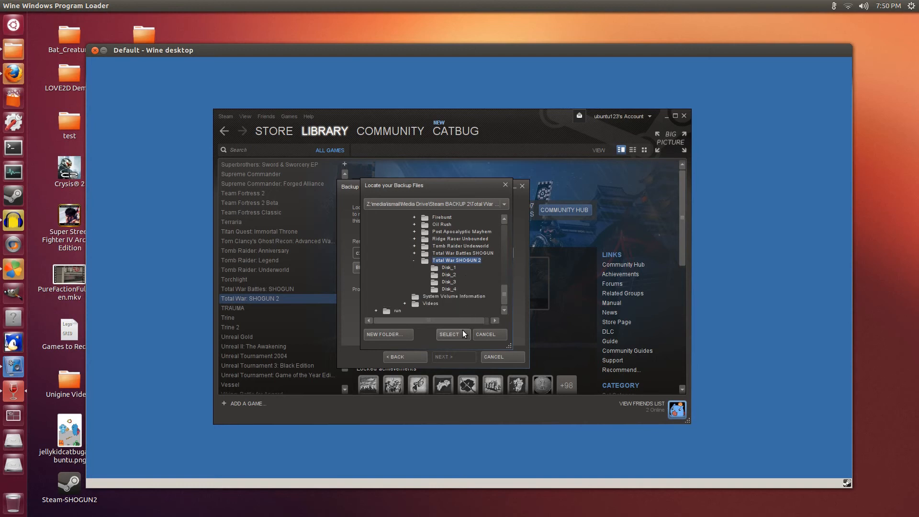
left_click(448, 334)
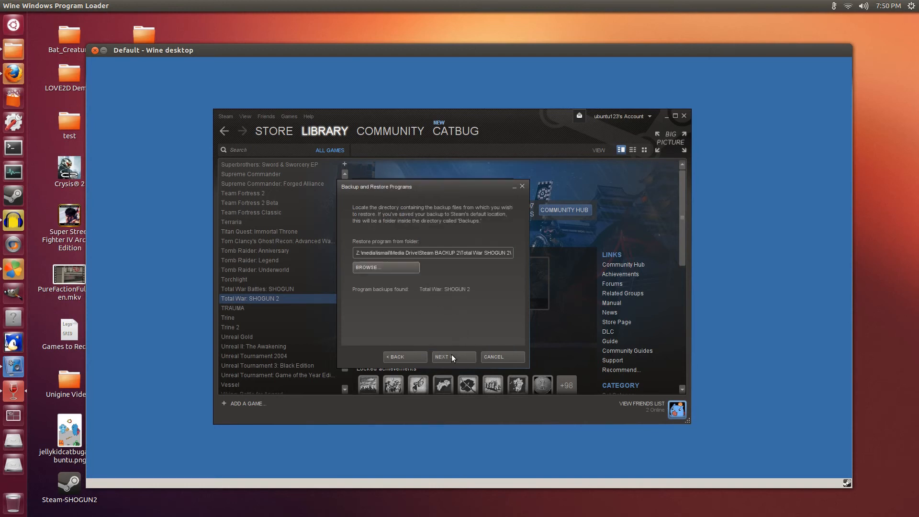
Accept the disk space summary and EULA and begin restoring the SHOGUN 2 files
left_click(453, 357)
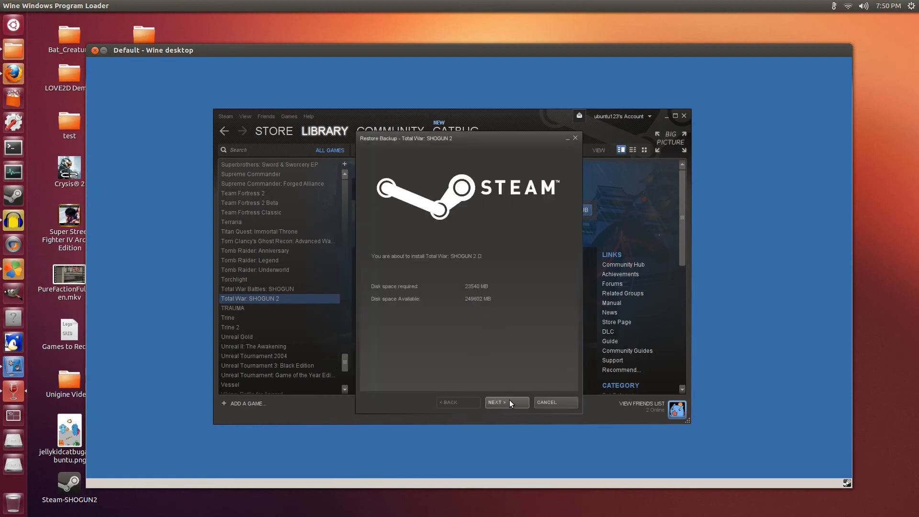
left_click(506, 404)
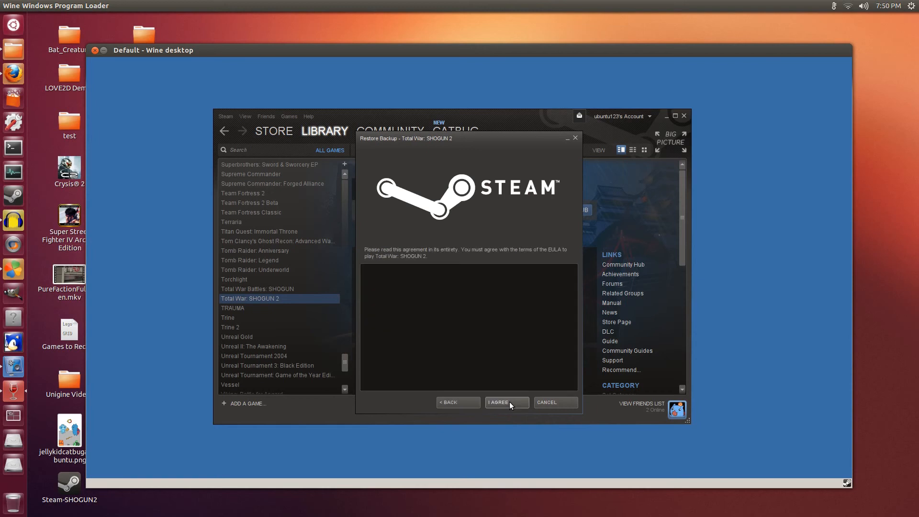
left_click(506, 402)
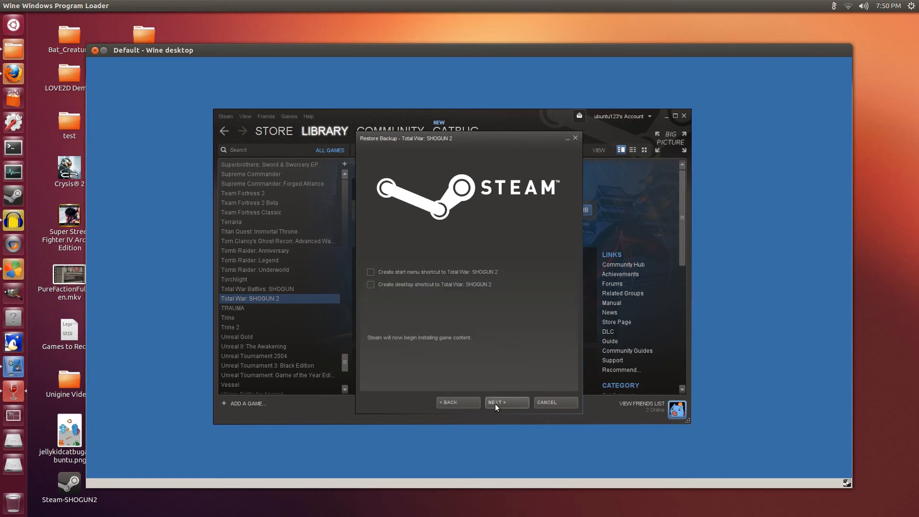
left_click(506, 402)
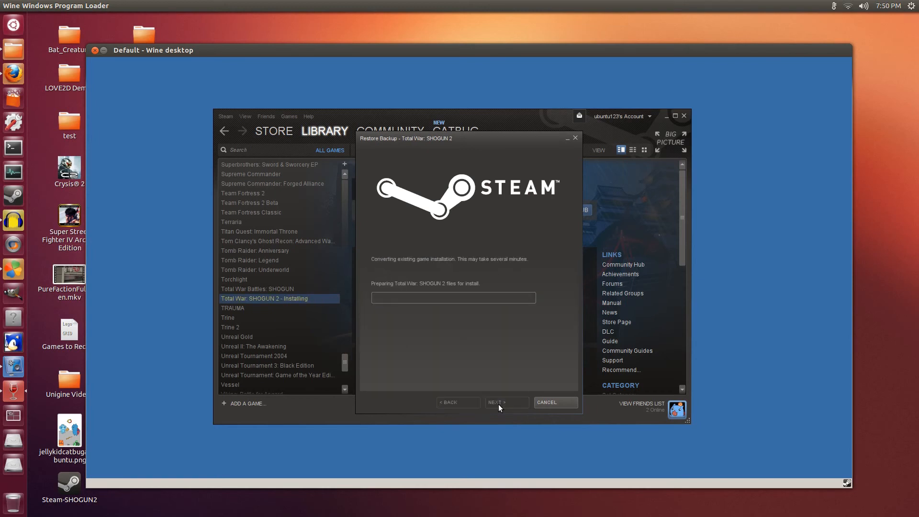
mouse_move(496, 385)
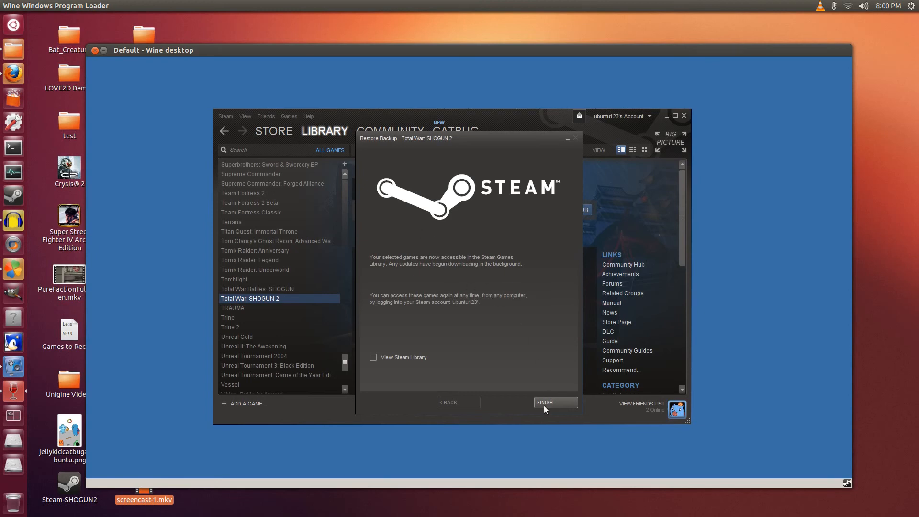
Finish the restore wizard and play Total War: SHOGUN 2 from its library page
left_click(554, 402)
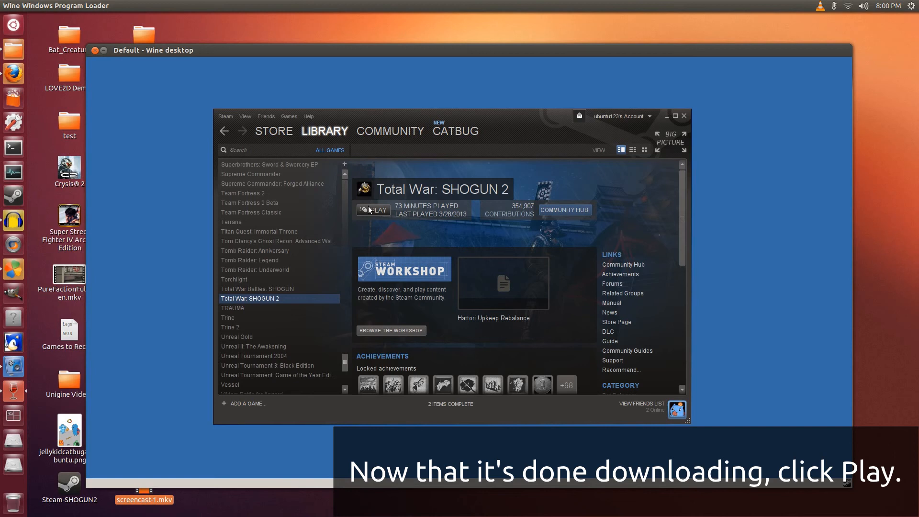
left_click(373, 210)
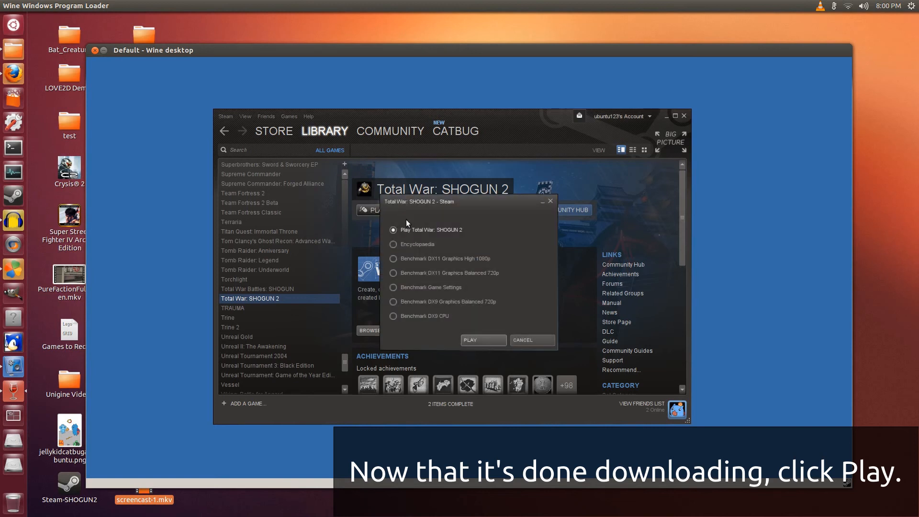
mouse_move(450, 229)
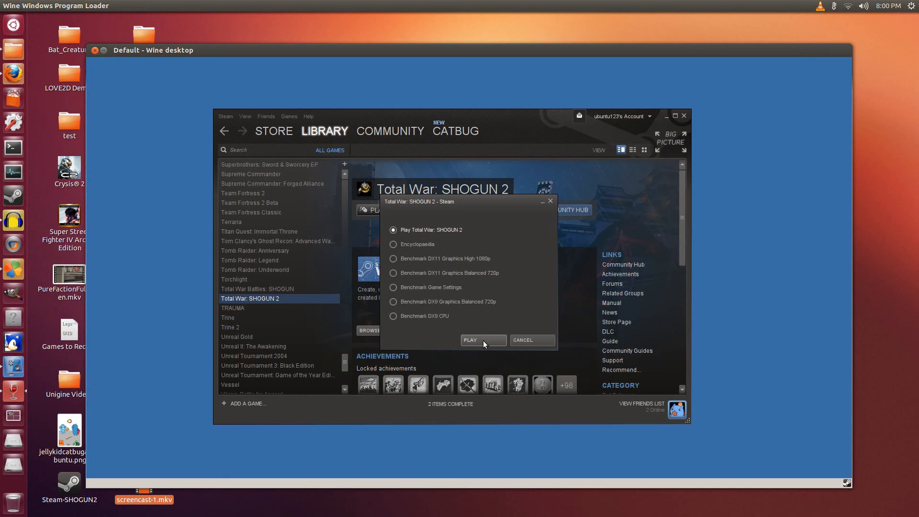
left_click(469, 340)
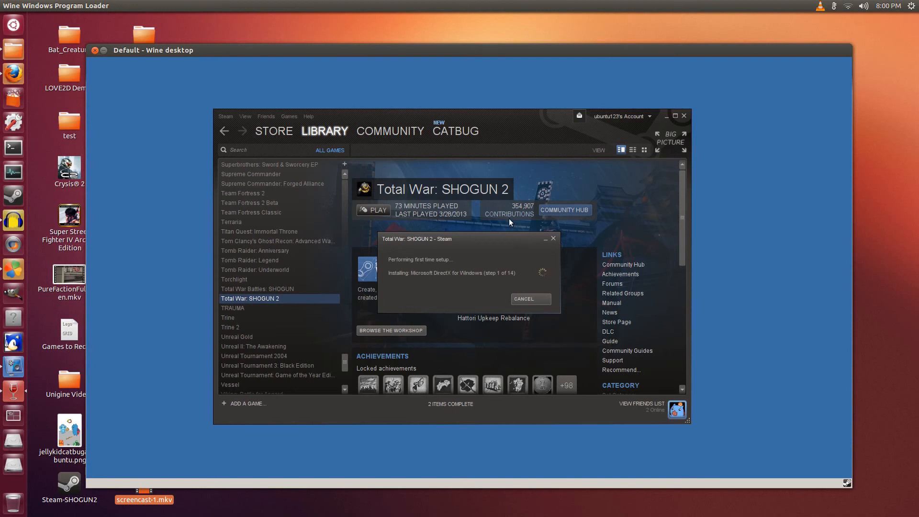
mouse_move(501, 236)
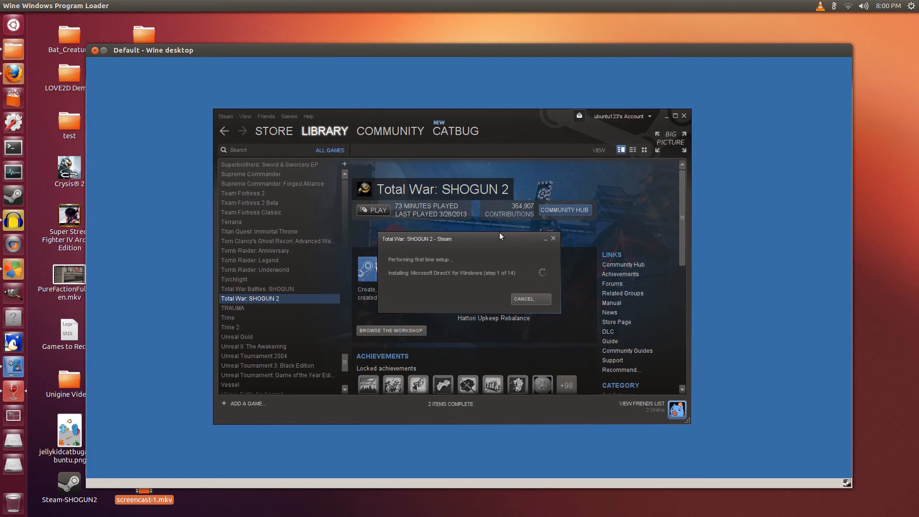
mouse_move(547, 235)
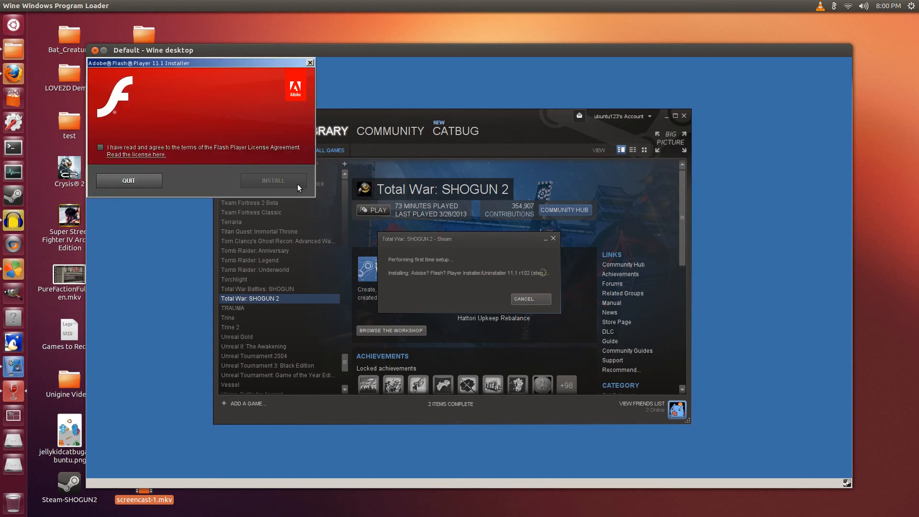
Accept the Flash Player licence, install Adobe Flash Player 11.1 and dismiss the finished installer
left_click(99, 147)
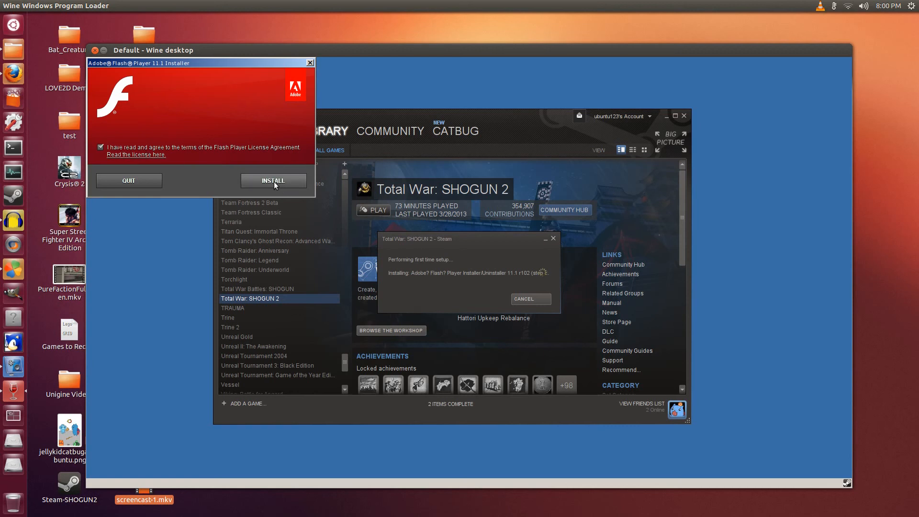
left_click(273, 180)
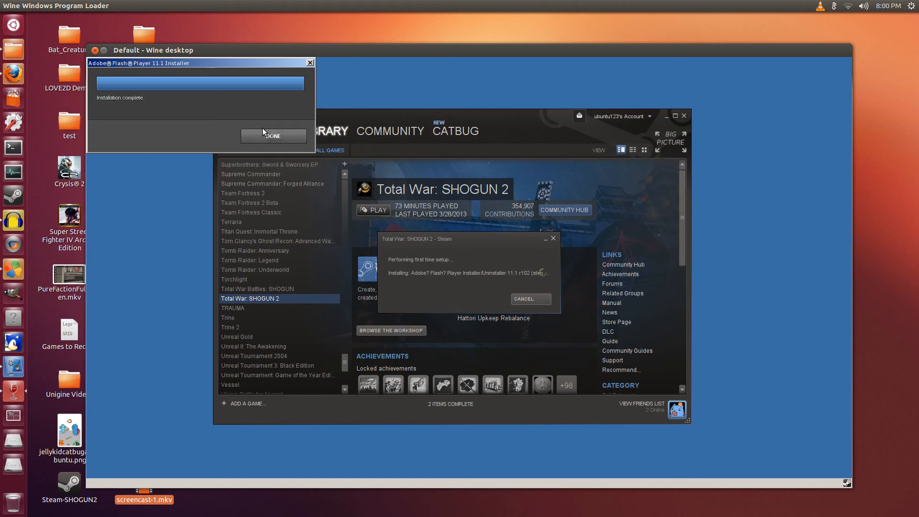
left_click(273, 135)
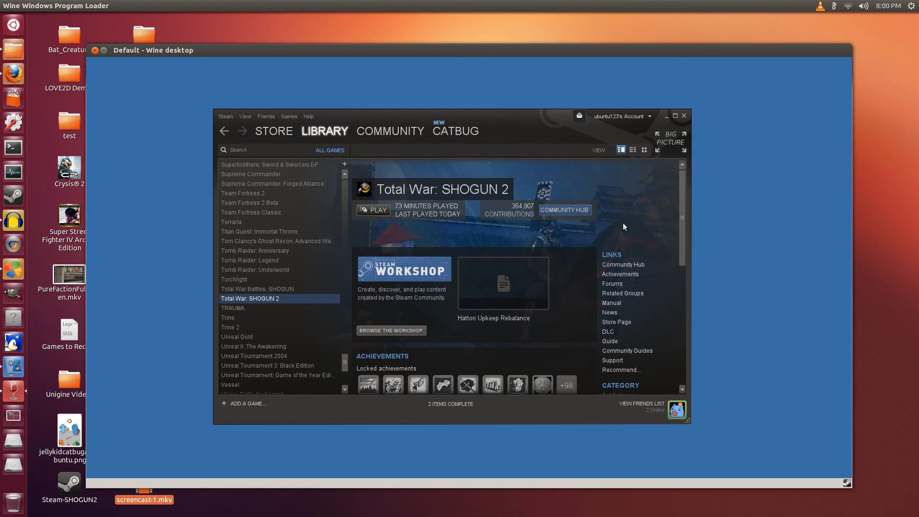
mouse_move(488, 117)
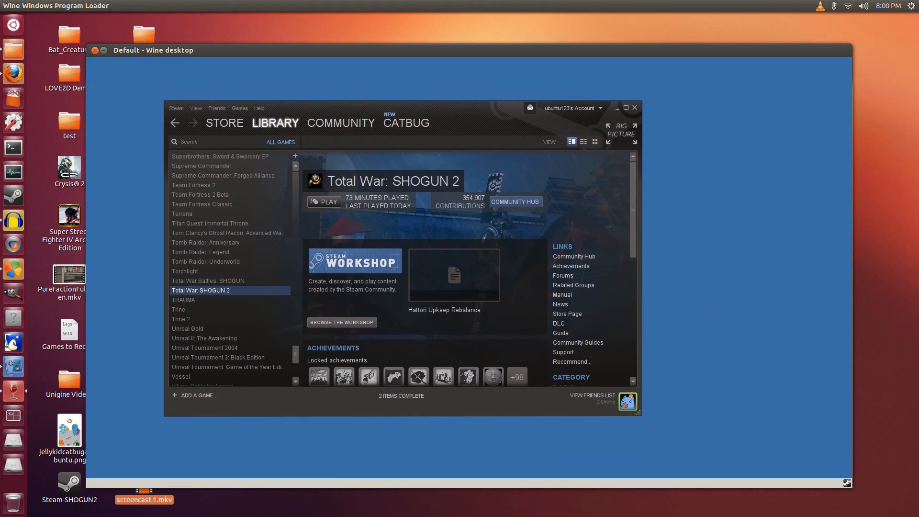
Launch Total War: SHOGUN 2 from its Steam library page via PLAY
left_click(324, 202)
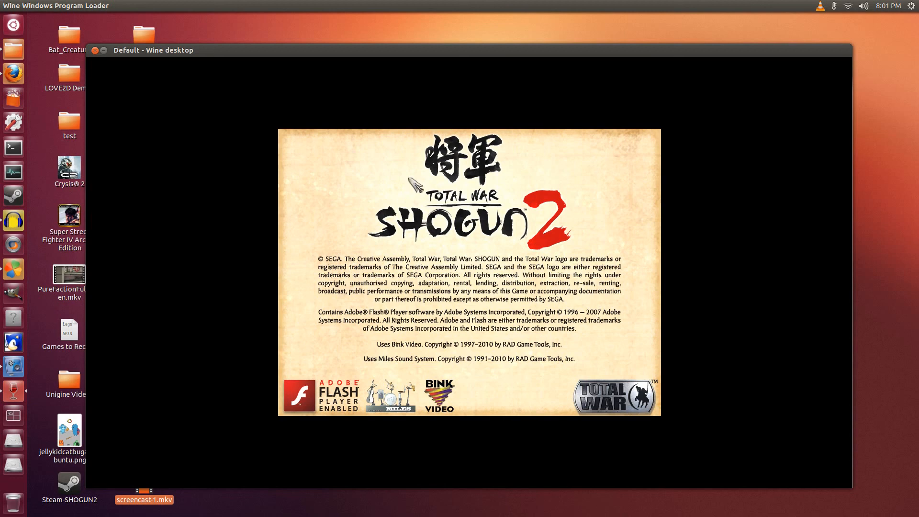
mouse_move(432, 255)
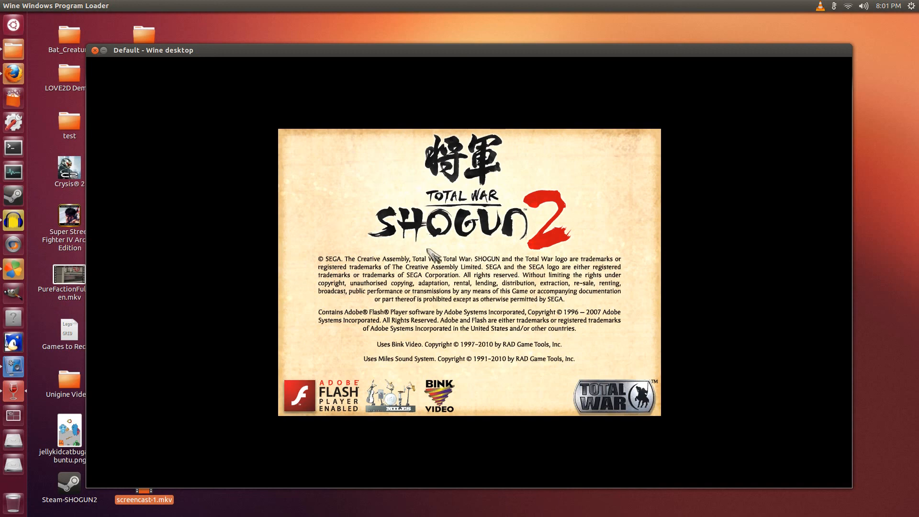
mouse_move(581, 459)
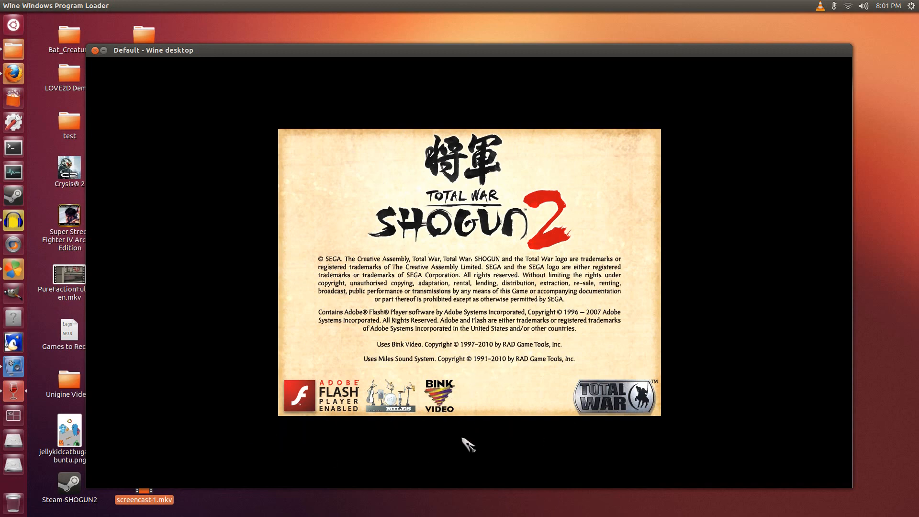
mouse_move(459, 459)
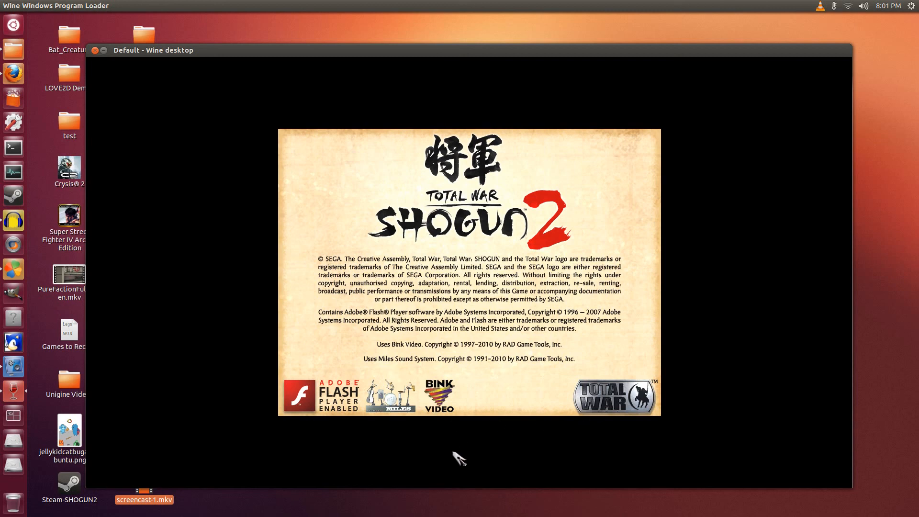
mouse_move(521, 425)
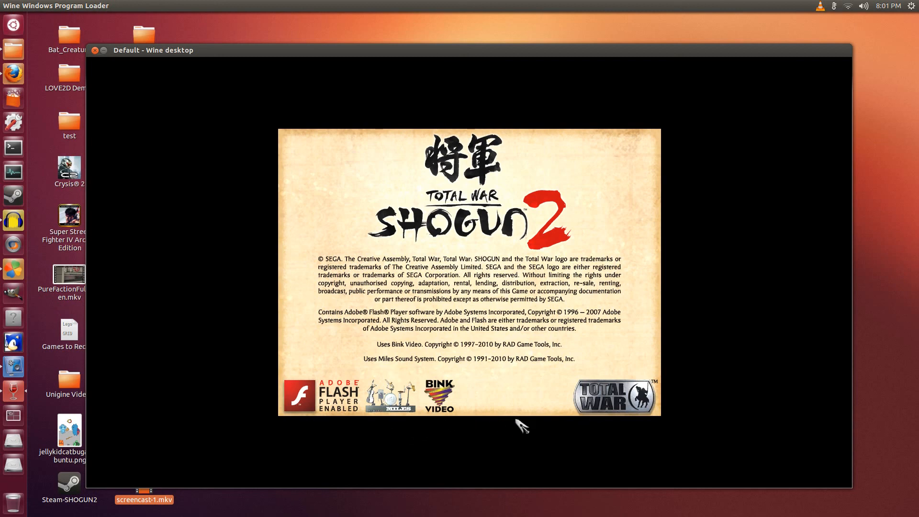
mouse_move(367, 245)
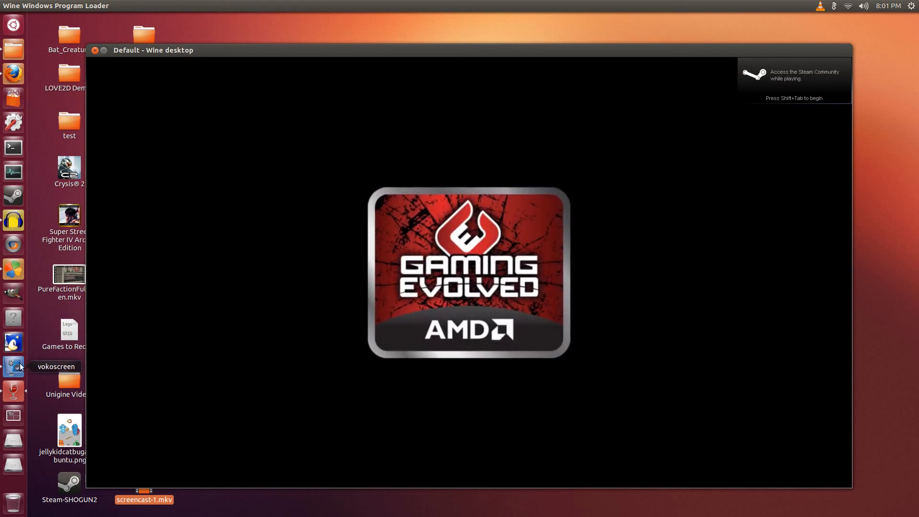
Skip past the SHOGUN 2 splash and AMD Gaming Evolved intro toward the main menu
left_click(13, 367)
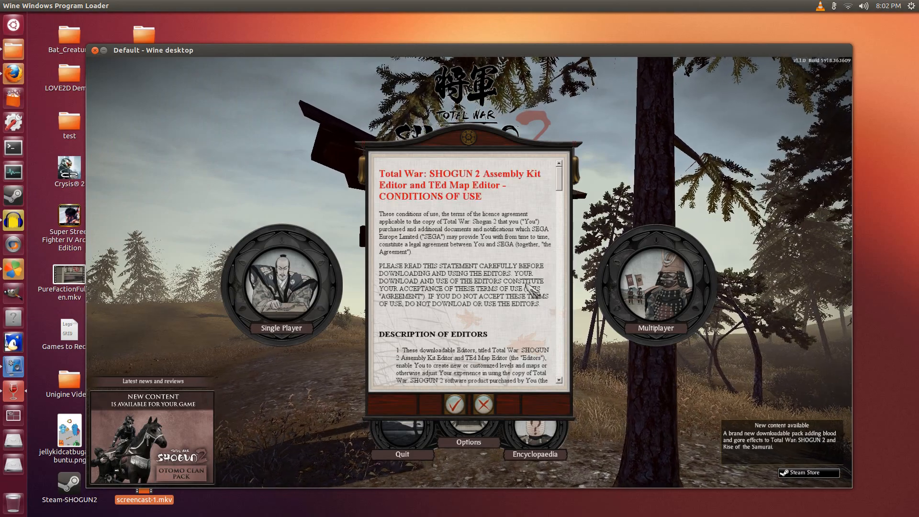
Accept the Assembly Kit conditions of use and show the Single Player campaign options
left_click(453, 405)
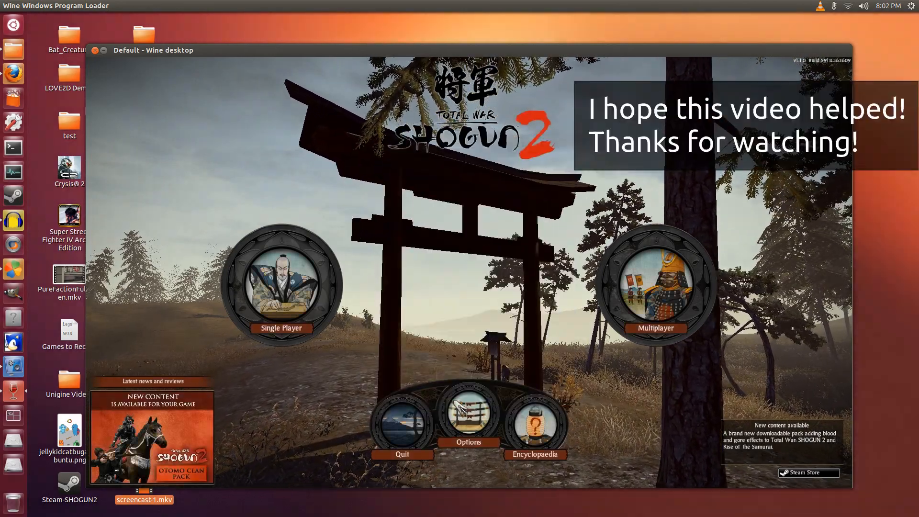
left_click(281, 276)
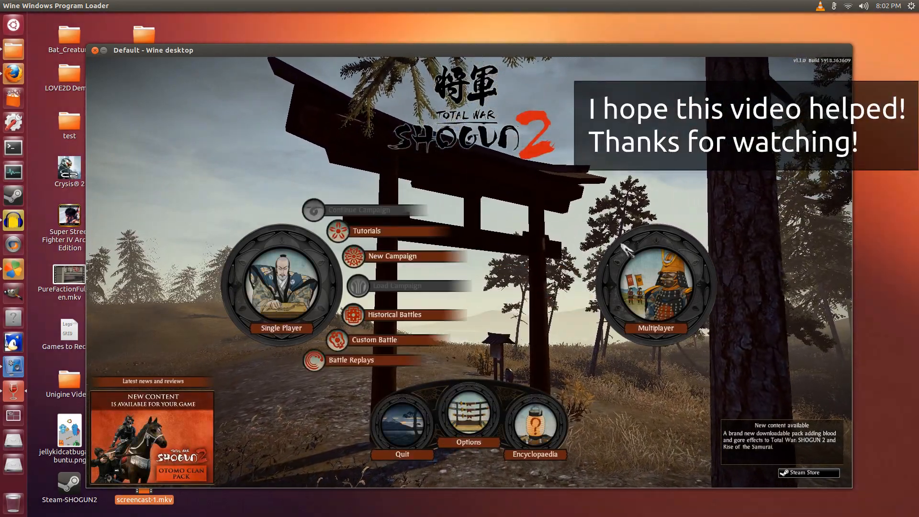